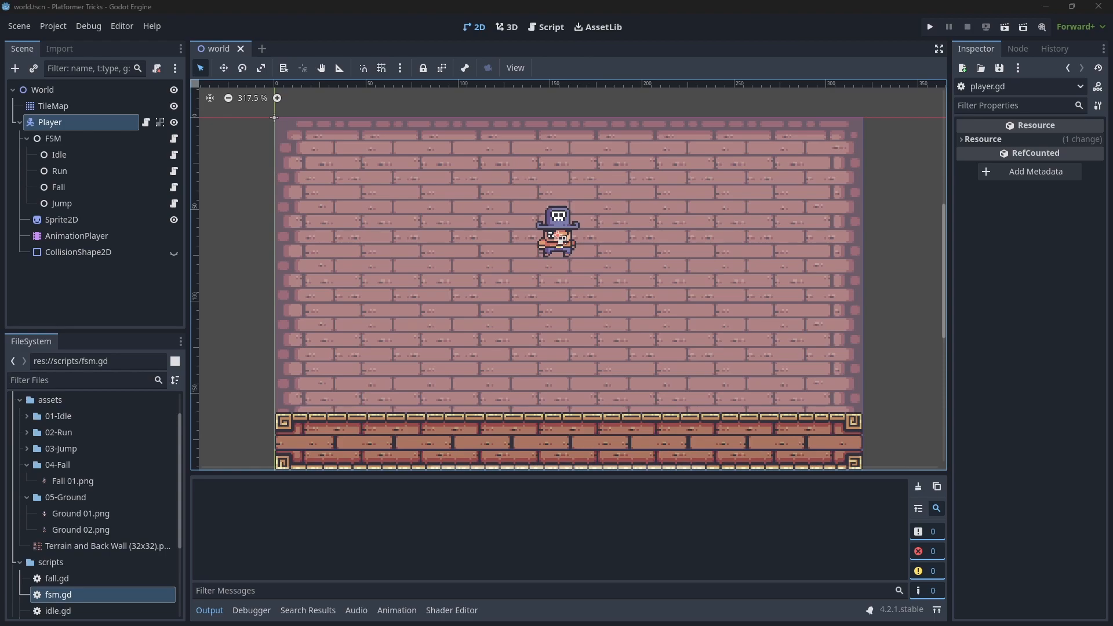
mouse_move(978, 369)
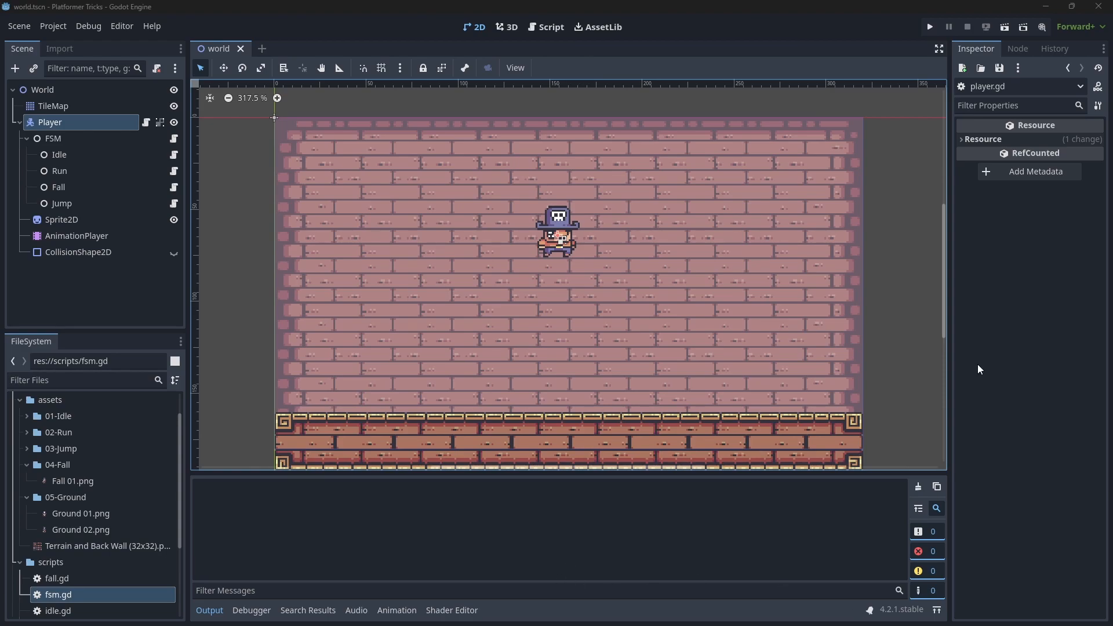
Step: Run the game to test player movement, then return to player.gd
click(929, 26)
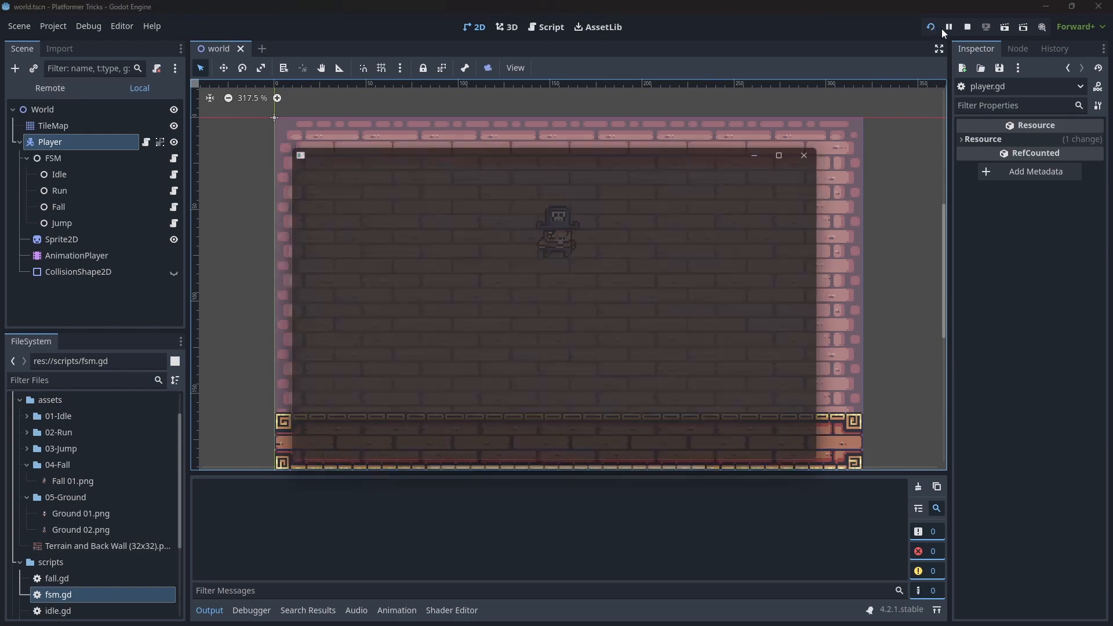
click(930, 27)
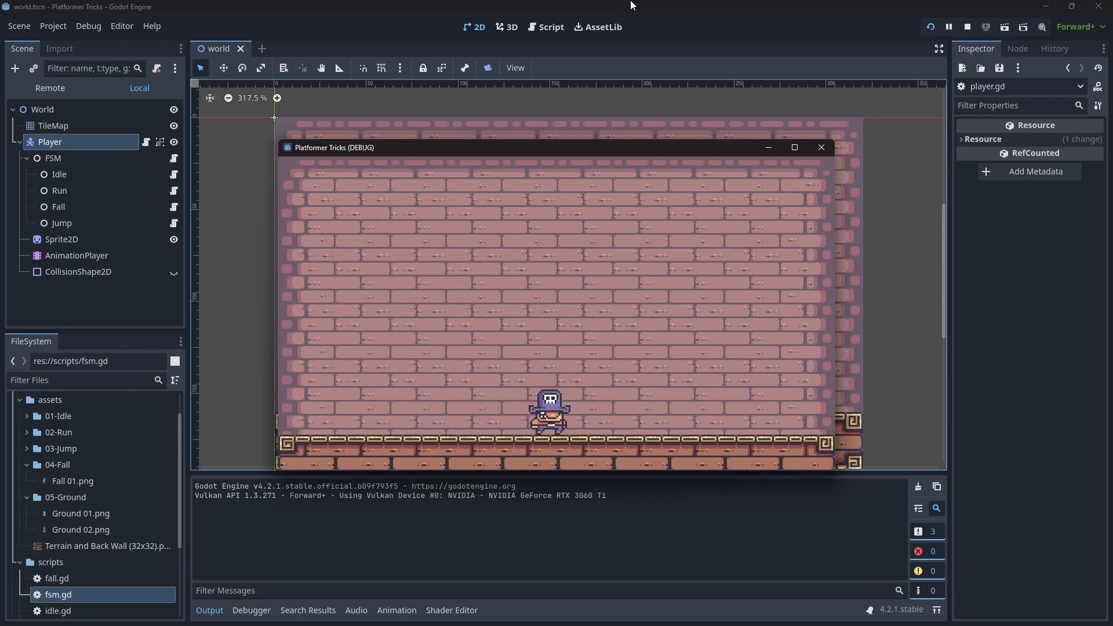
mouse_move(674, 374)
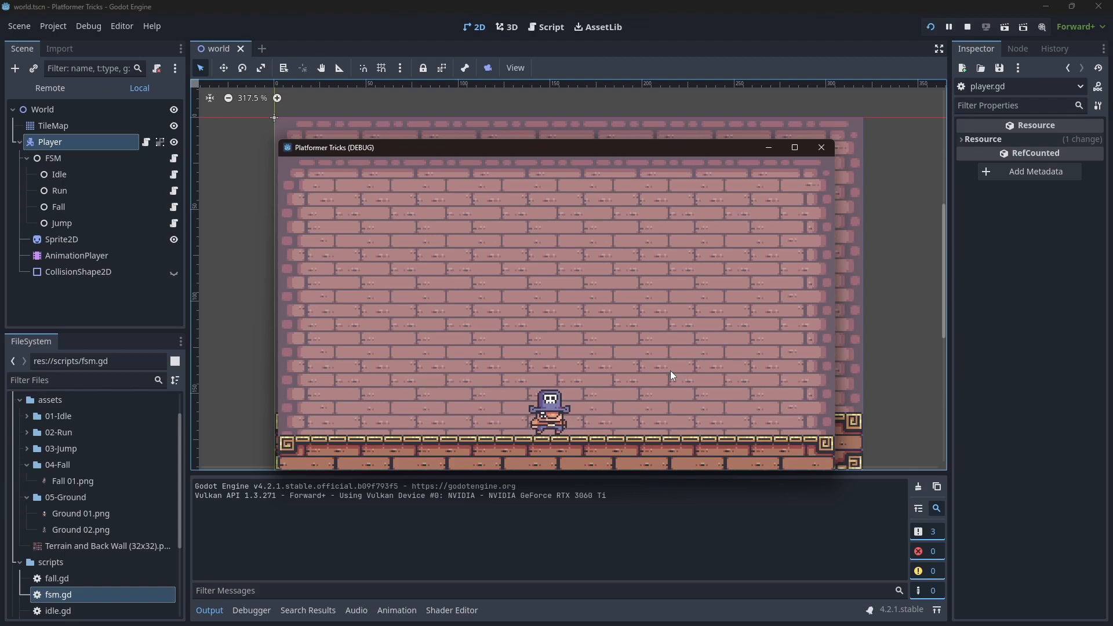
mouse_move(665, 370)
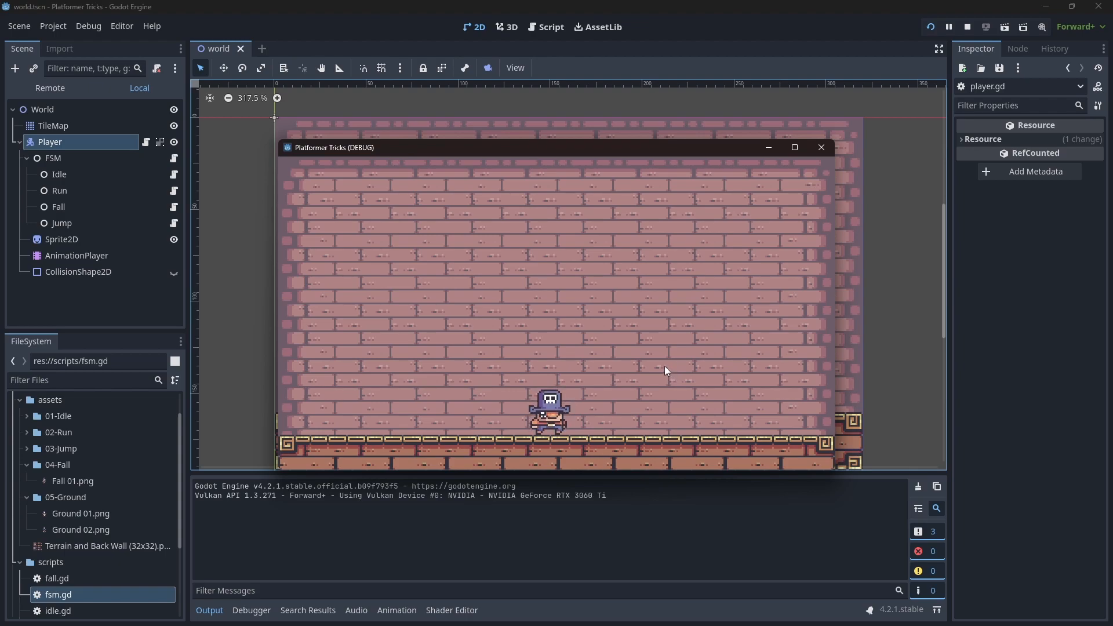
mouse_move(657, 374)
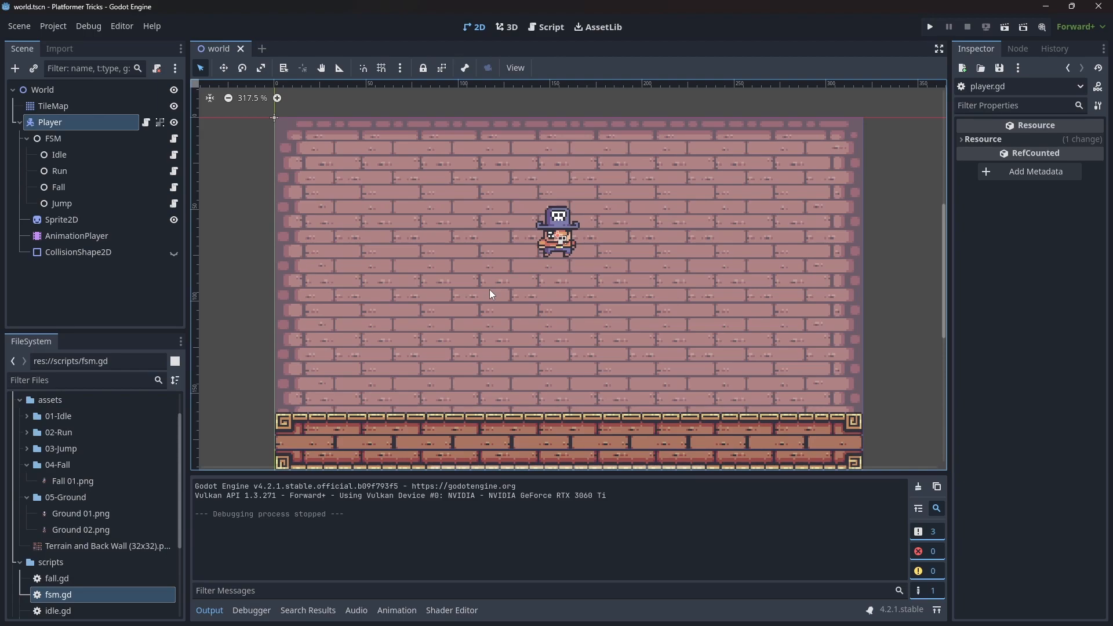
mouse_move(373, 405)
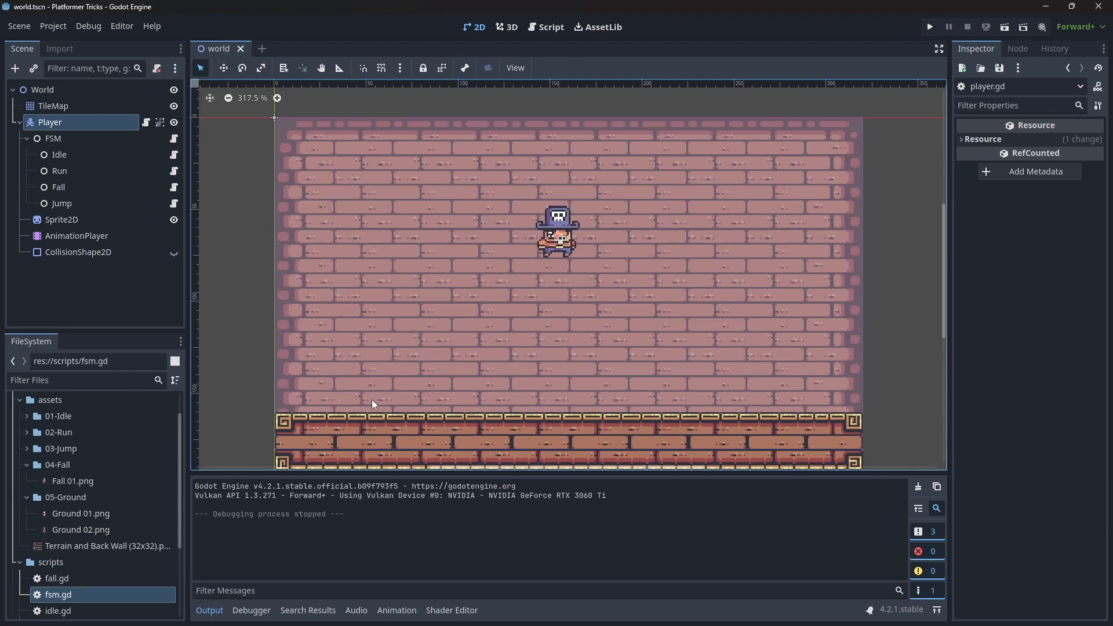
mouse_move(386, 390)
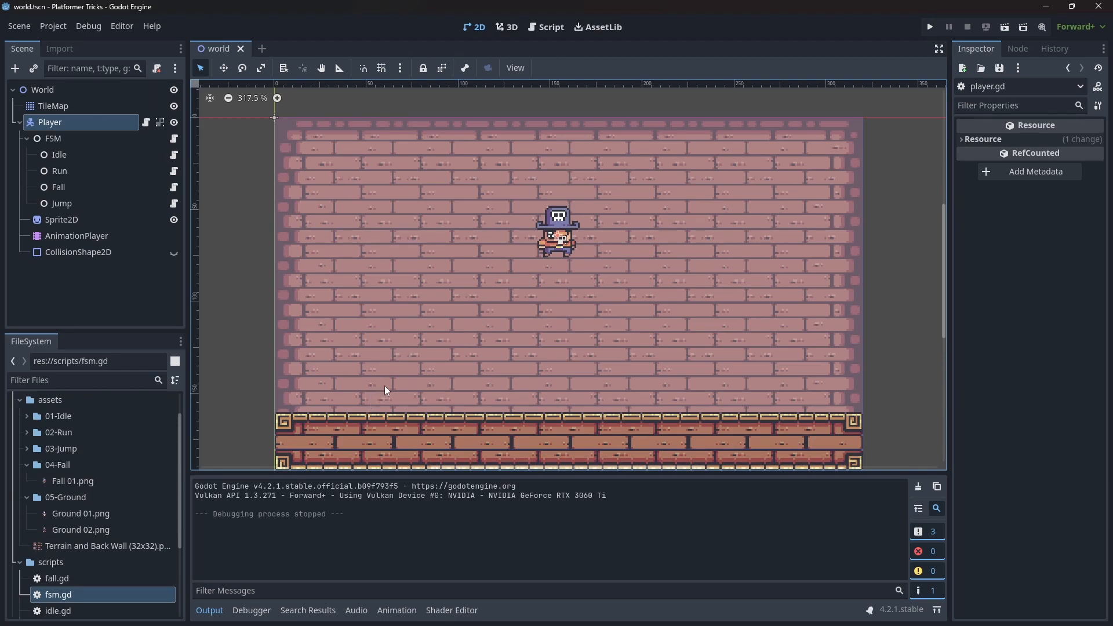
mouse_move(390, 387)
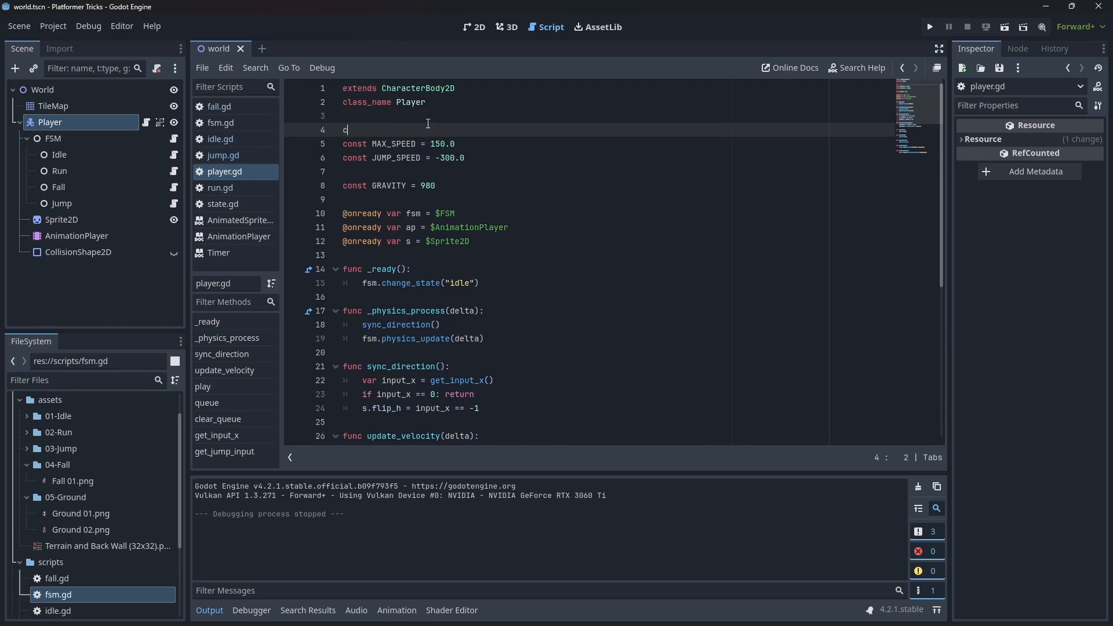
Step: Declare const ACCELERATION = 1000.0 and change MAX_SPEED from 150.0 to 90.0
text(onst ACCE)
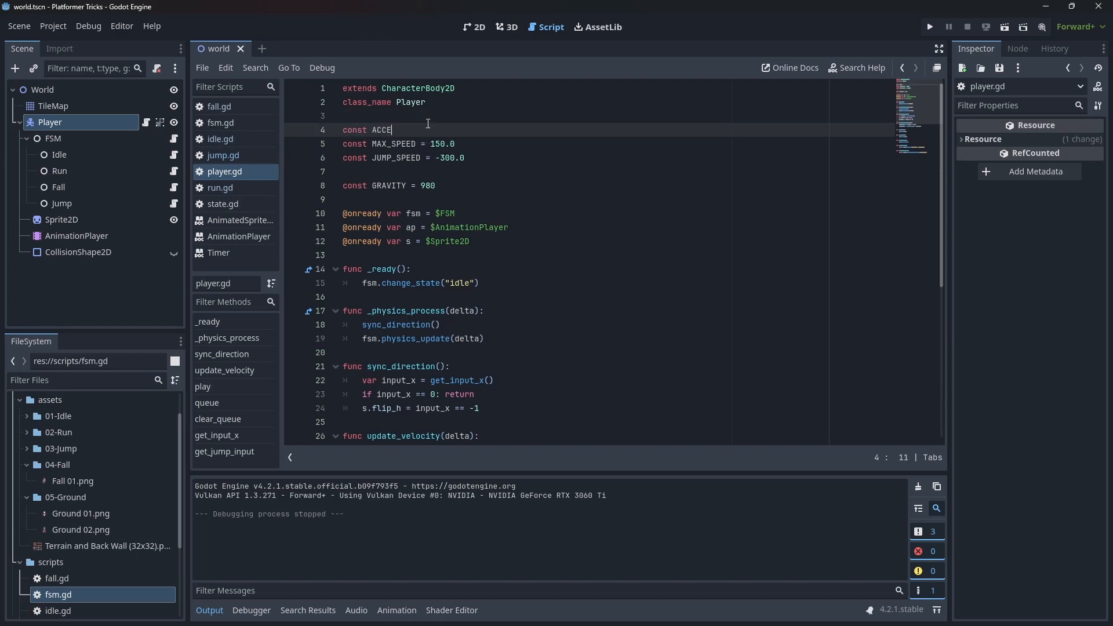
text(LA)
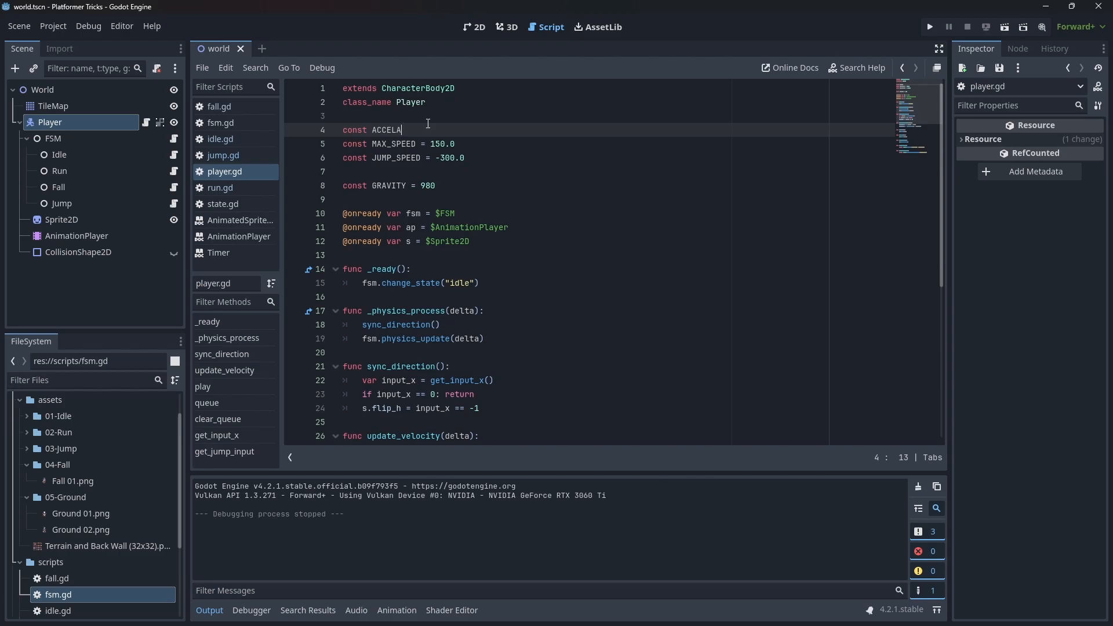
text(RATION)
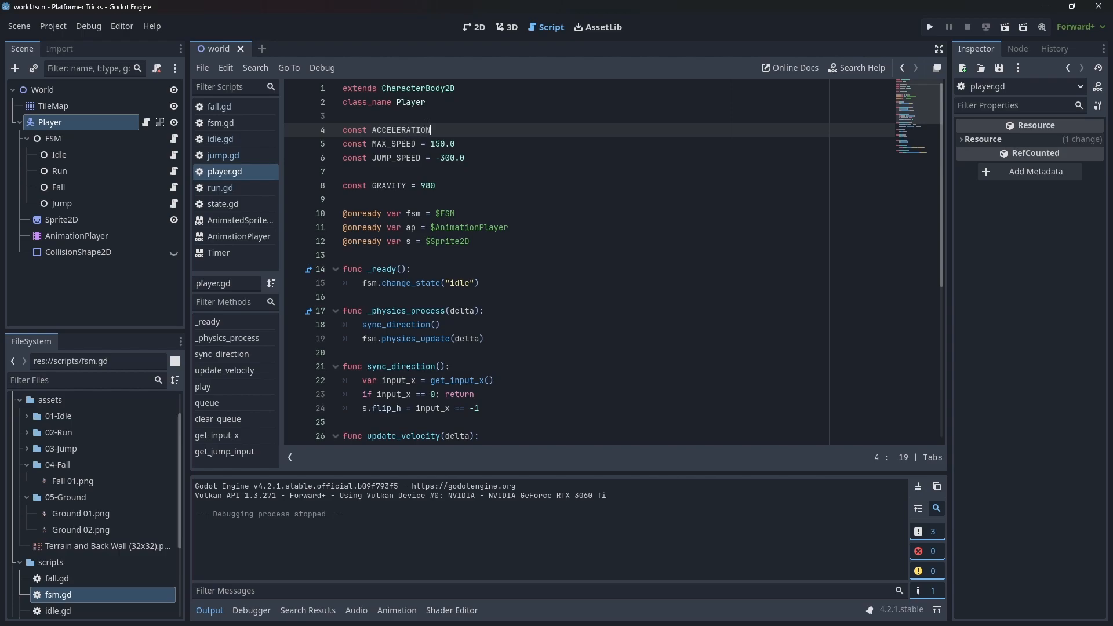
key(Right)
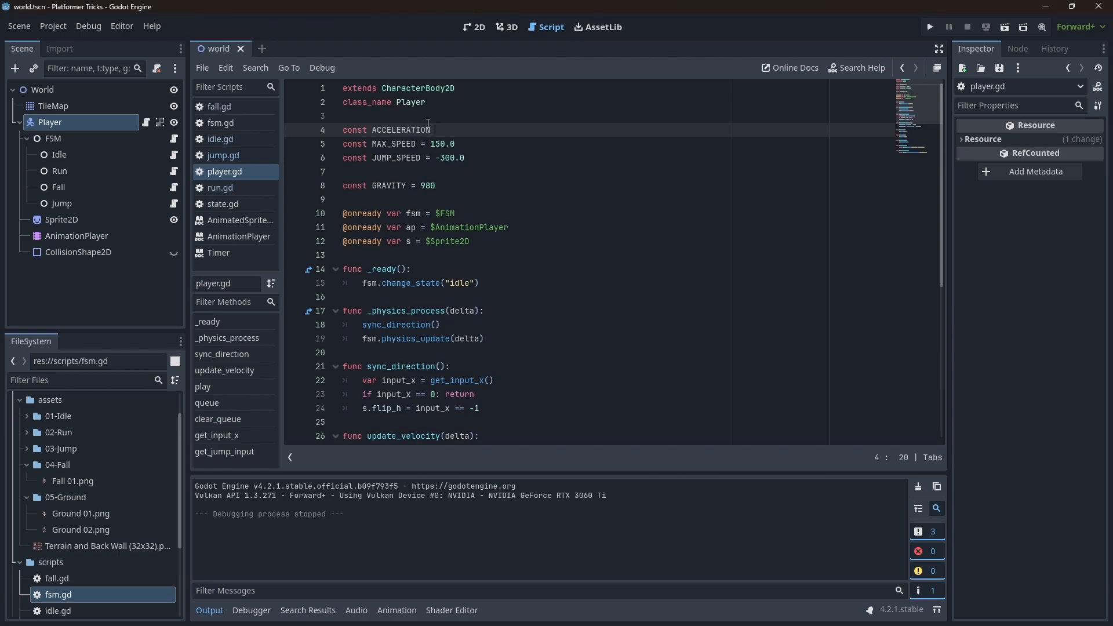
text(= 1000)
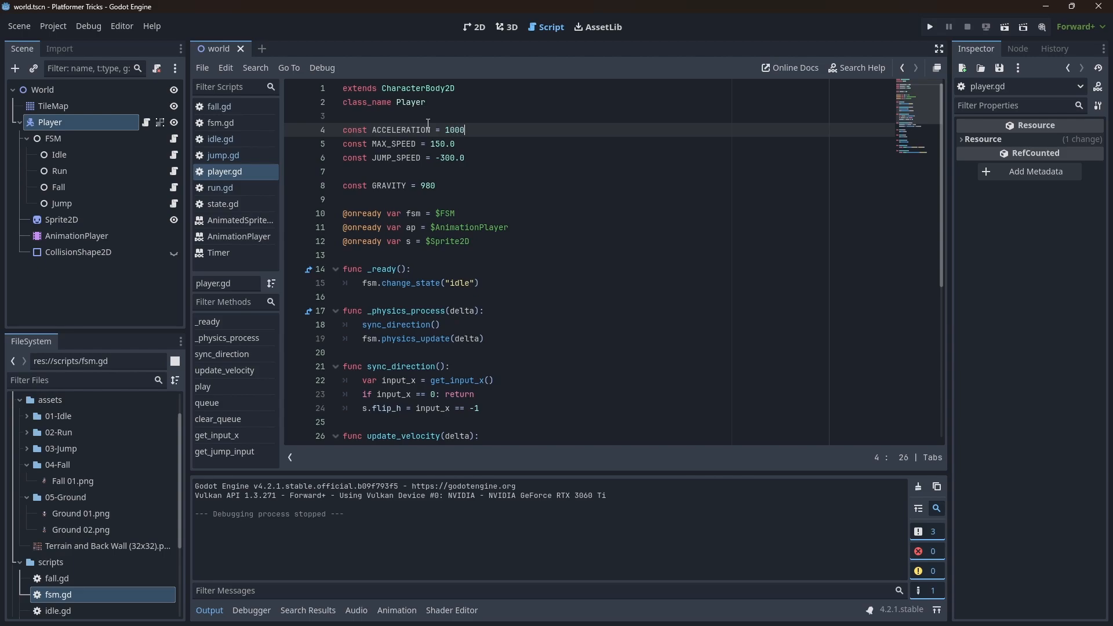
text(.0)
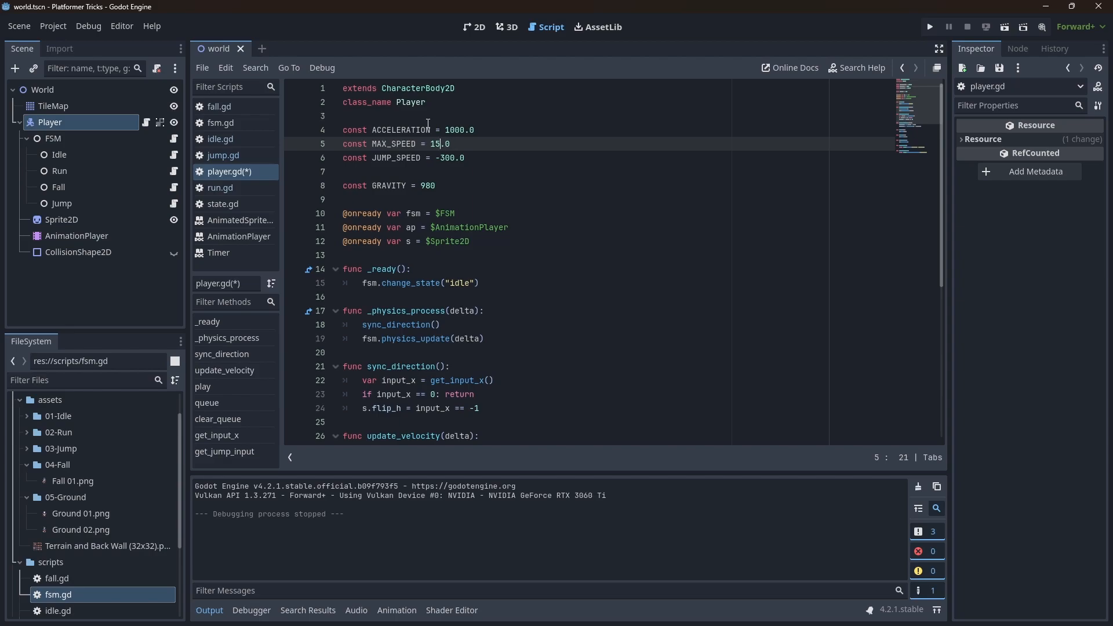
text(90.0)
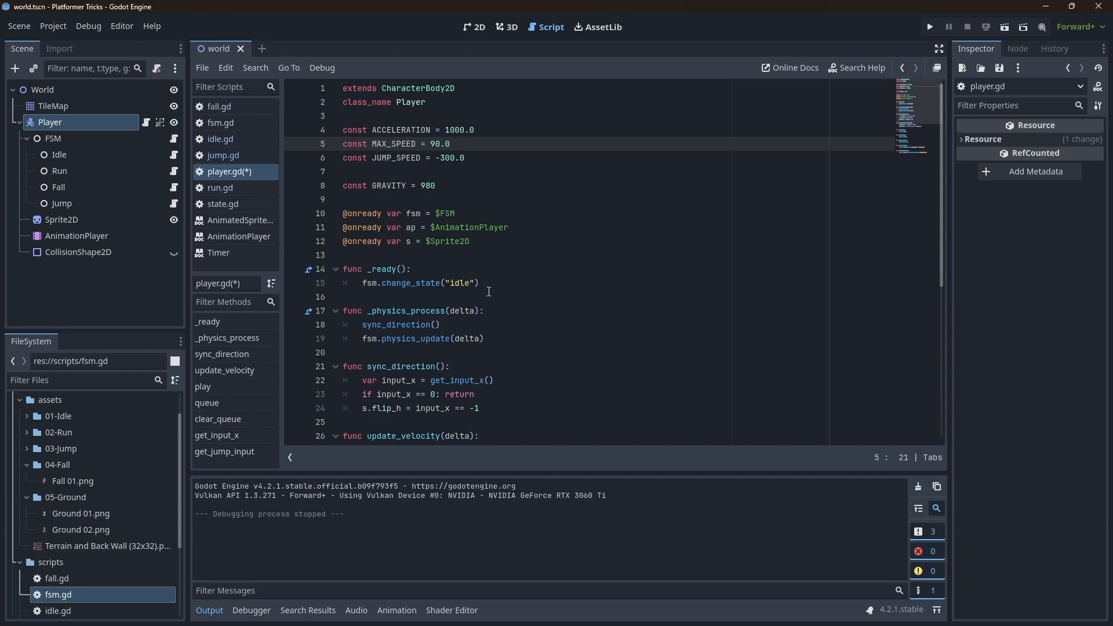
Step: Set velocity.x = move_toward(velocity.x, get_input_x() * MAX_SPEED, ACCELERATION * delta) and save
scroll(down, 3)
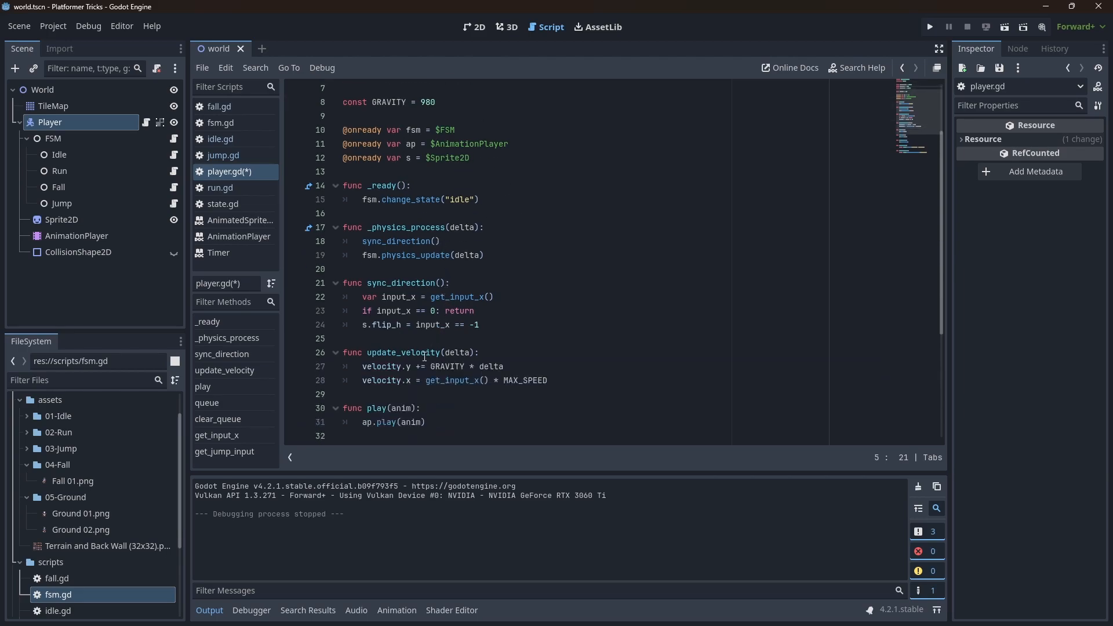
scroll(down, 3)
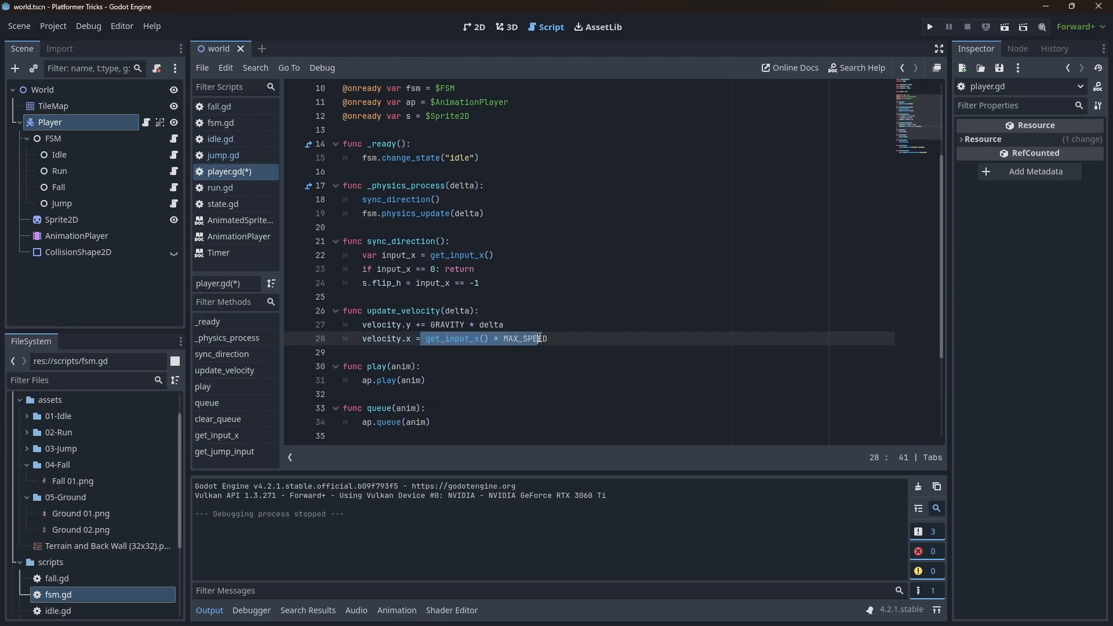
click(426, 338)
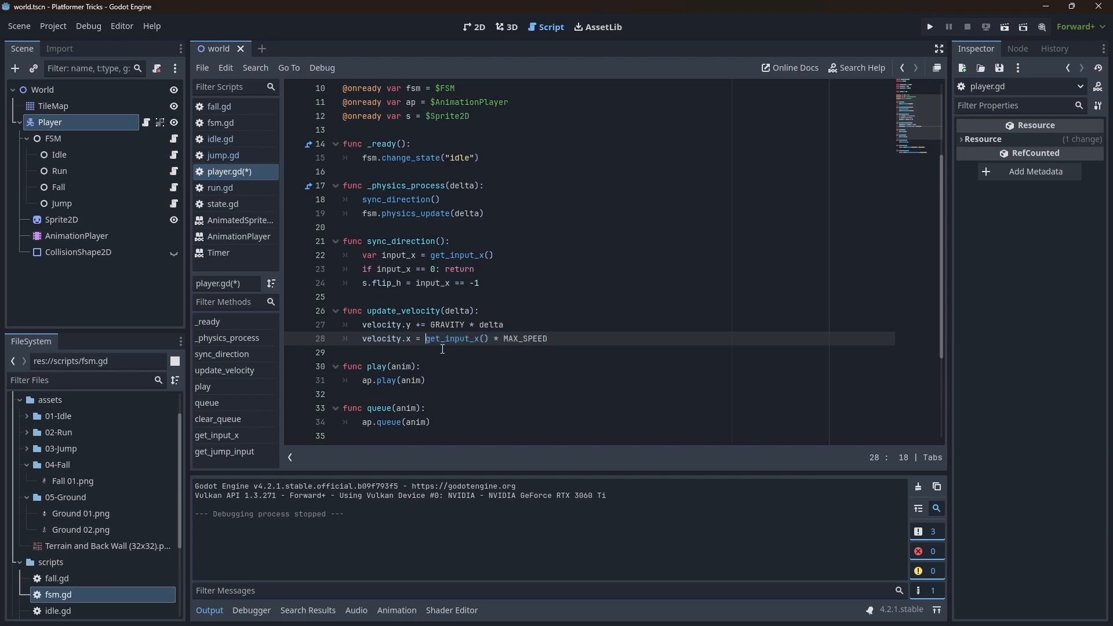
mouse_move(677, 272)
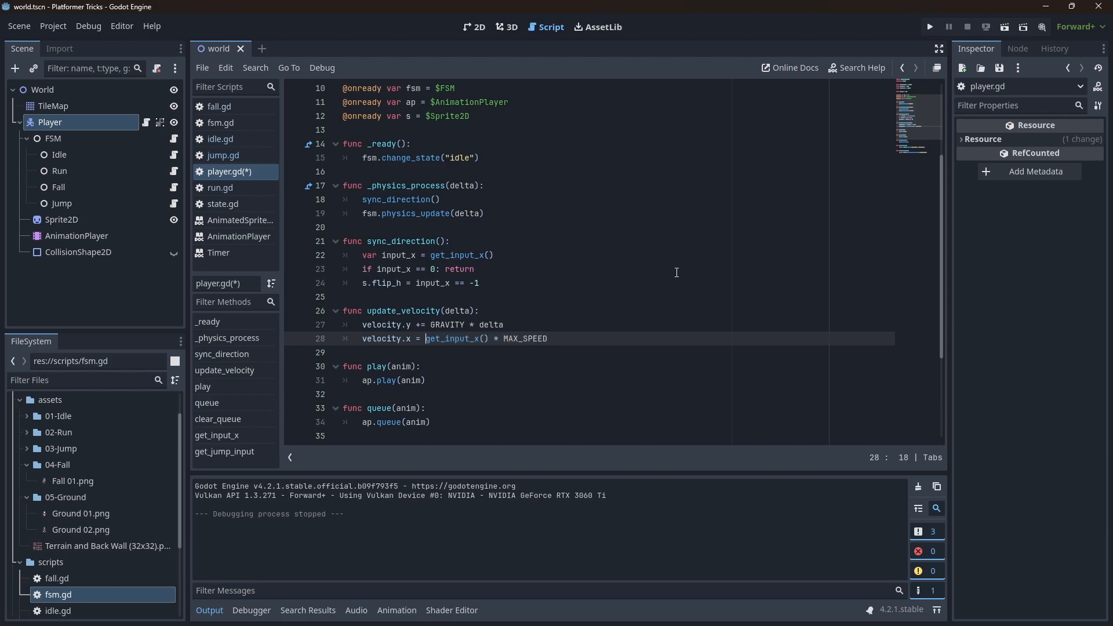
text(move_toward()
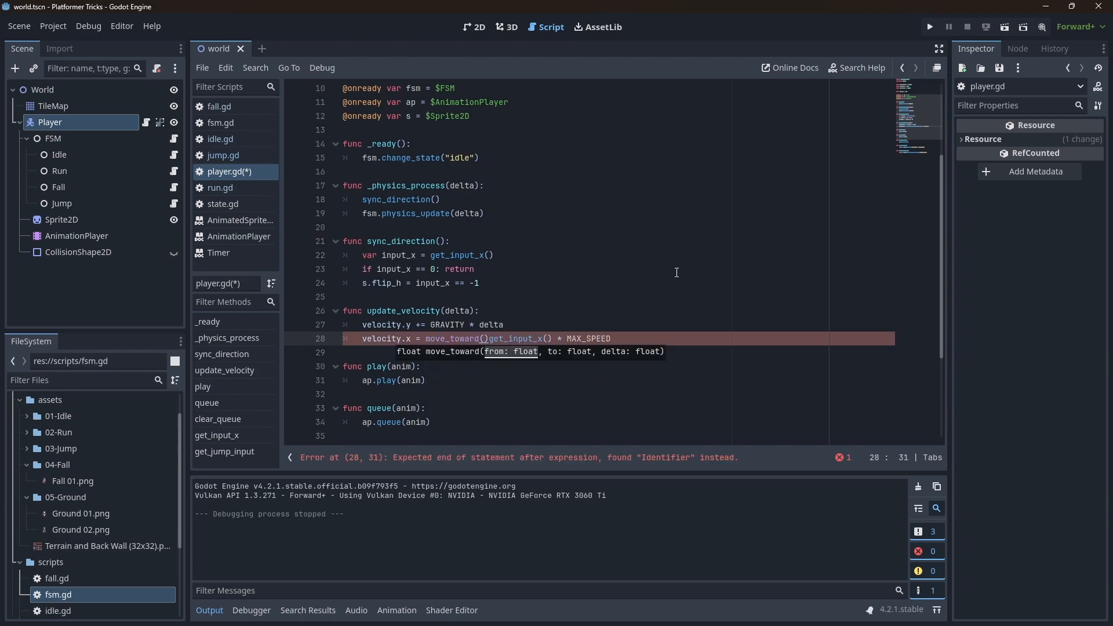
text(velocity.x,)
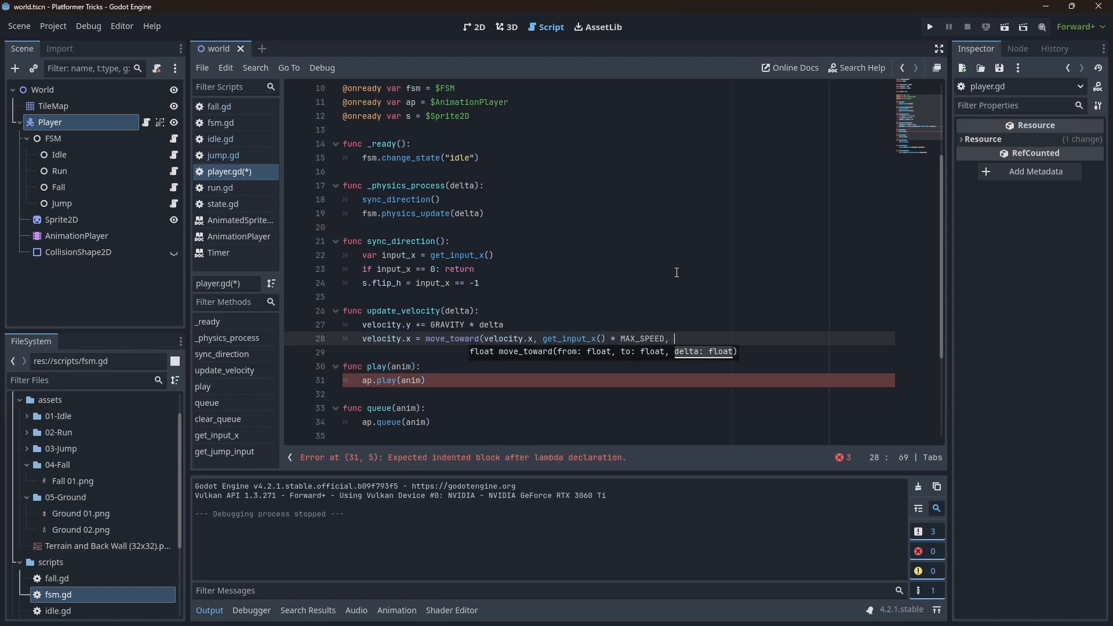
text(ACCELERATION *)
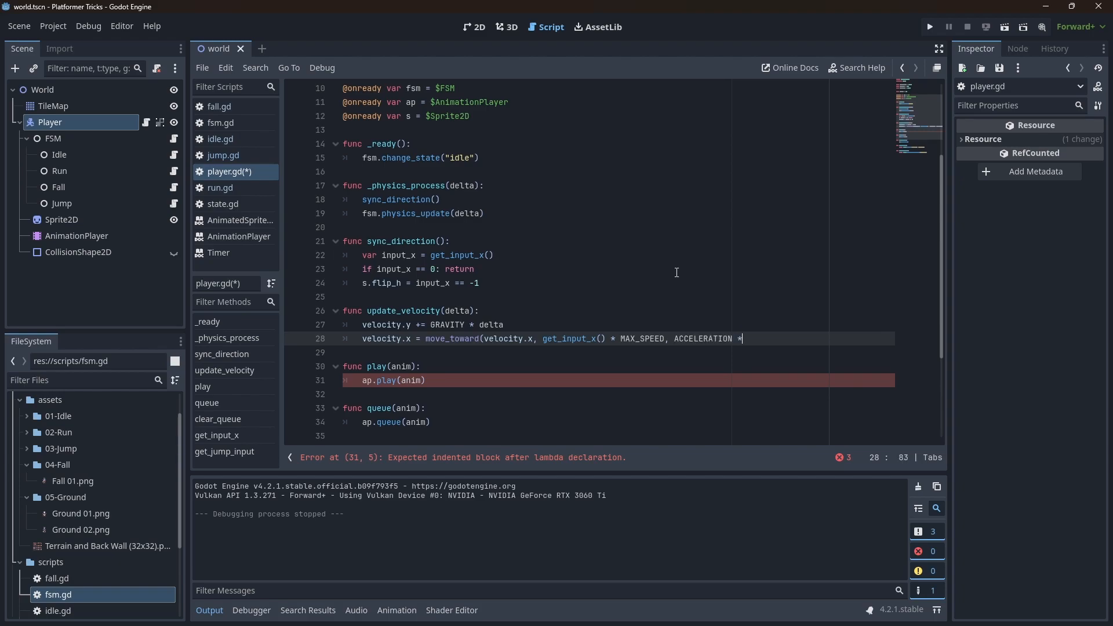
text(delta))
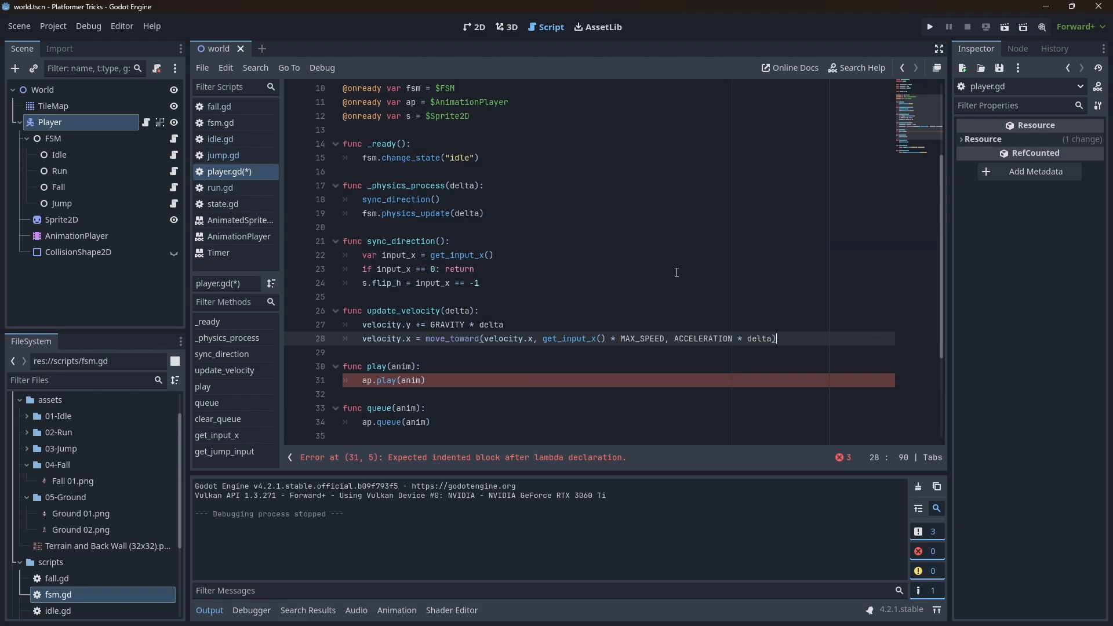
key(ctrl+s)
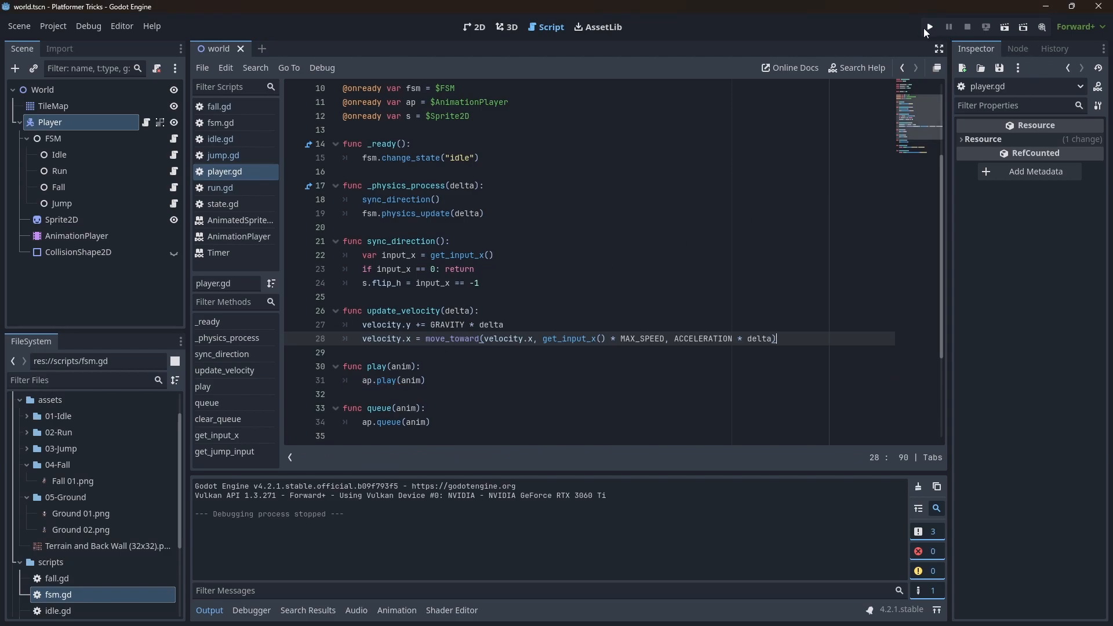
click(928, 26)
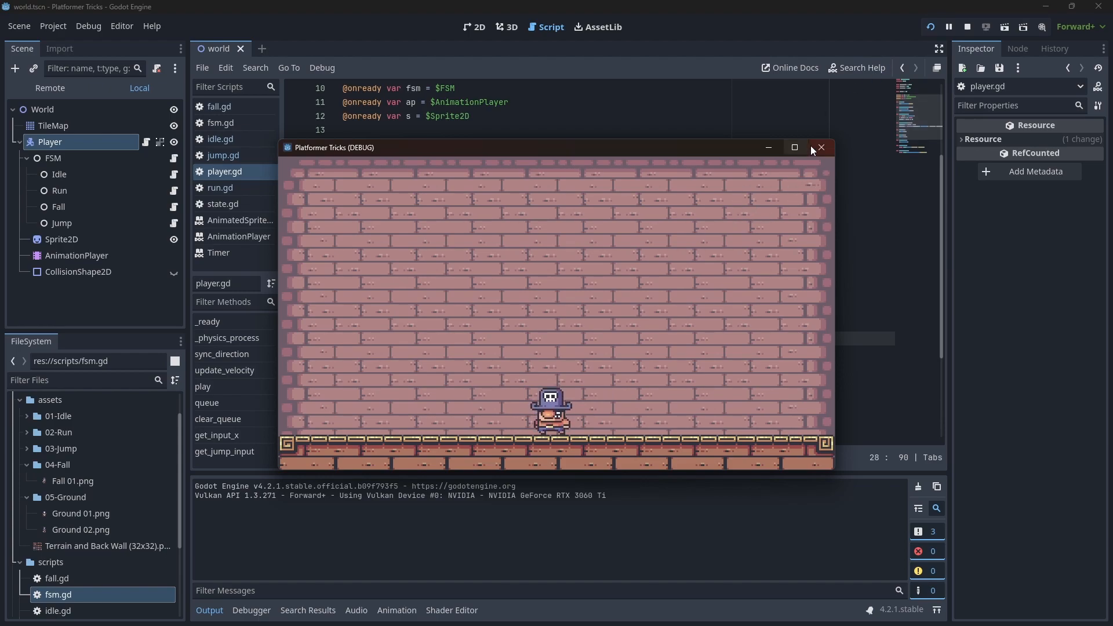
click(821, 147)
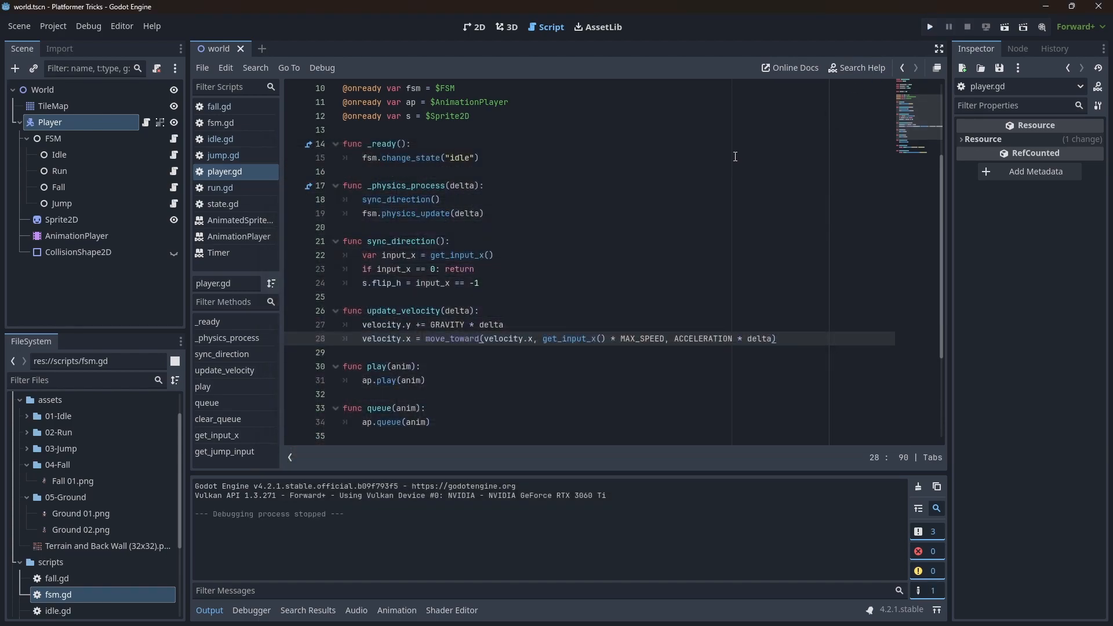
mouse_move(421, 250)
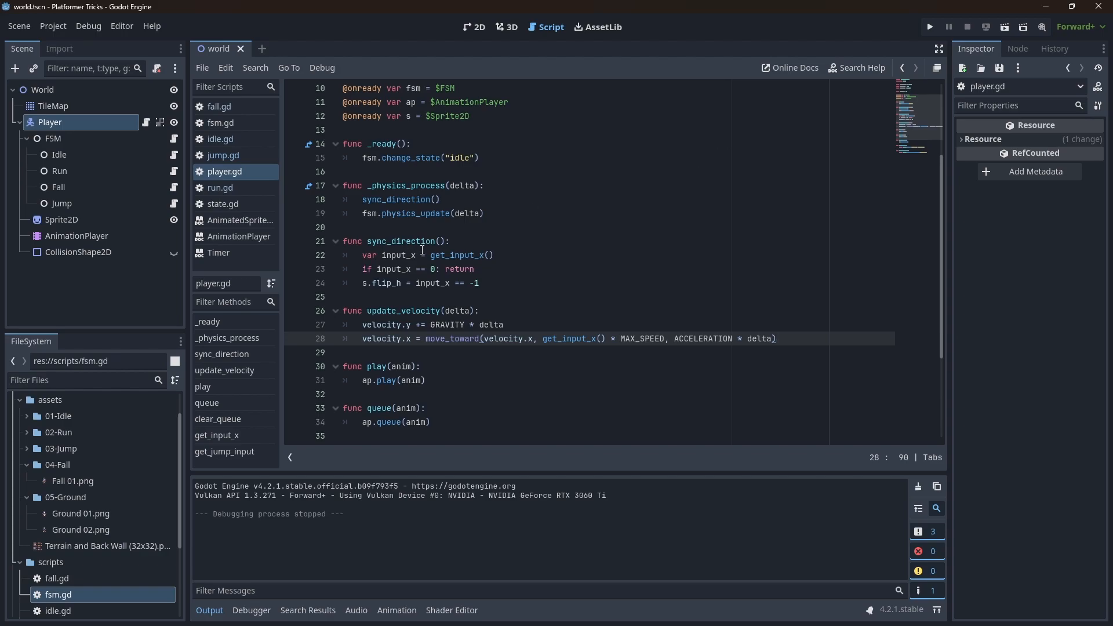
scroll(up, 3)
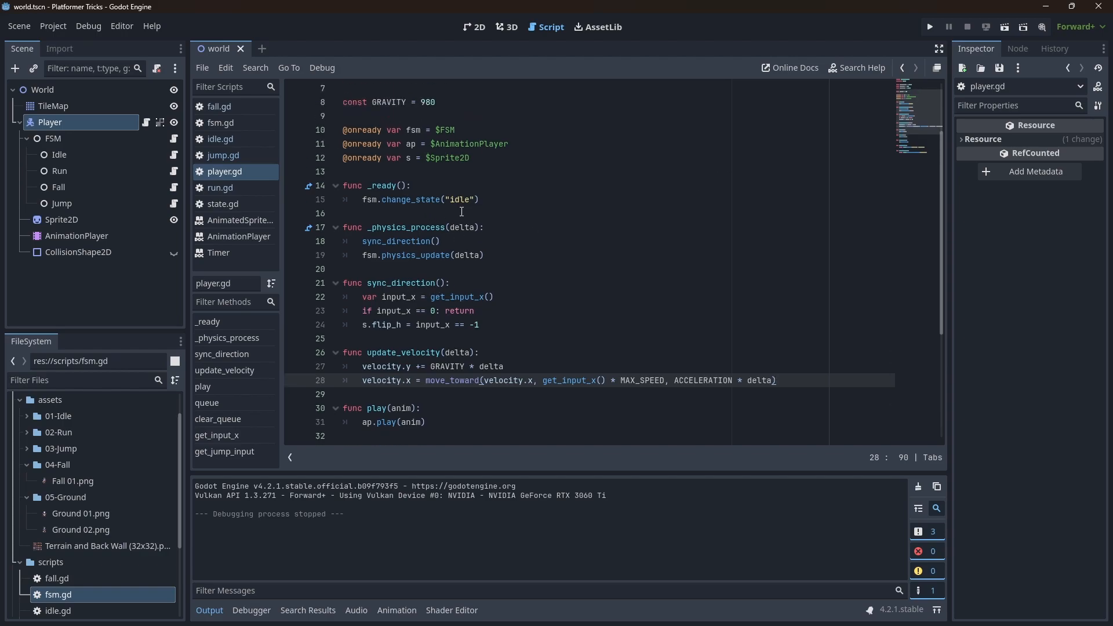
scroll(up, 3)
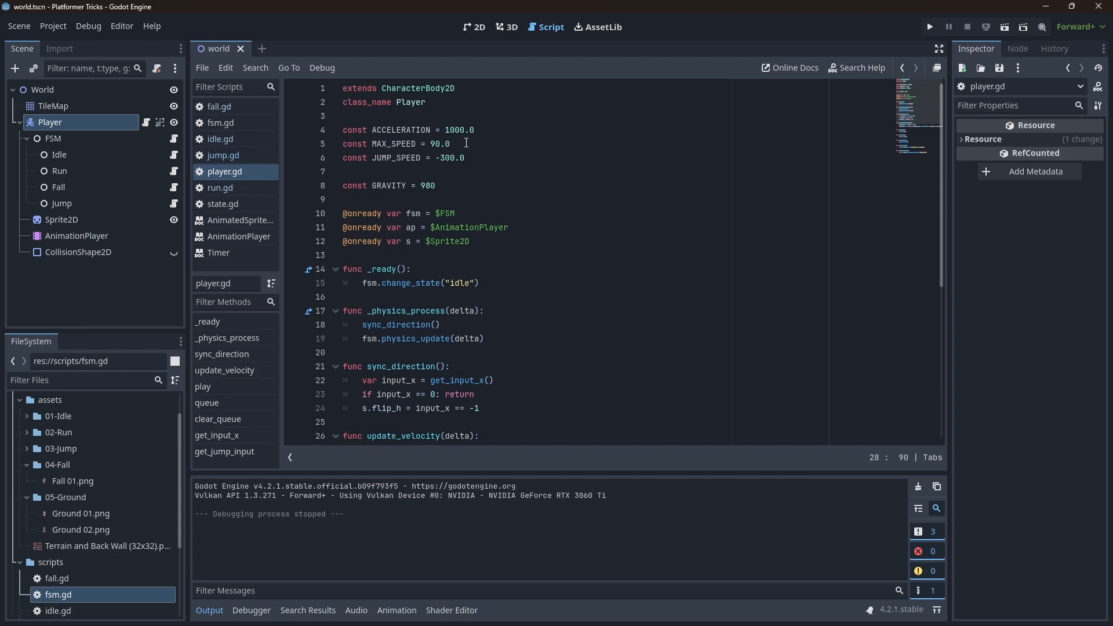
Step: Cut ACCELERATION to 100.0 and run the game to test slower acceleration
click(466, 130)
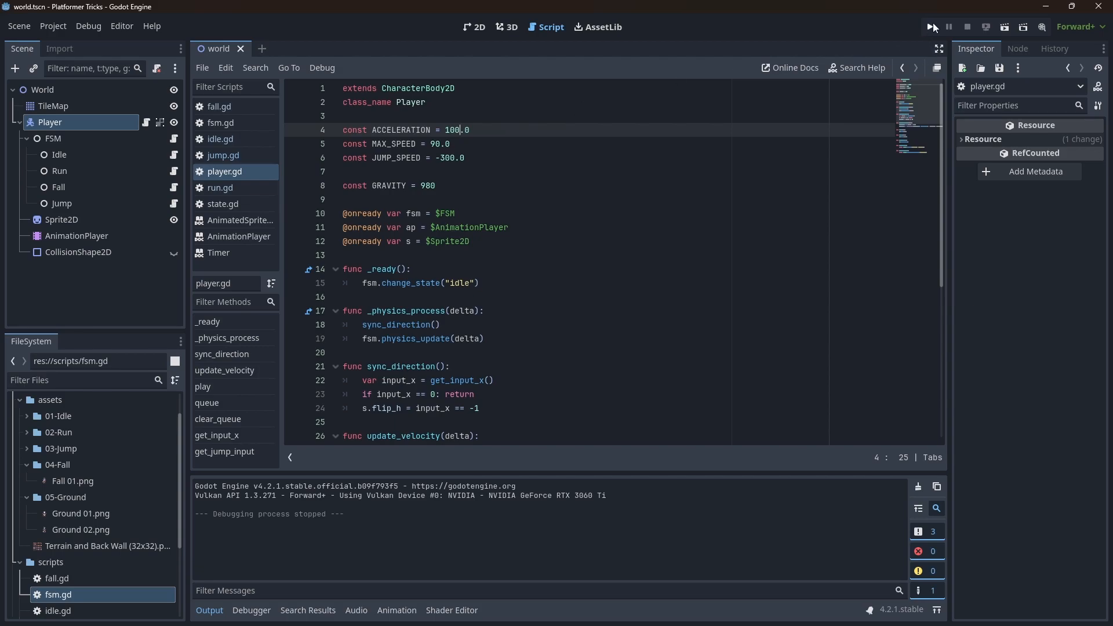
click(931, 27)
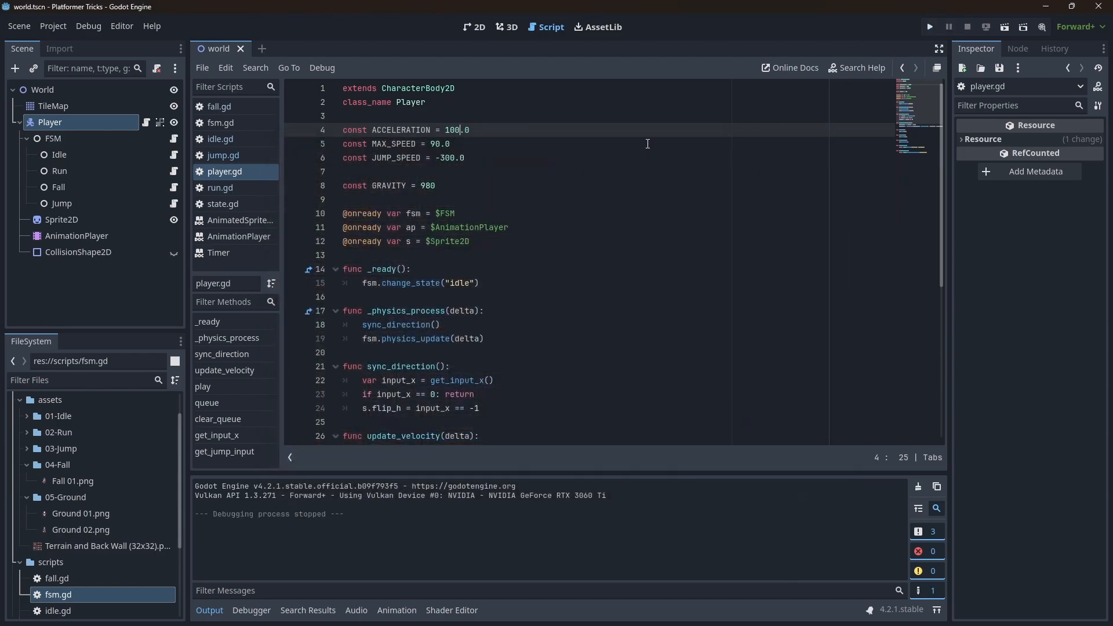
Step: Add a zero back so ACCELERATION reads 1000.0
text(0)
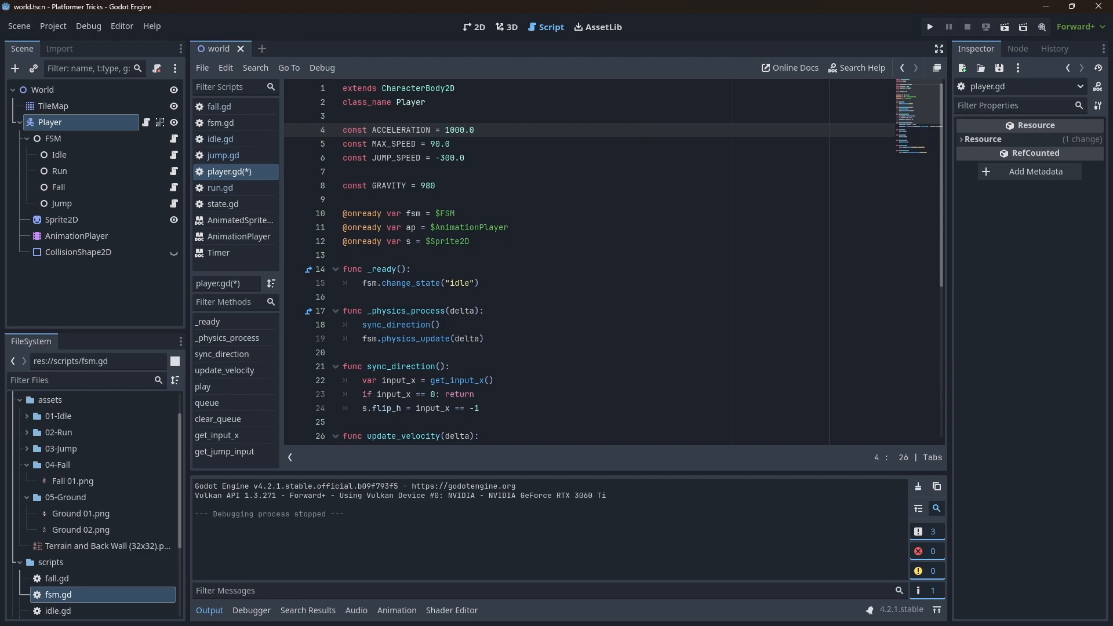
mouse_move(584, 510)
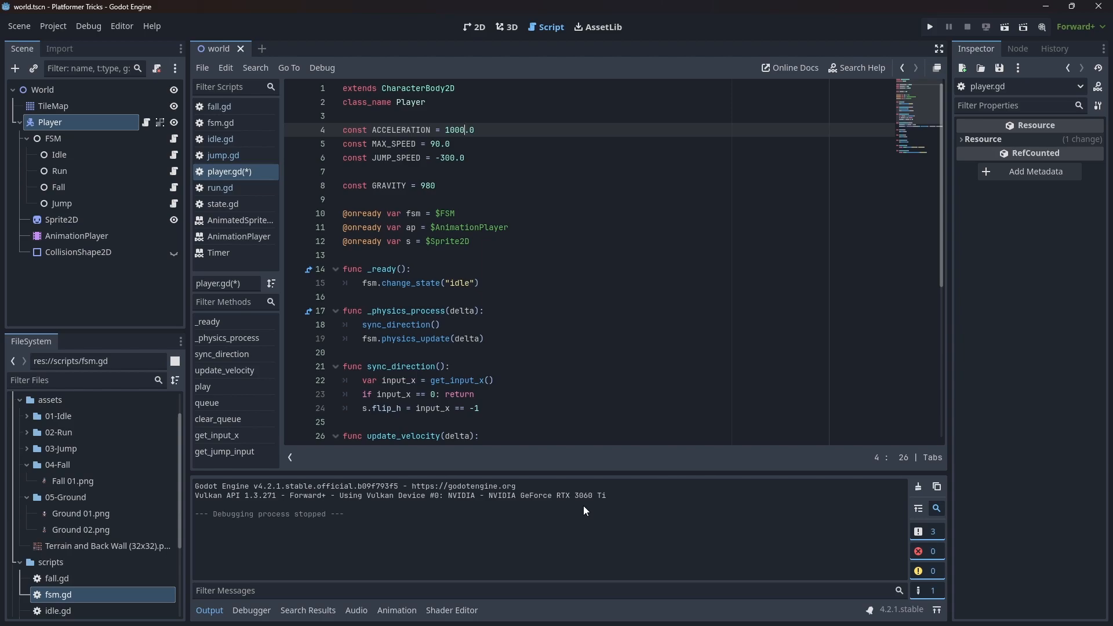
mouse_move(315, 21)
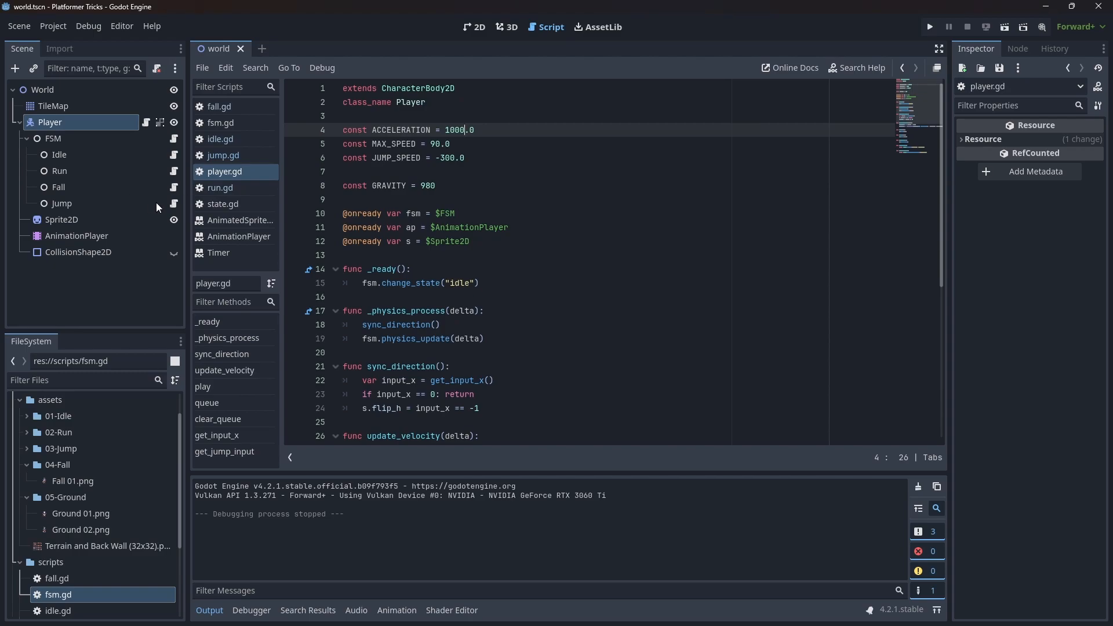
Step: In jump.gd, declare variable_jump_height and set it false in enter()
click(222, 155)
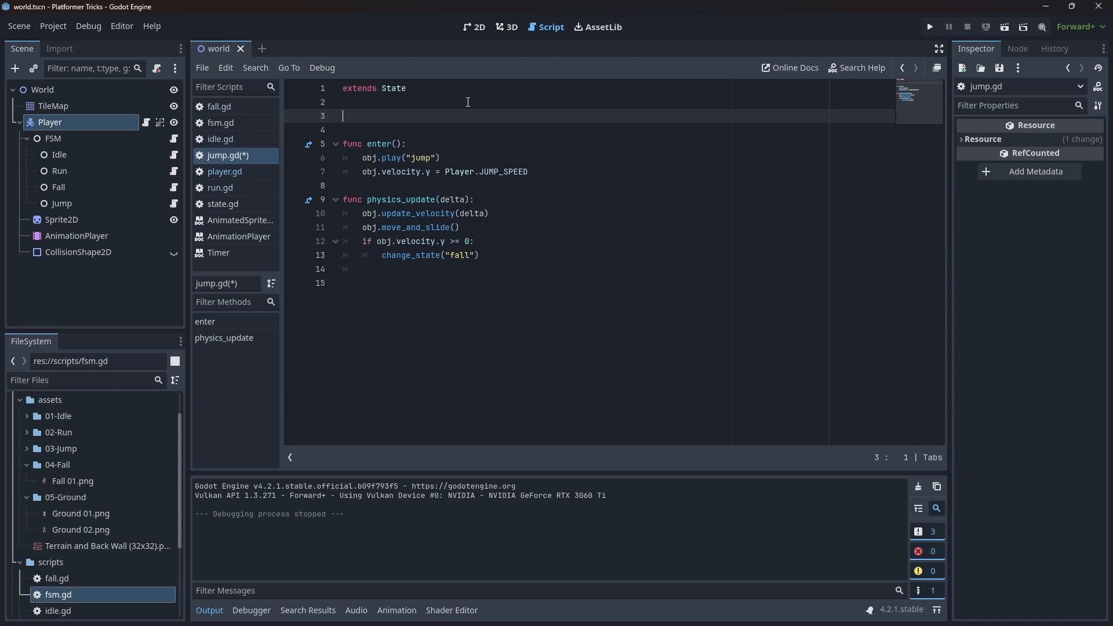
text(var varia)
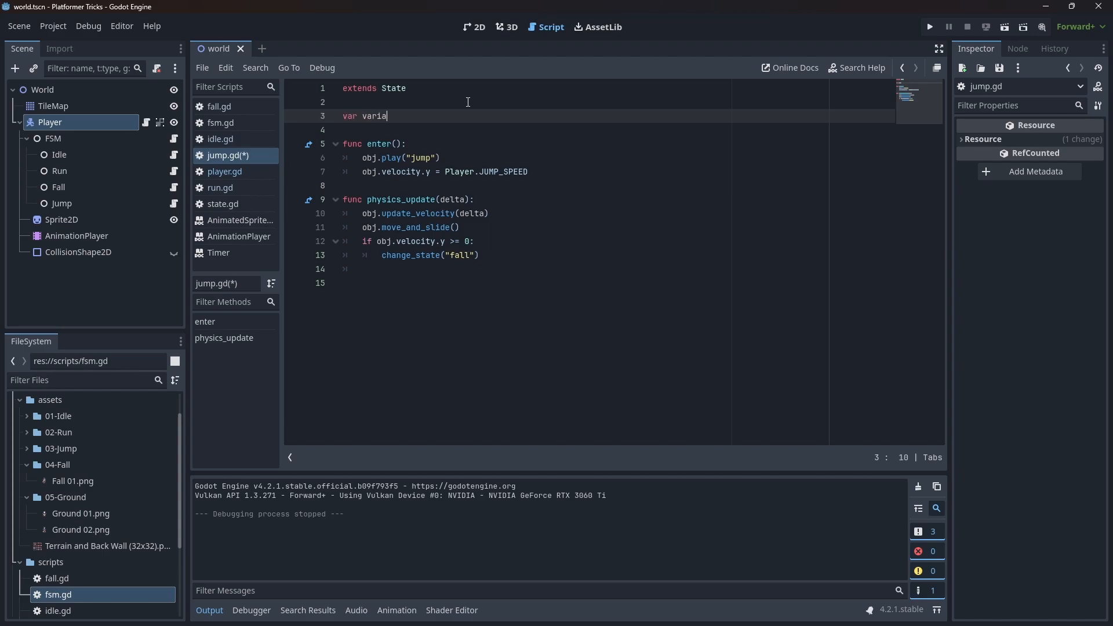
text(ble_jump_)
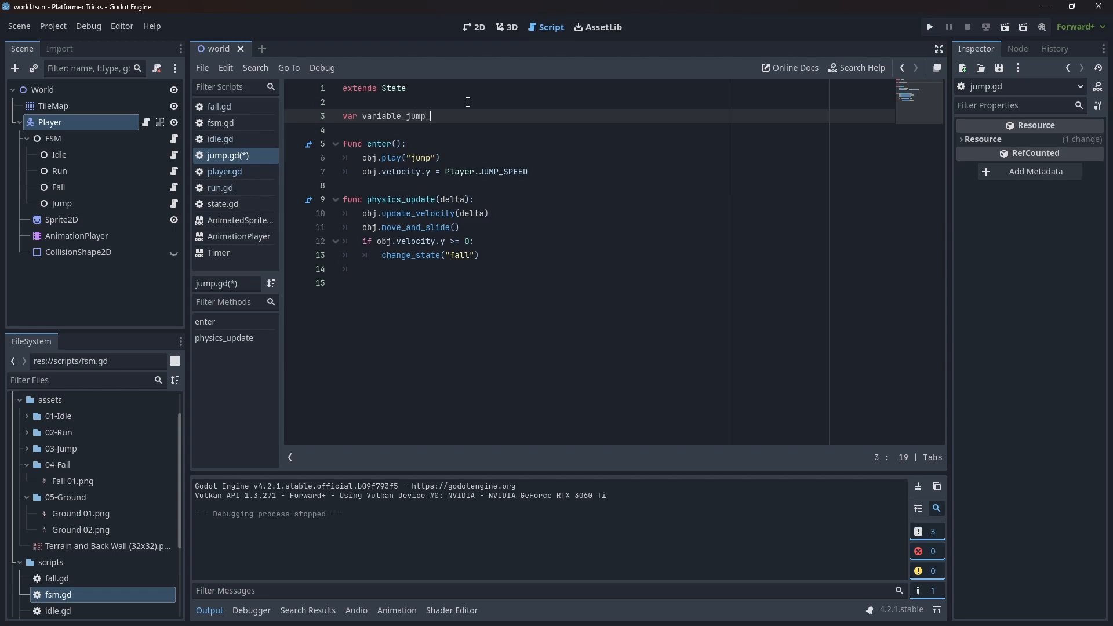
text(height)
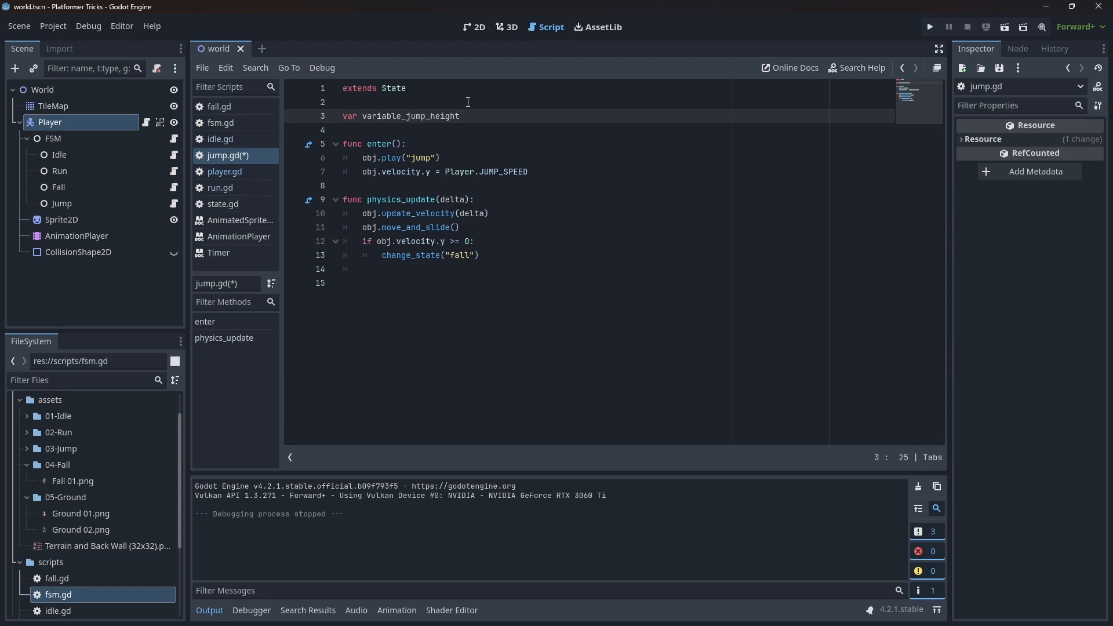
click(459, 116)
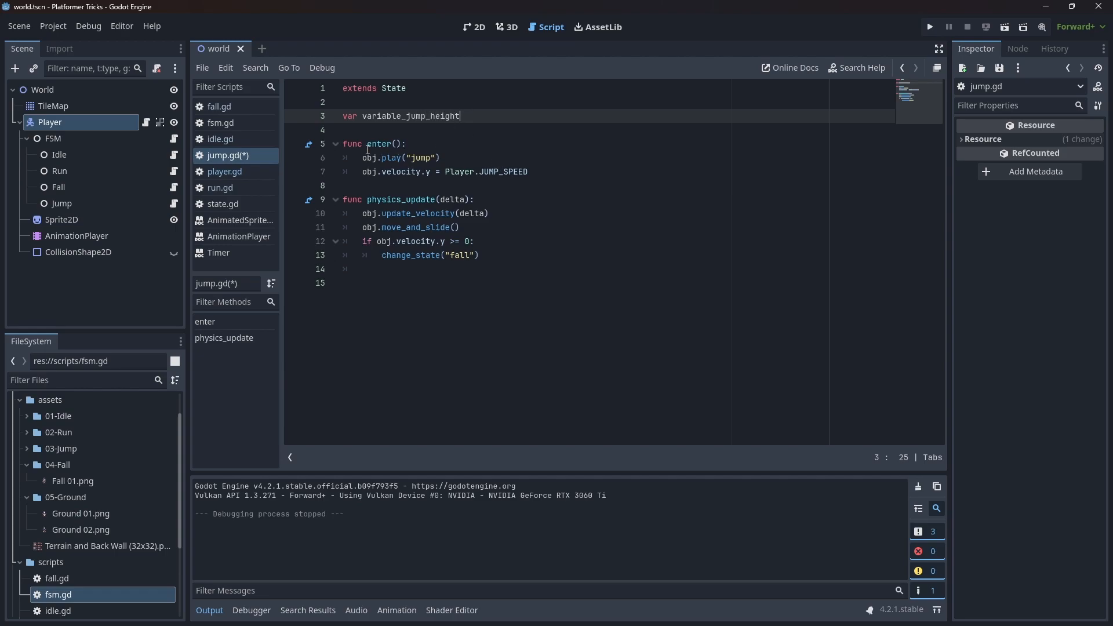
text(variable_jump_height)
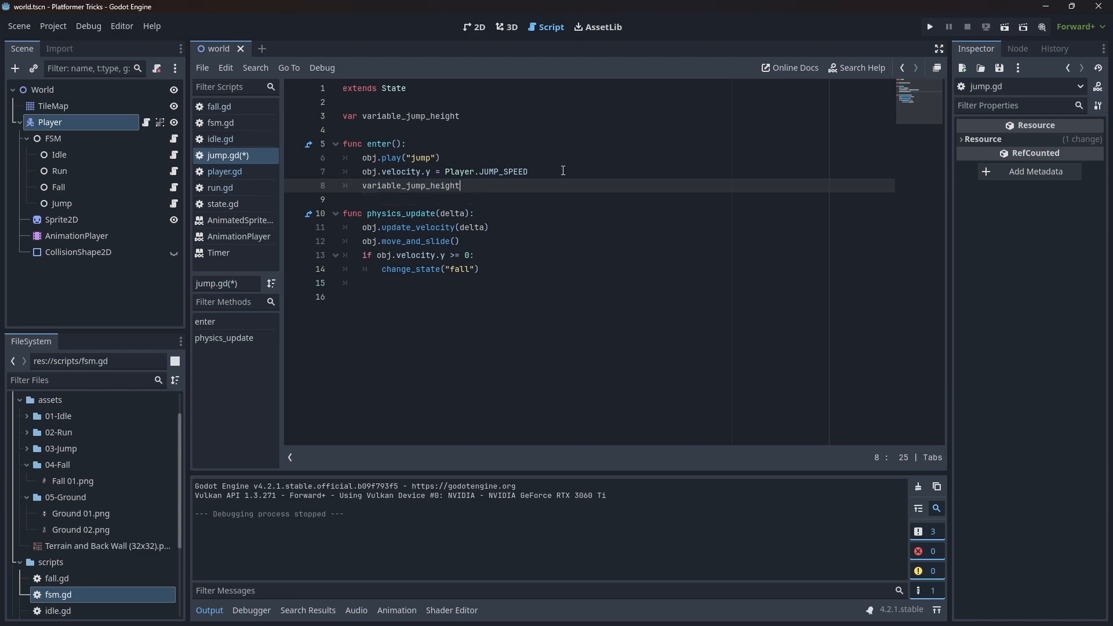
text(= false)
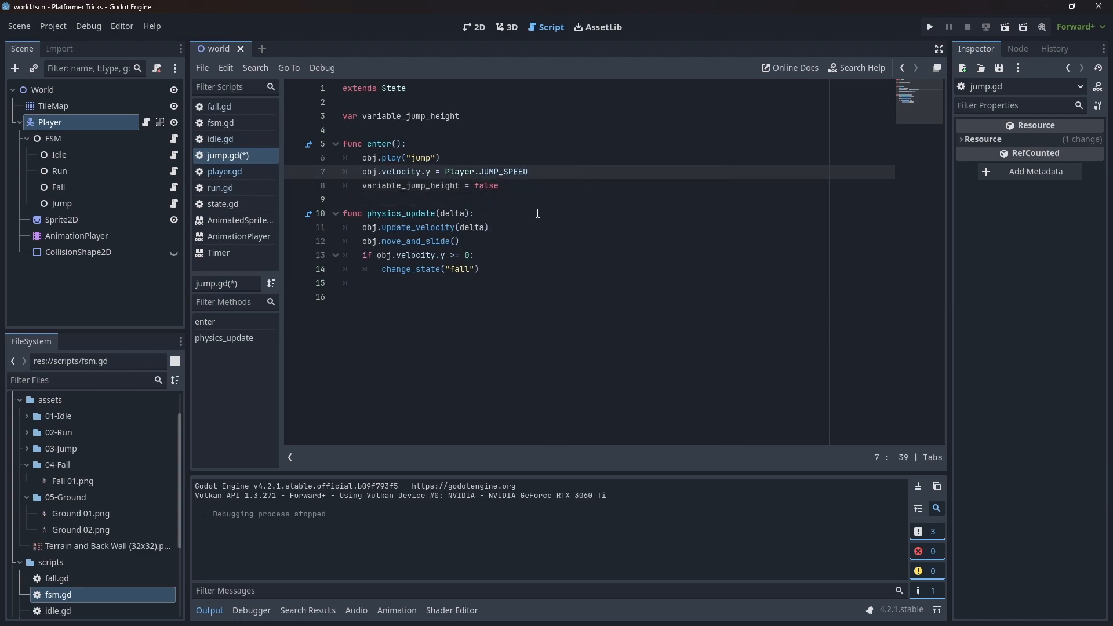
mouse_move(436, 221)
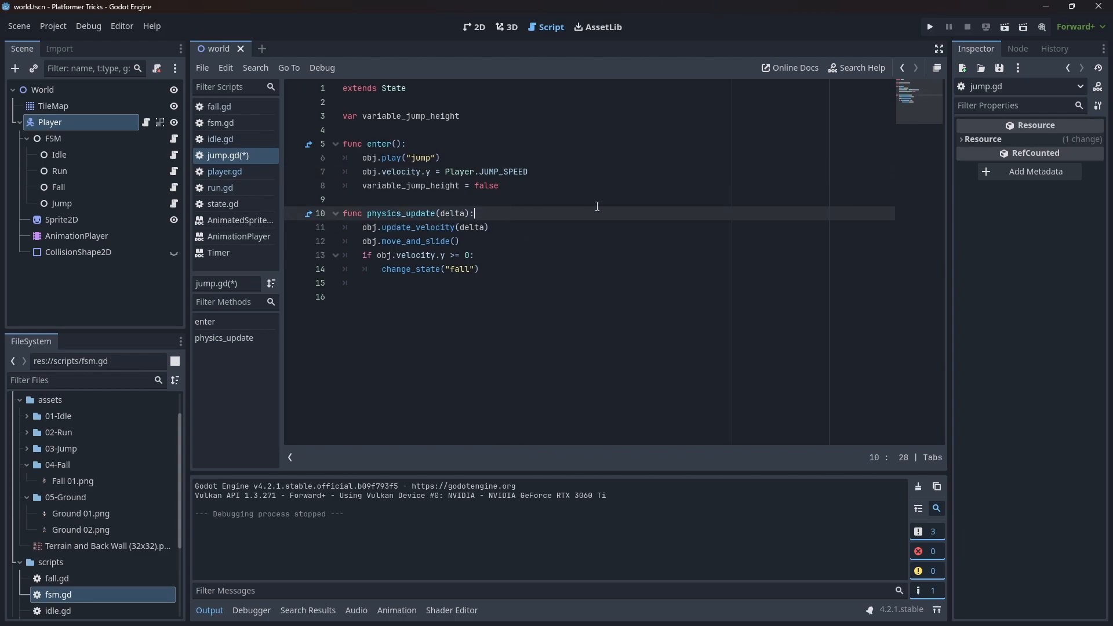
Step: Halve obj.velocity.y once when jump isn't held, setting variable_jump_height true, and save
text(if v)
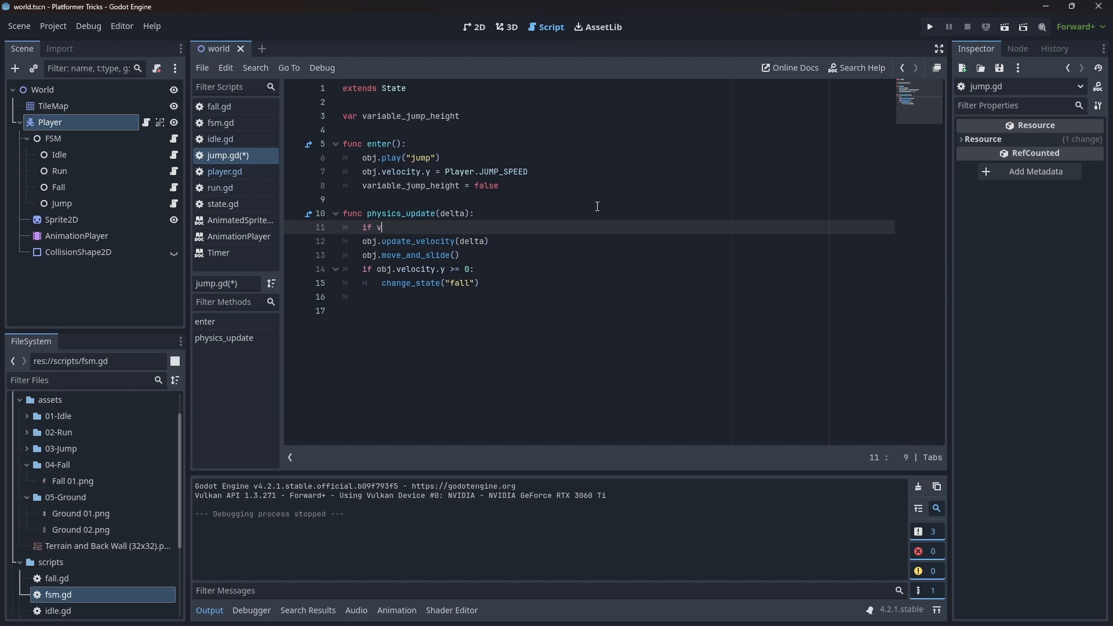
text(ariable_jump_height)
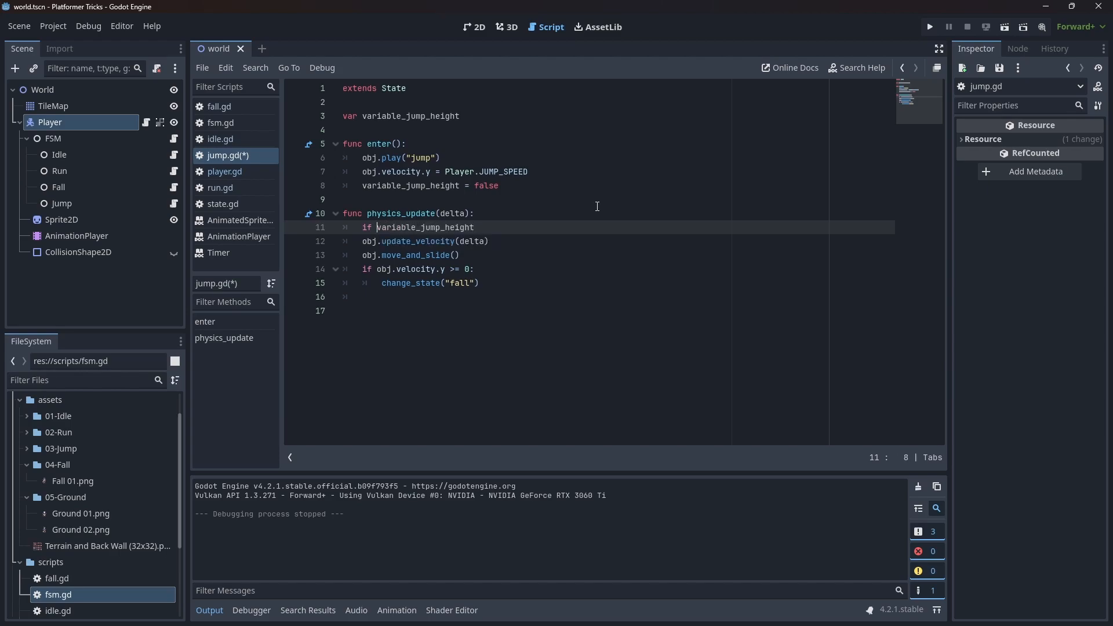
text(not)
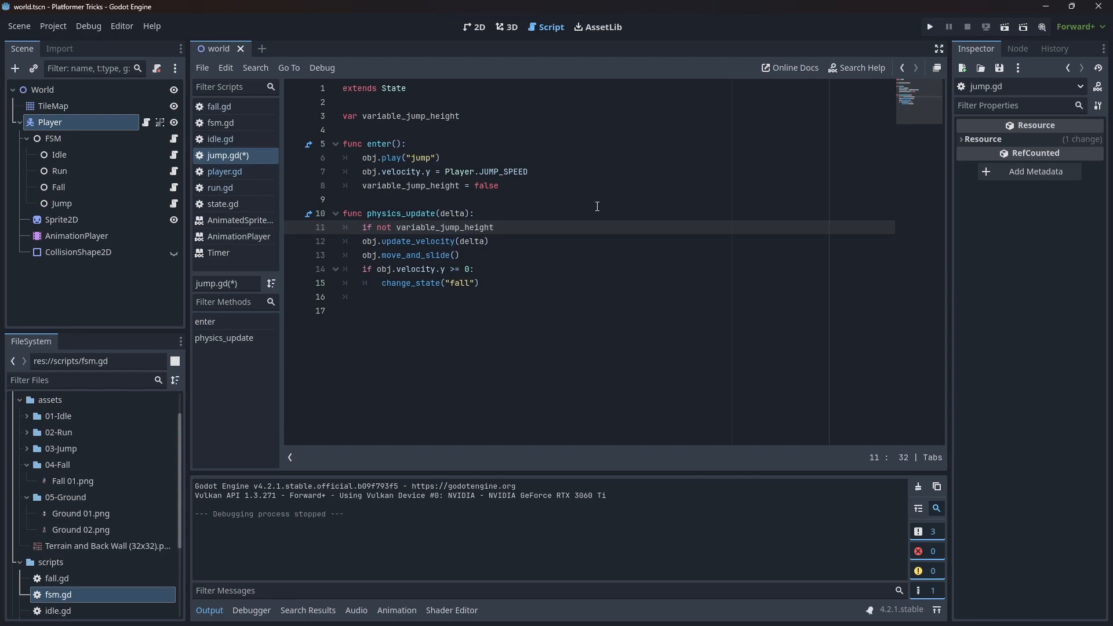
text(and)
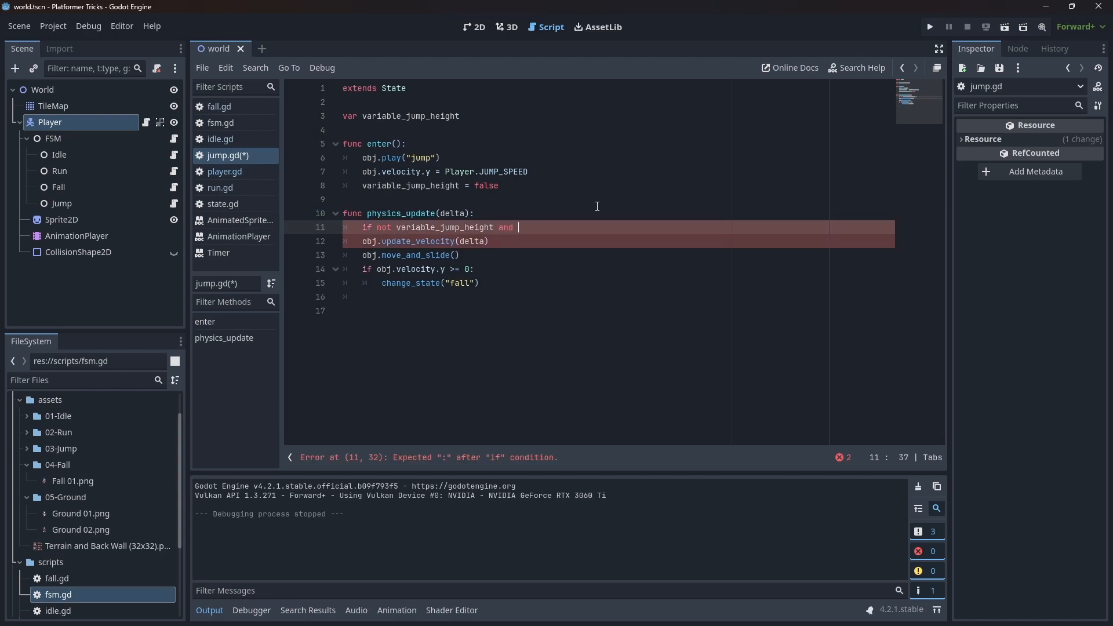
text(obj.get)
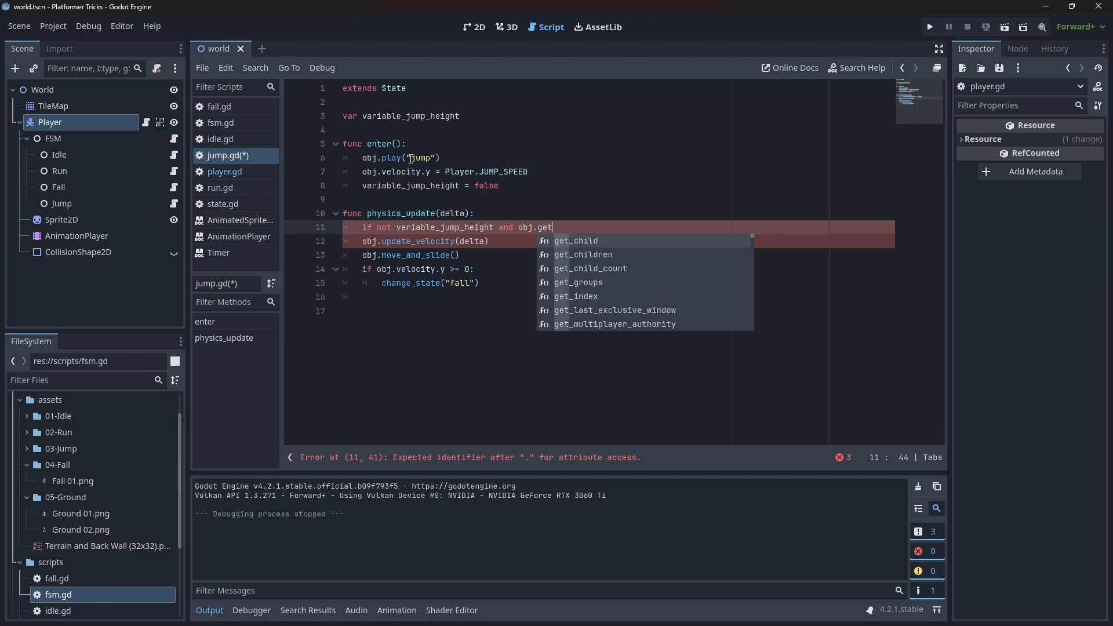
text(_jump_hold():)
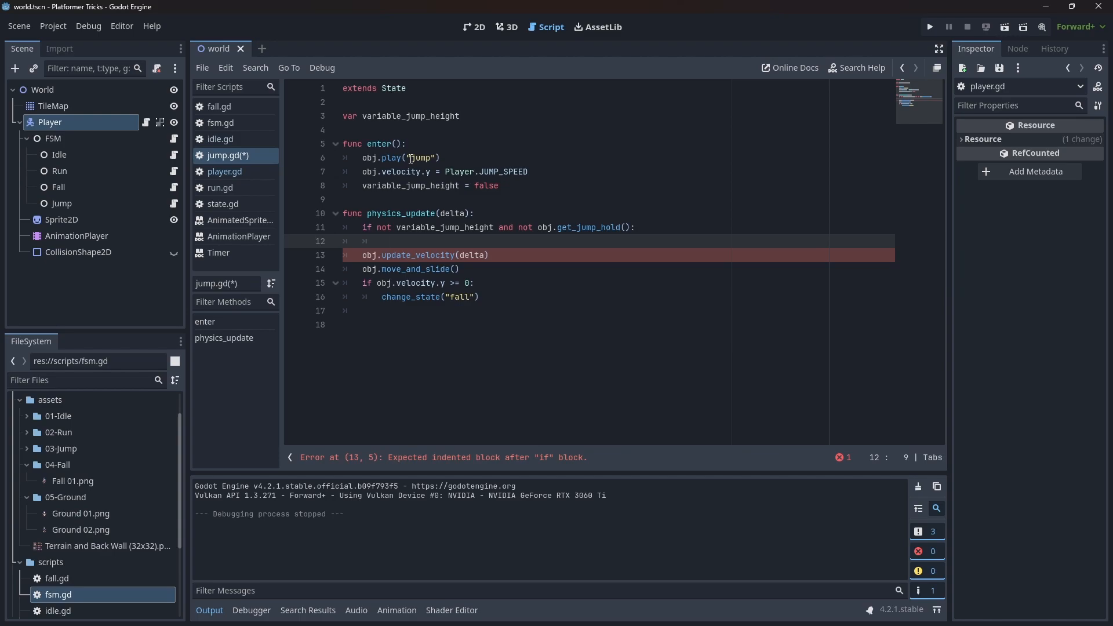
click(381, 241)
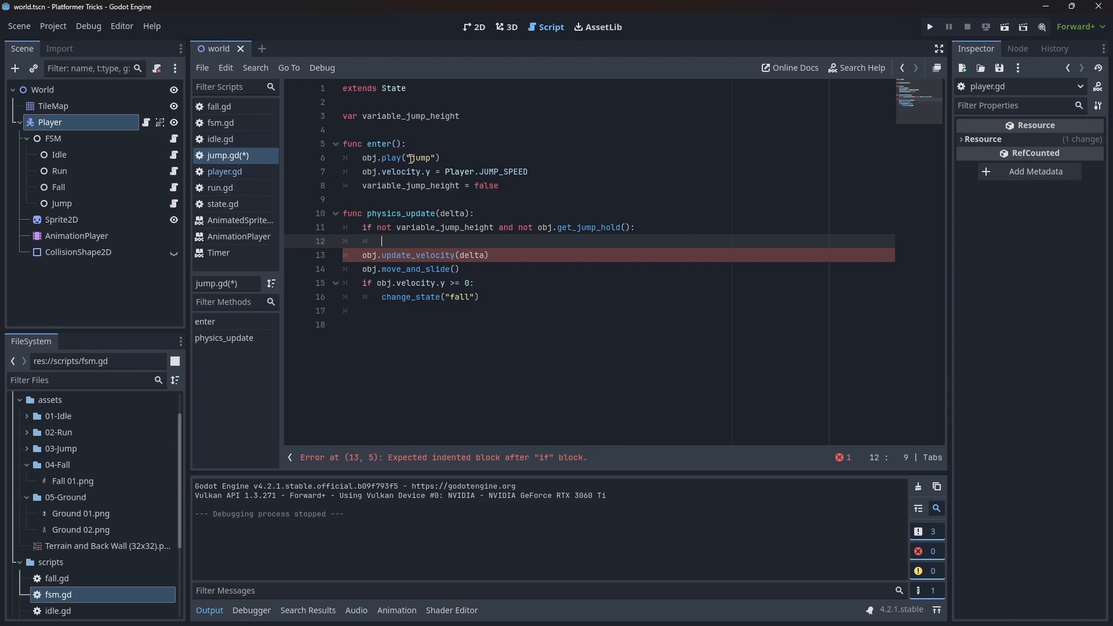
text(obj.velocity.y /= 2)
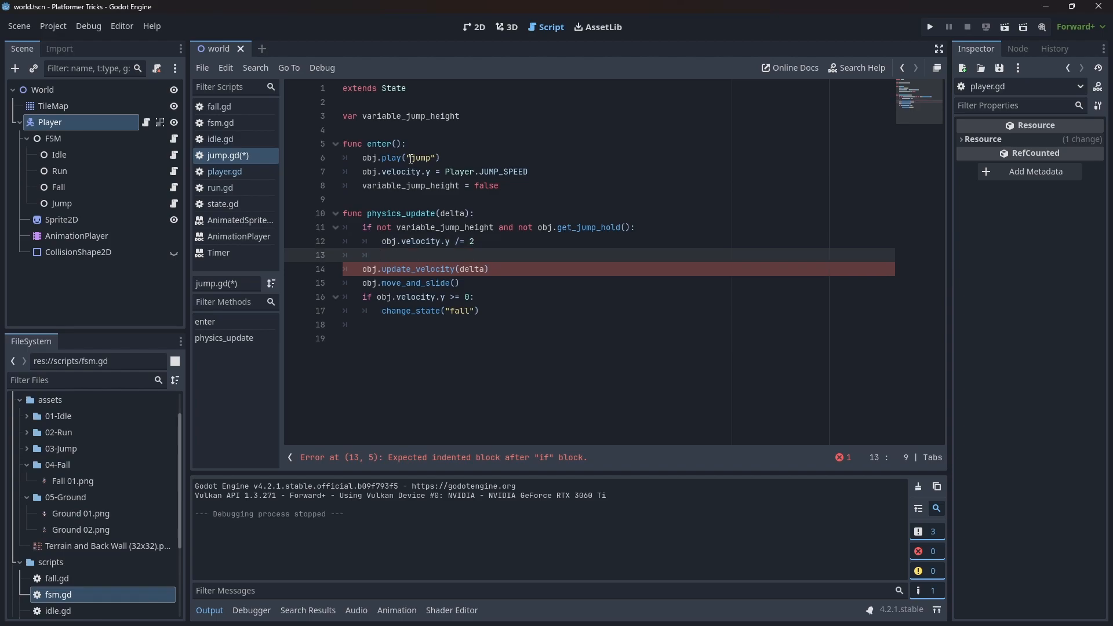
text(variable_jump_height = true)
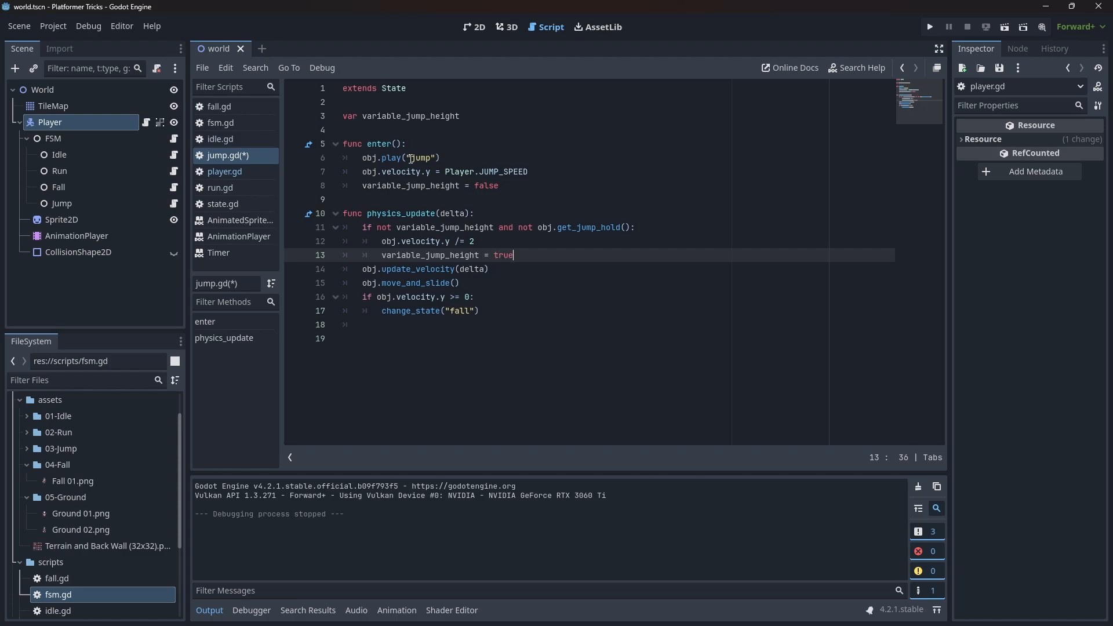
key(ctrl+s)
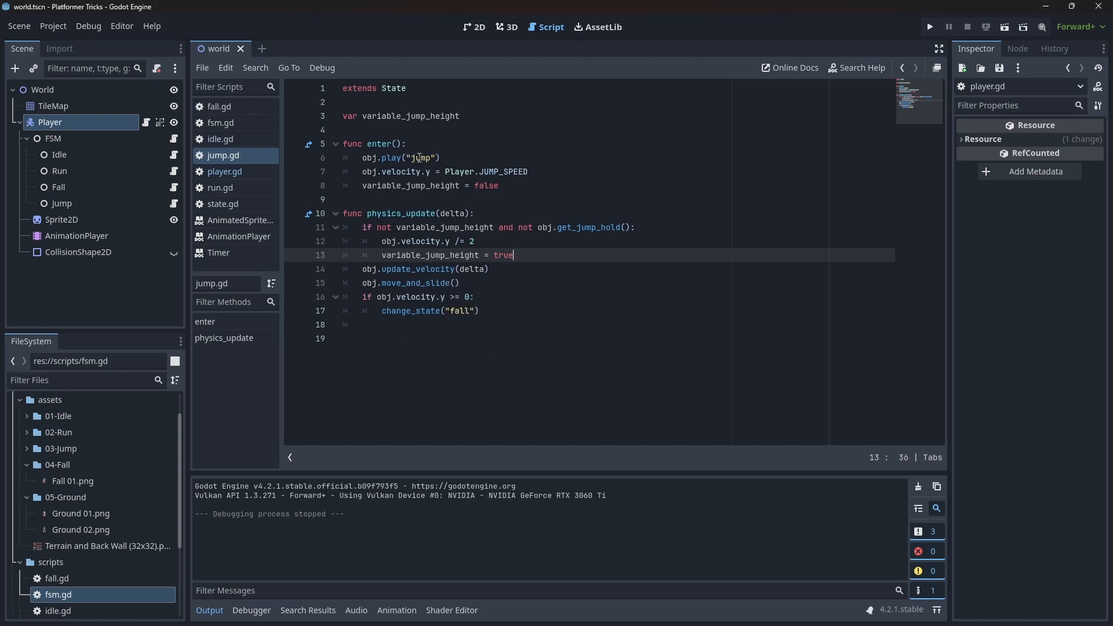
Step: Start a get_jump_hold() function in player.gd
double_click(587, 227)
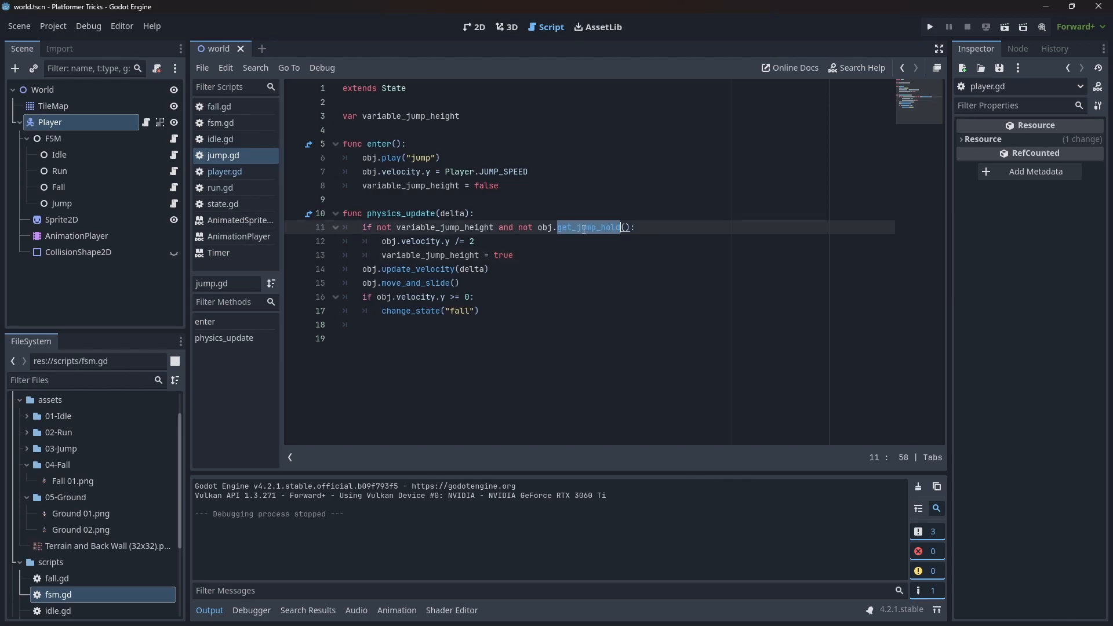
mouse_move(145, 122)
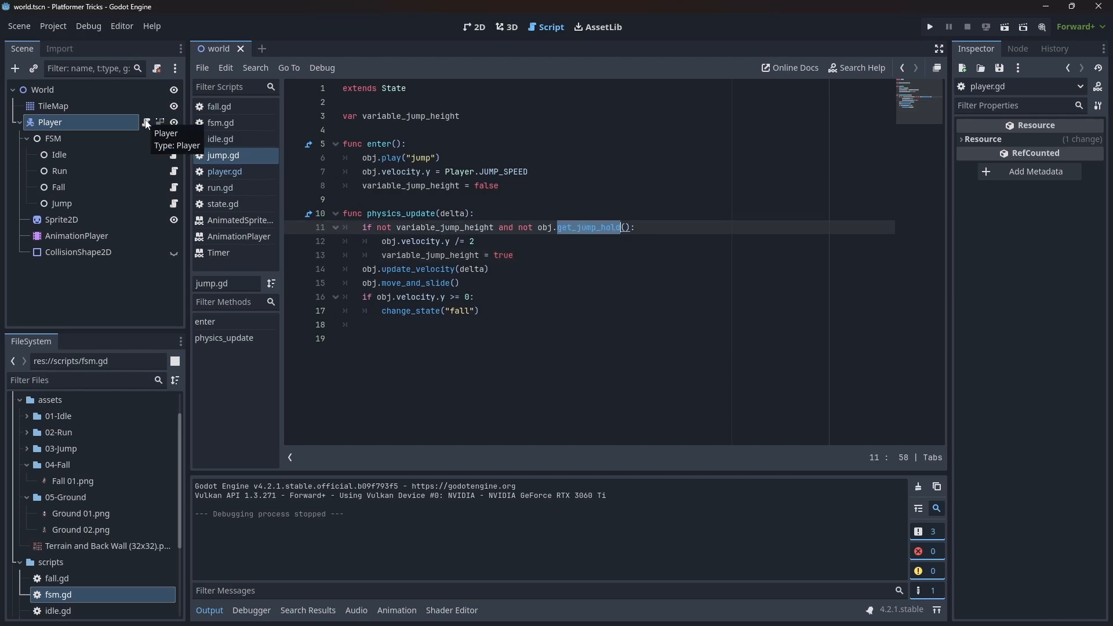
click(225, 171)
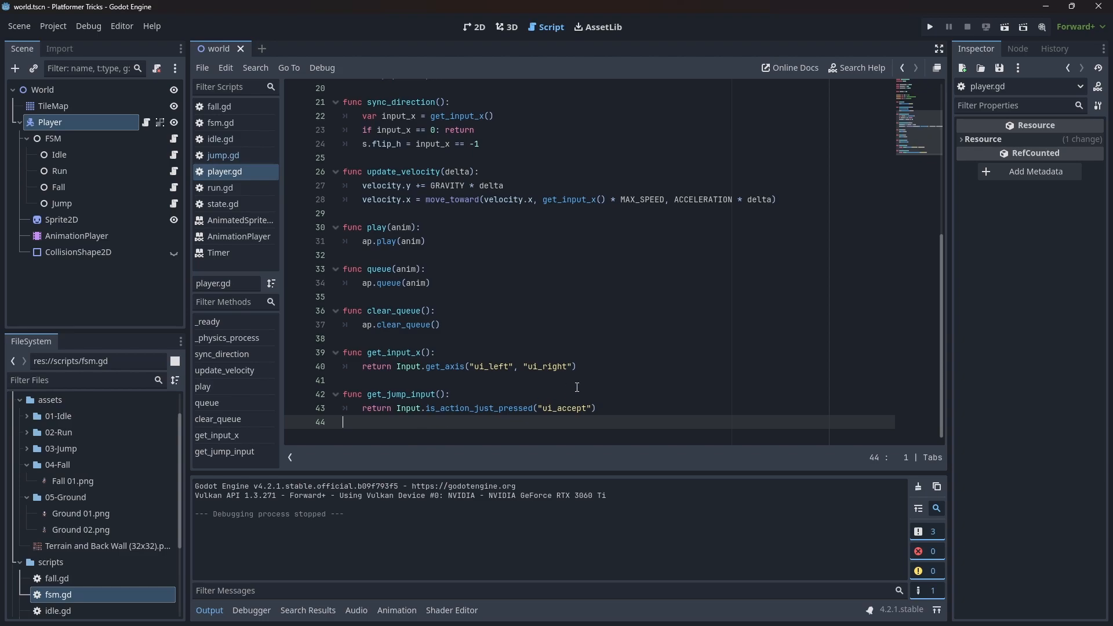
text(func get_jump_hold)
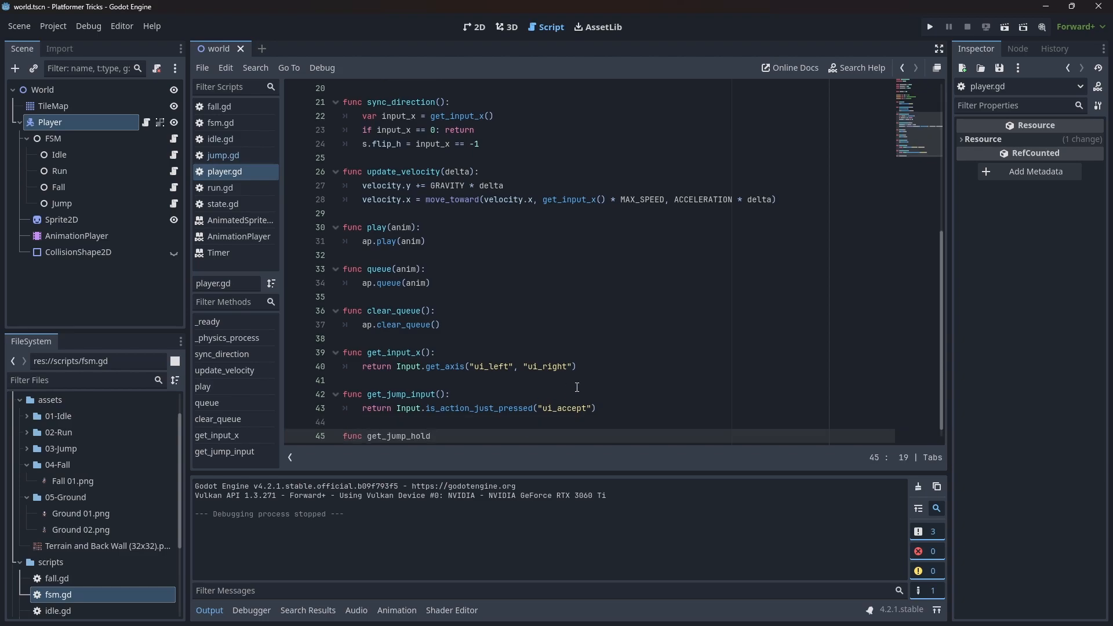
text(():)
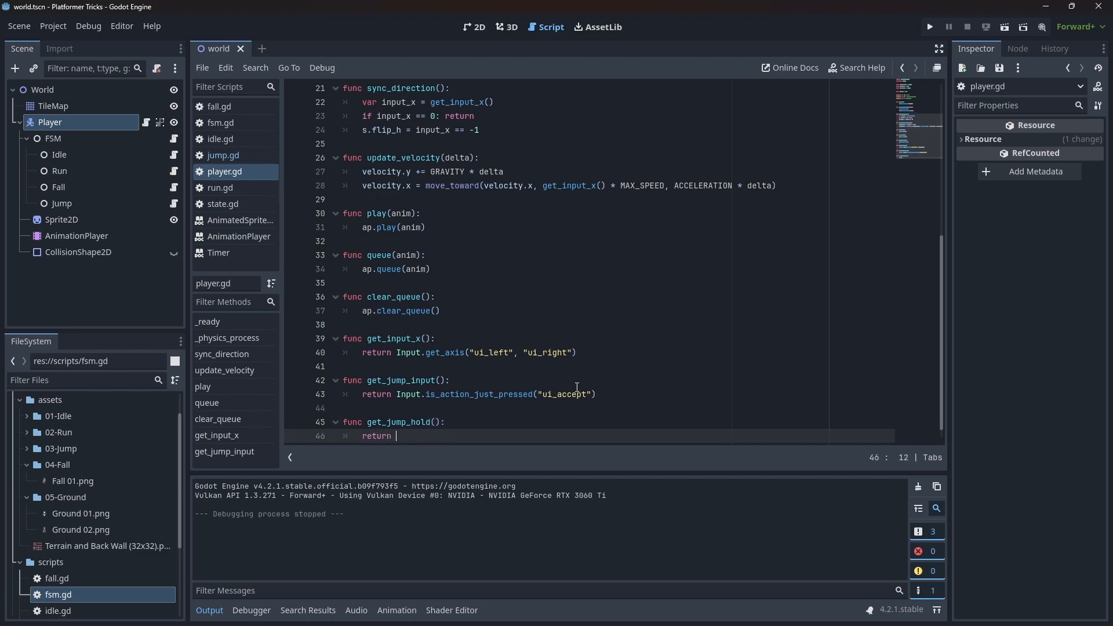
Step: Return Input.is_action_pressed("ui_accept") and run the game to test jumping
text(Input.)
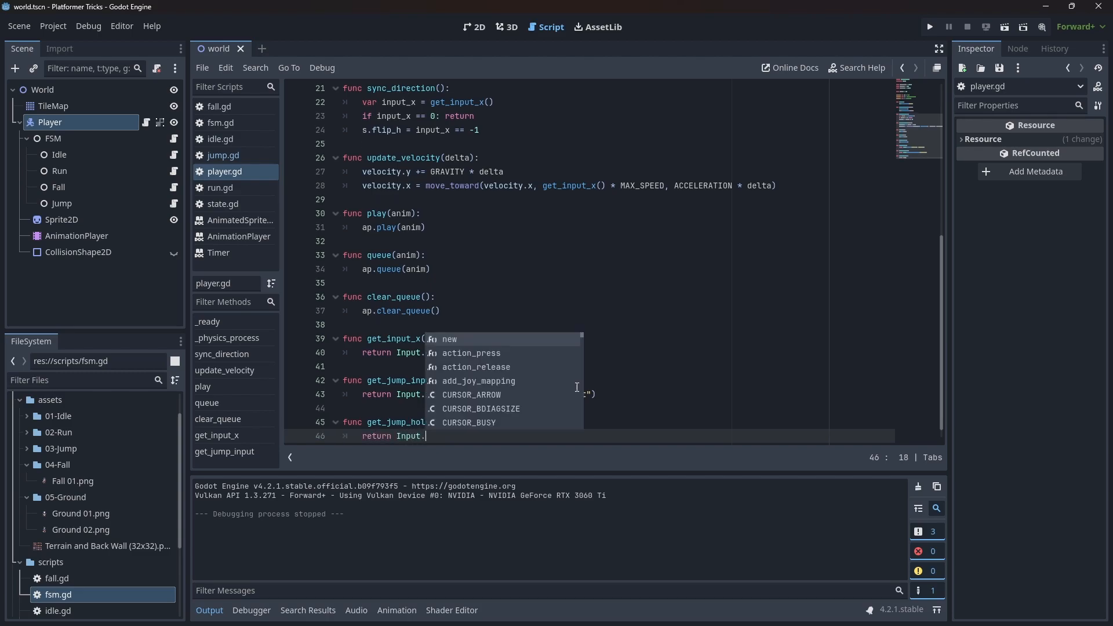
text(is_action_pressed()
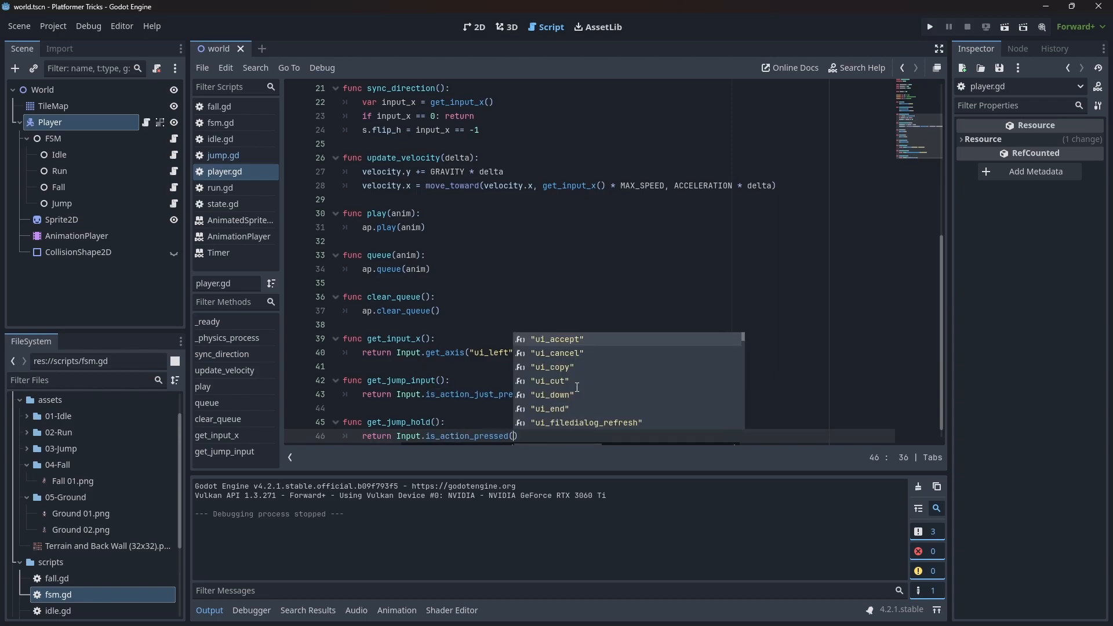
click(555, 339)
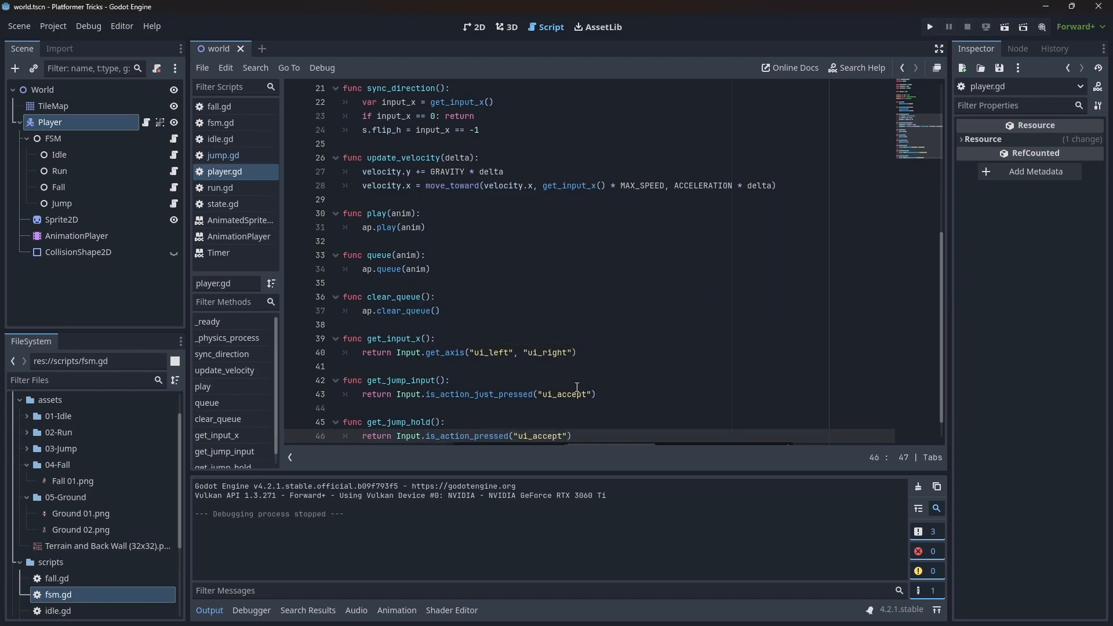
scroll(down, 3)
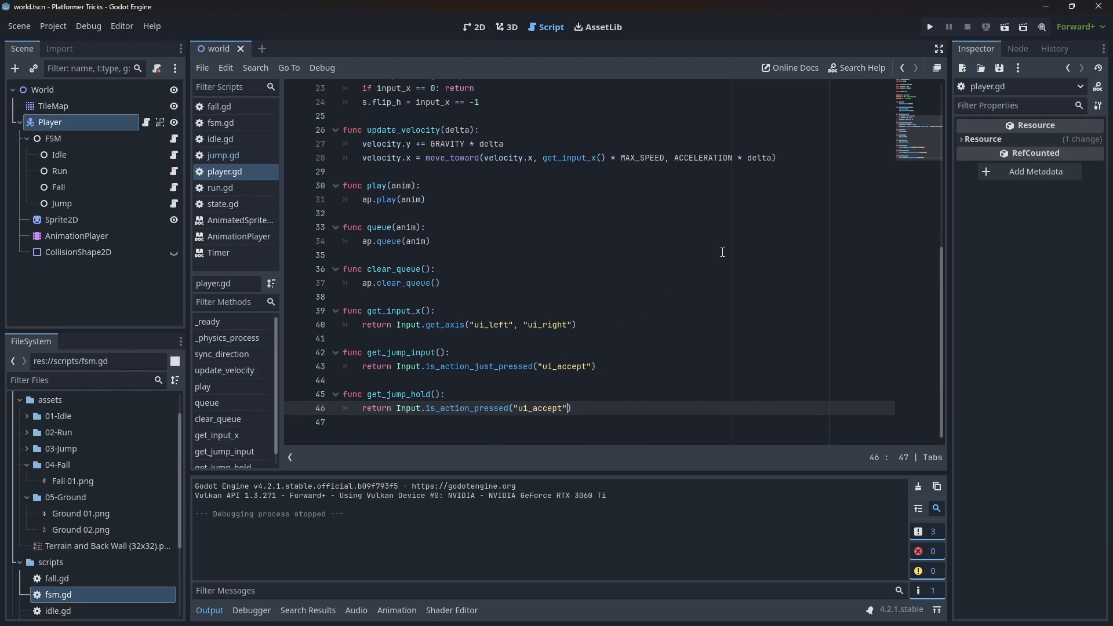
click(929, 27)
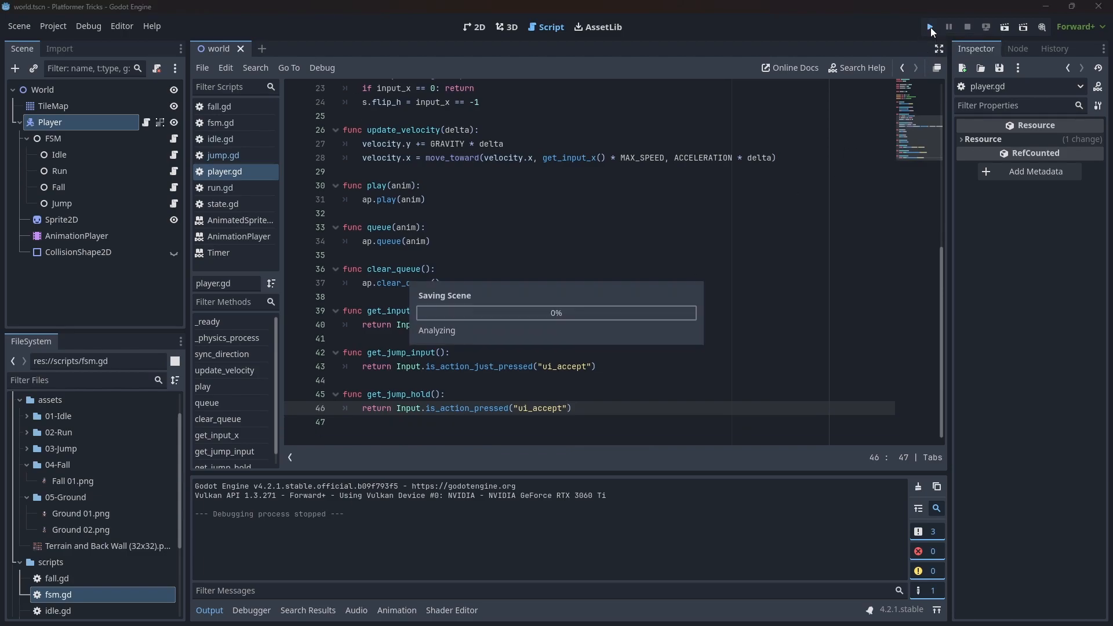
click(929, 27)
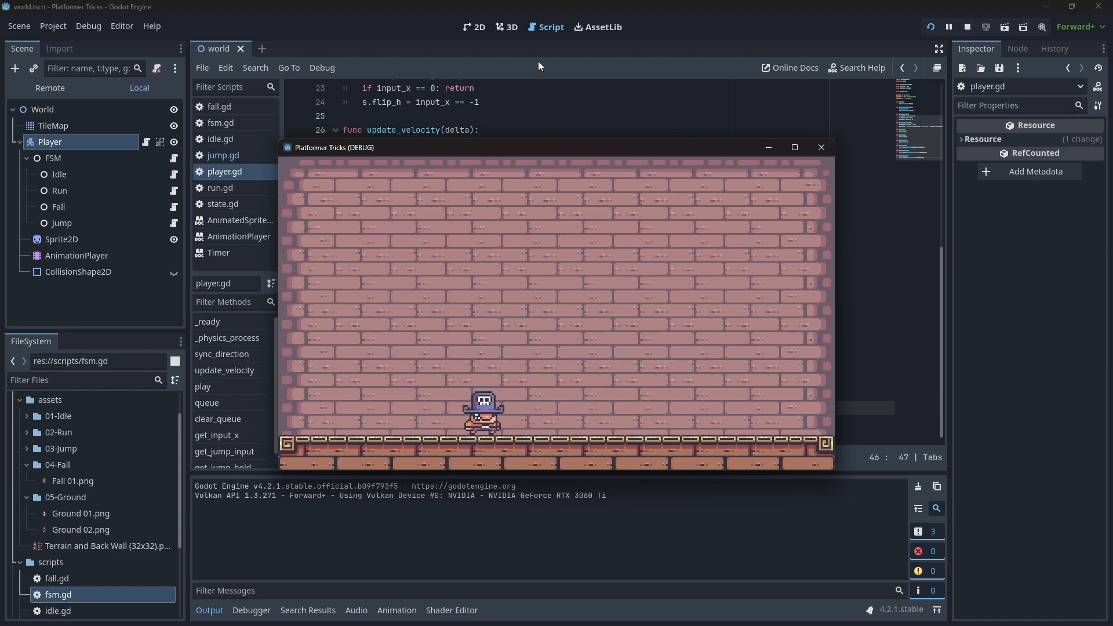
click(984, 26)
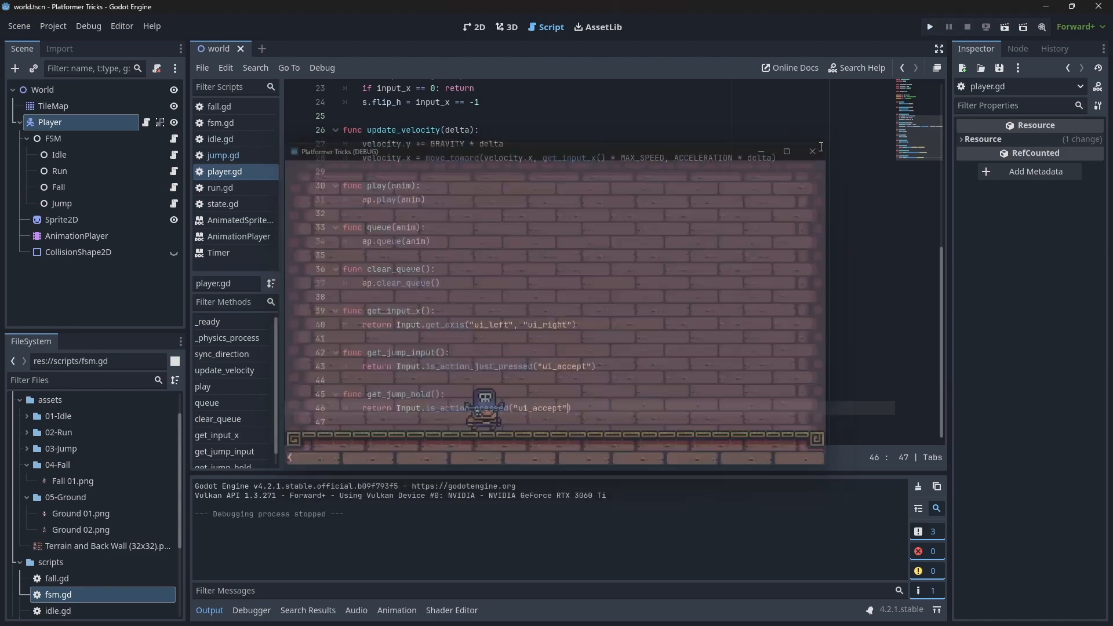
click(812, 151)
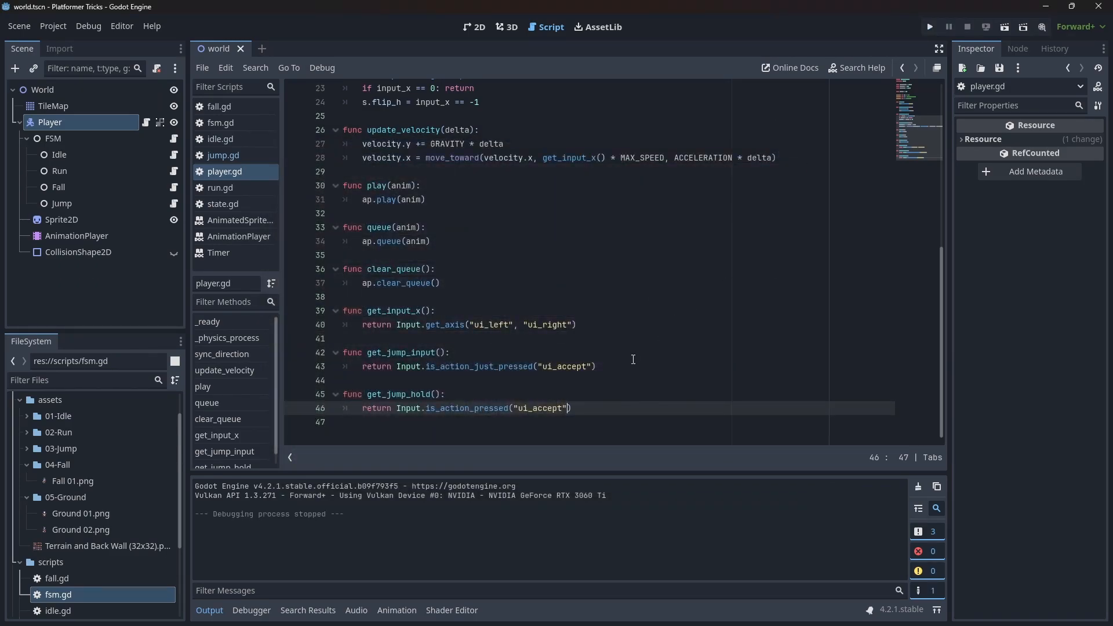
mouse_move(497, 374)
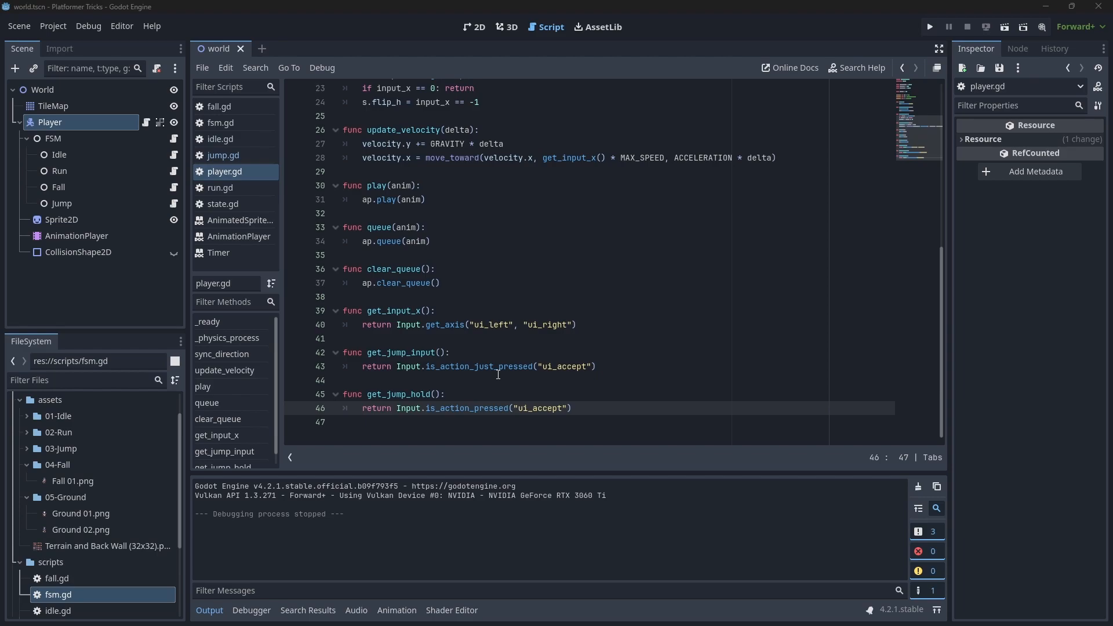
mouse_move(929, 27)
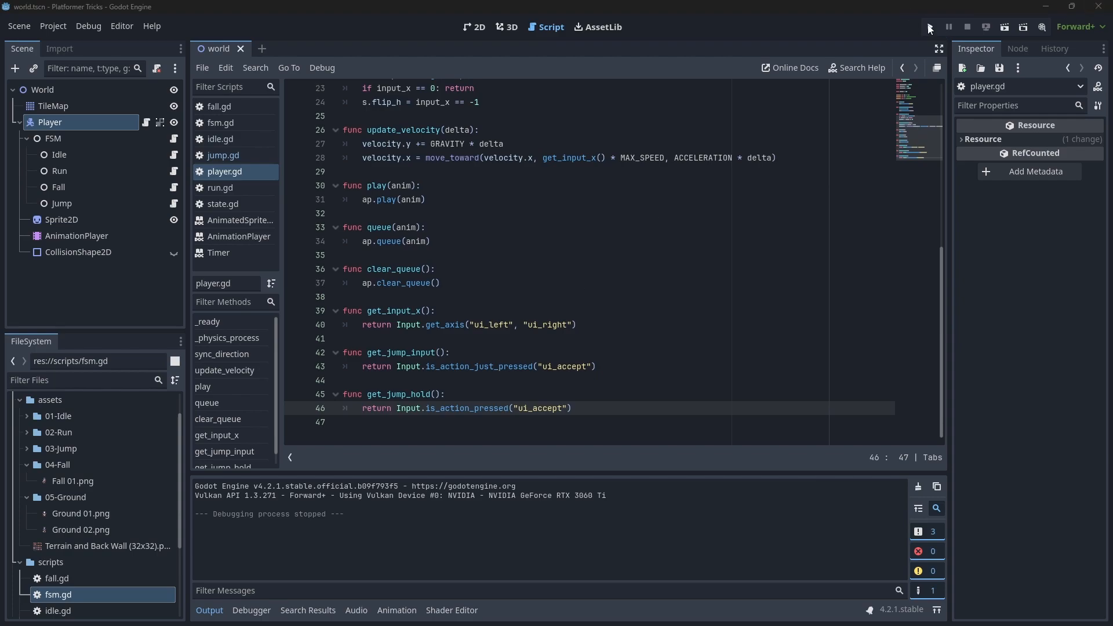
Step: Run the game again to try movement and jumping
click(929, 28)
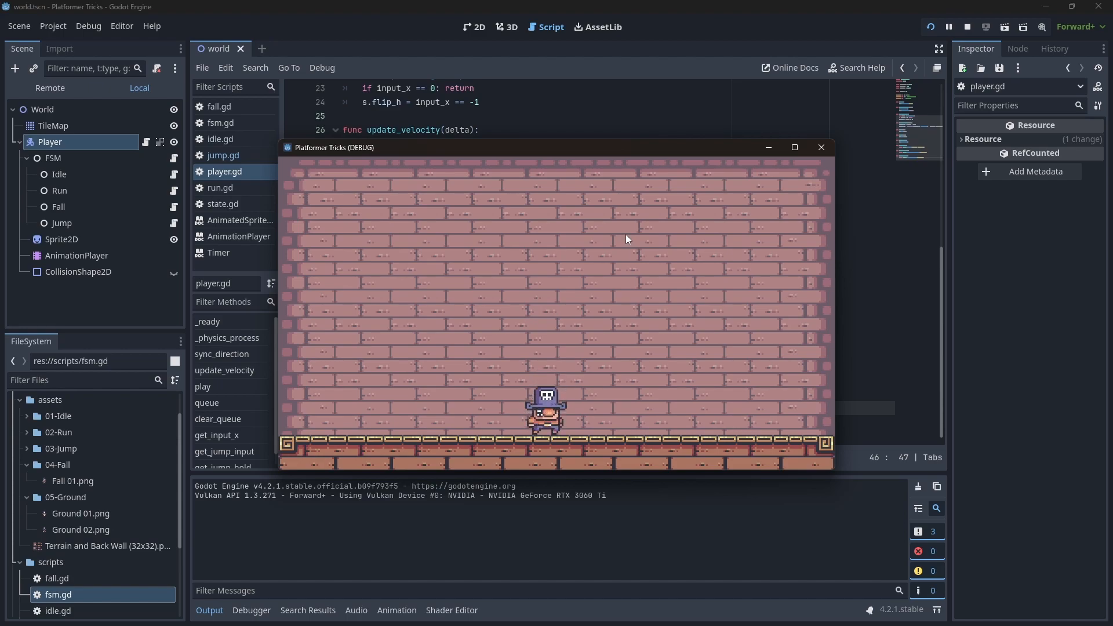
mouse_move(625, 233)
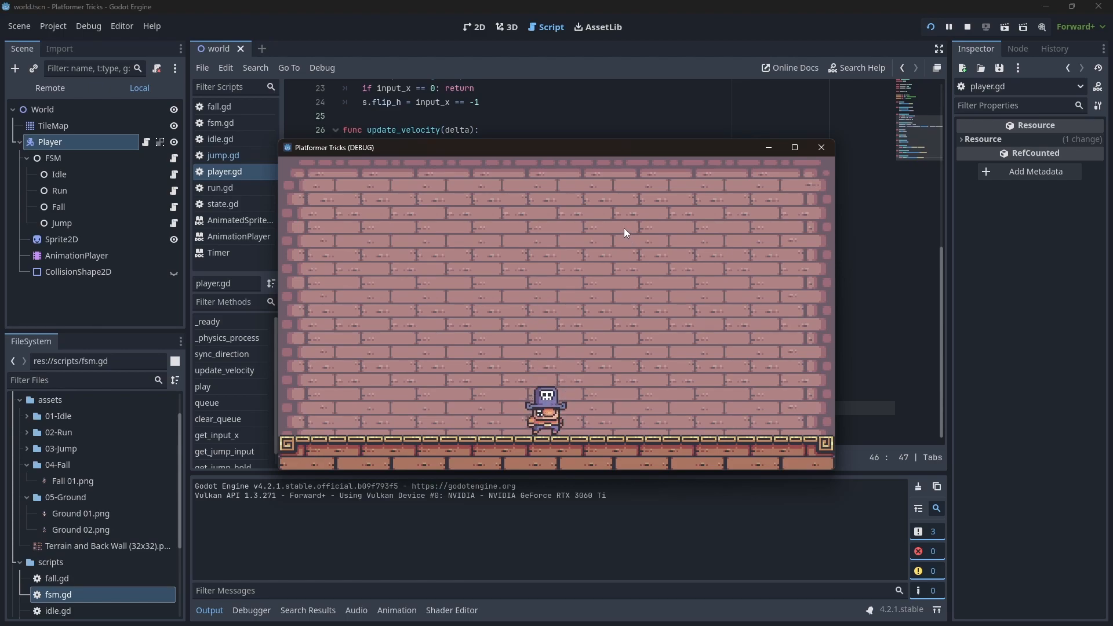
mouse_move(612, 228)
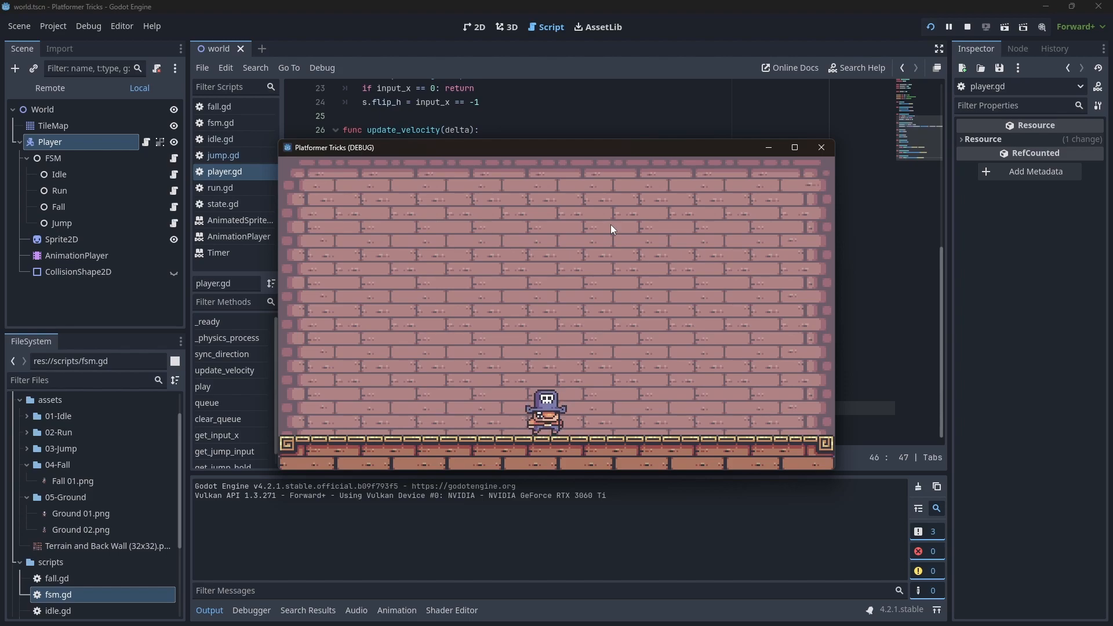
Step: Add a Timer child named JumpBufferTimer, set to One Shot with 0.1 s wait time
right_click(50, 122)
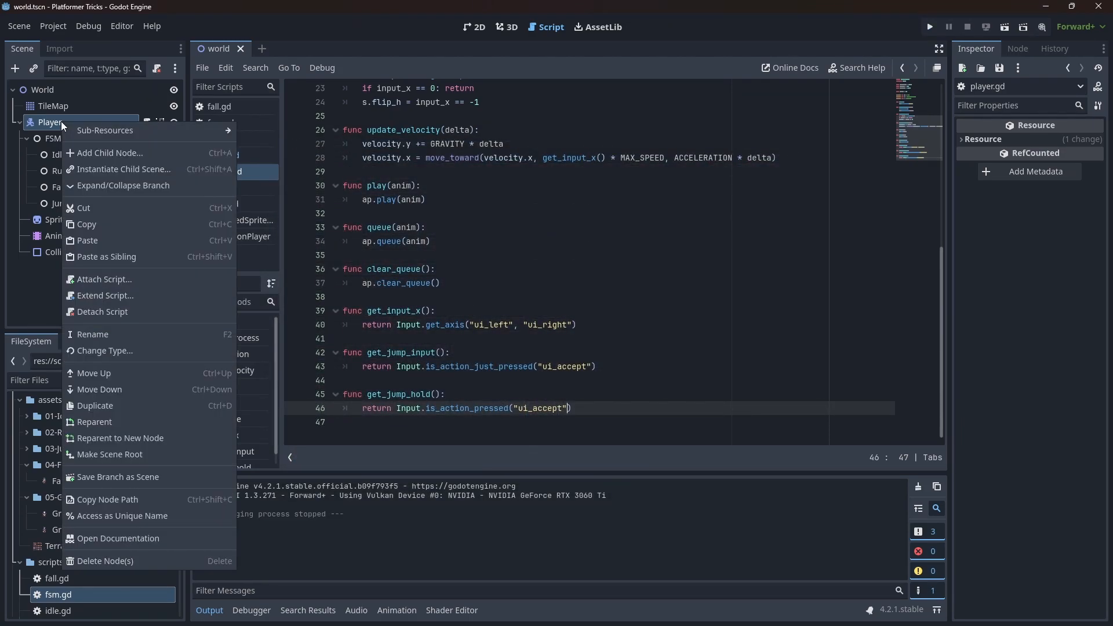
click(108, 153)
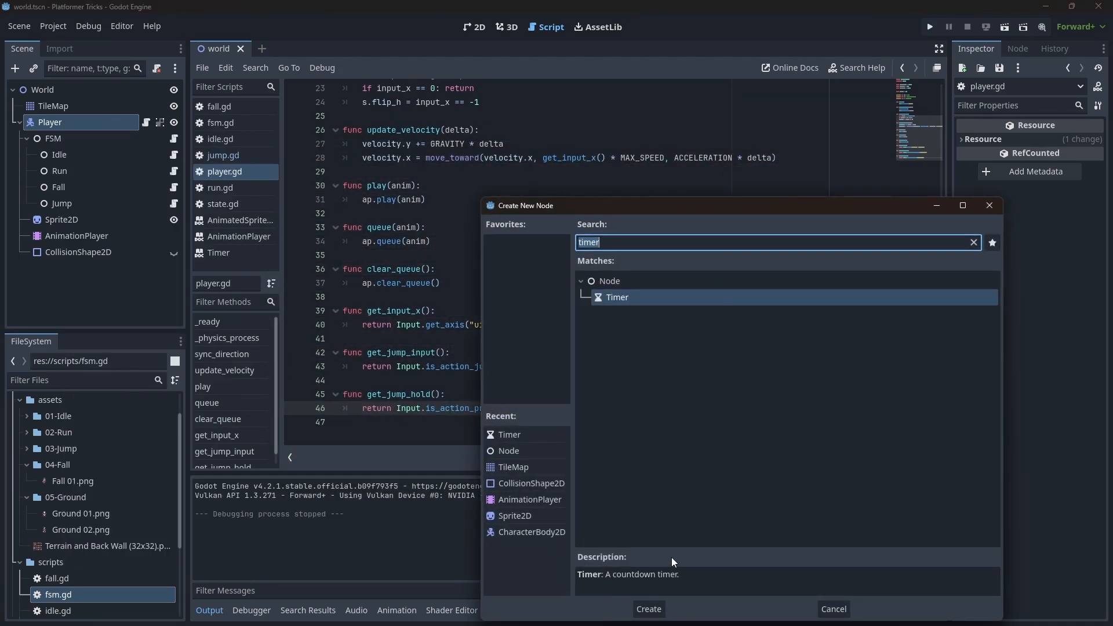
click(648, 608)
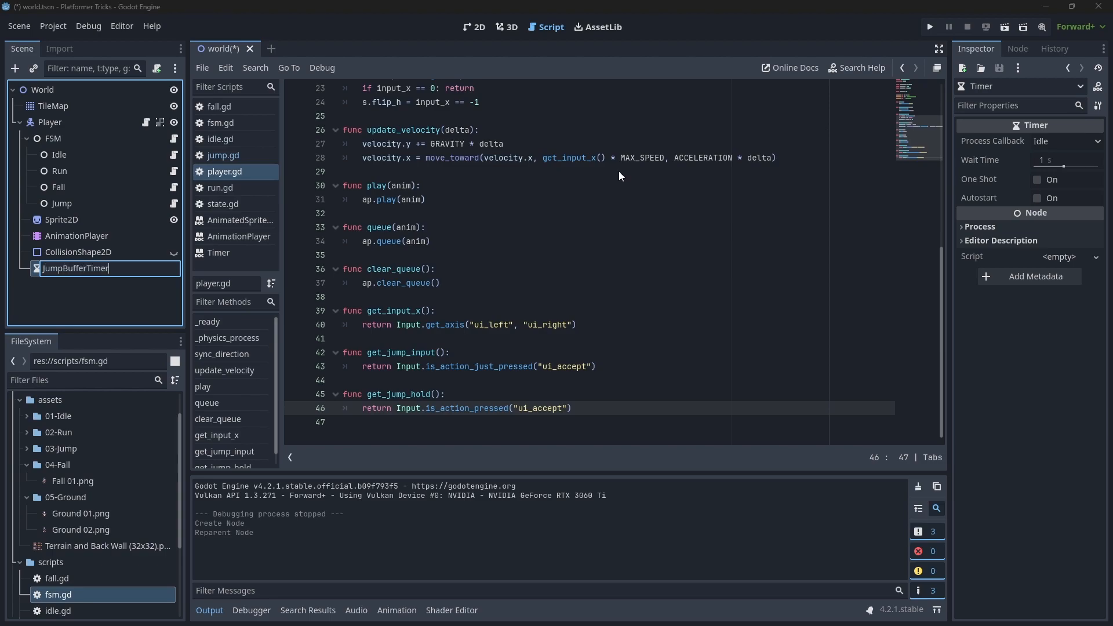
key(Return)
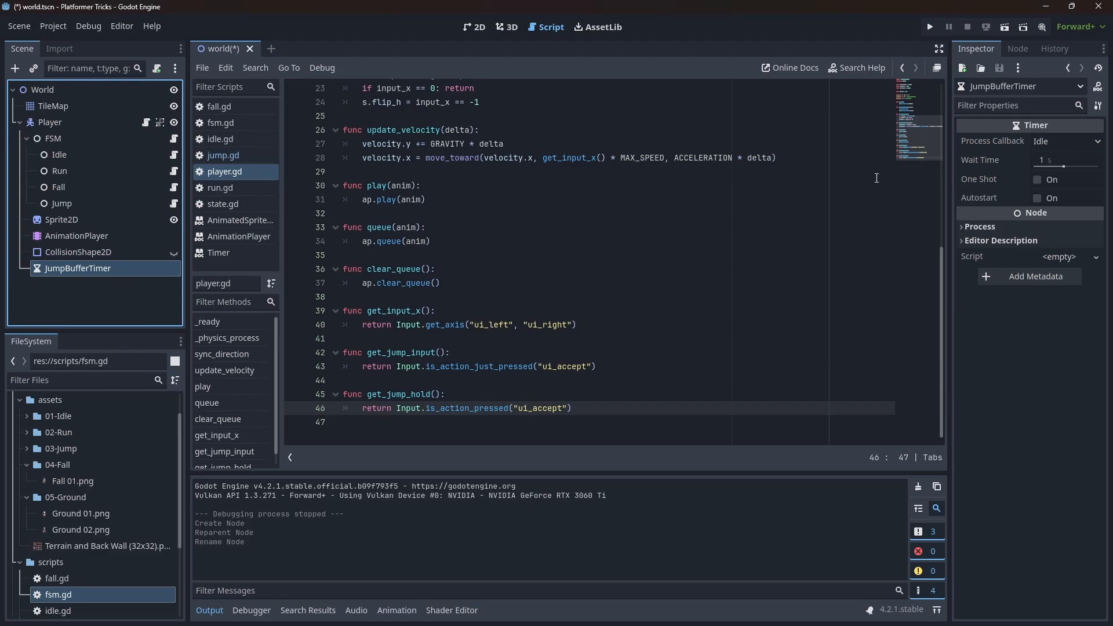
click(1037, 179)
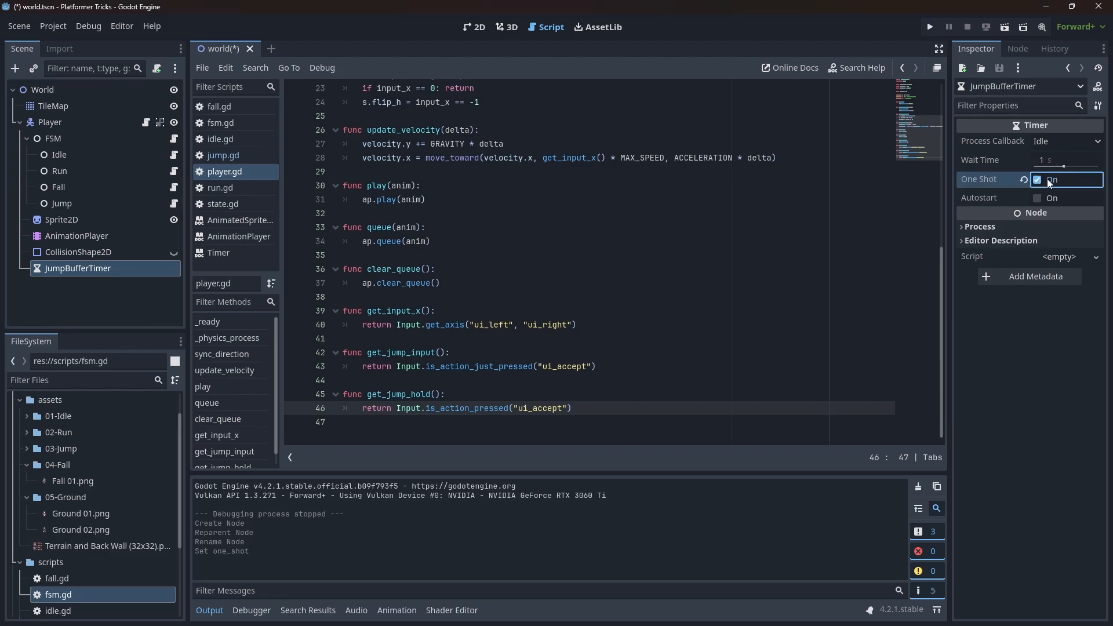
click(1066, 160)
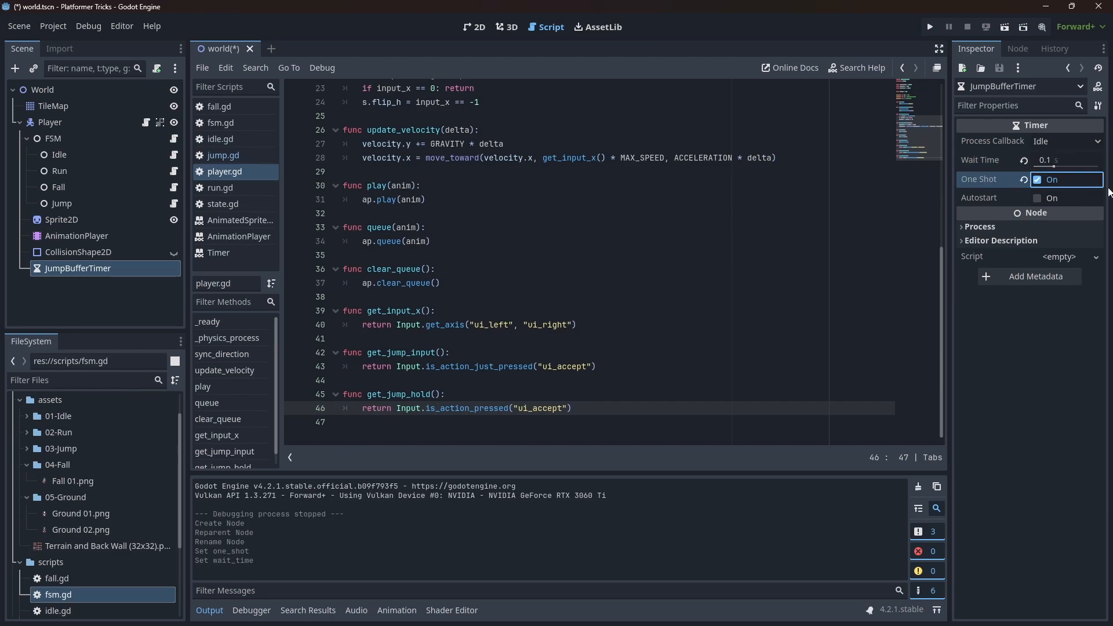
mouse_move(1048, 160)
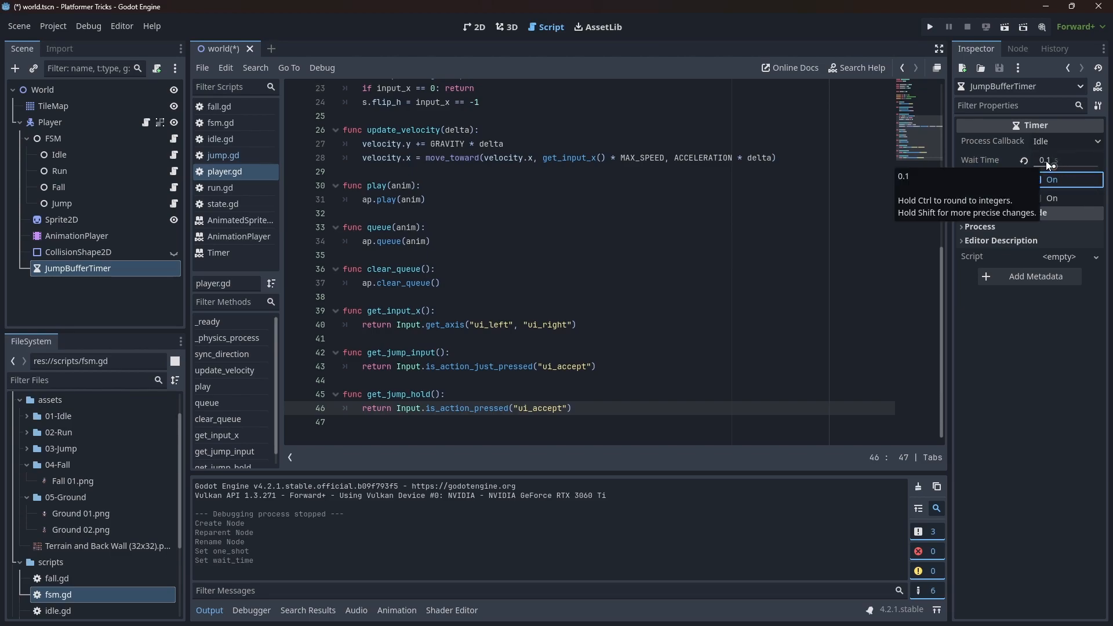
click(1037, 179)
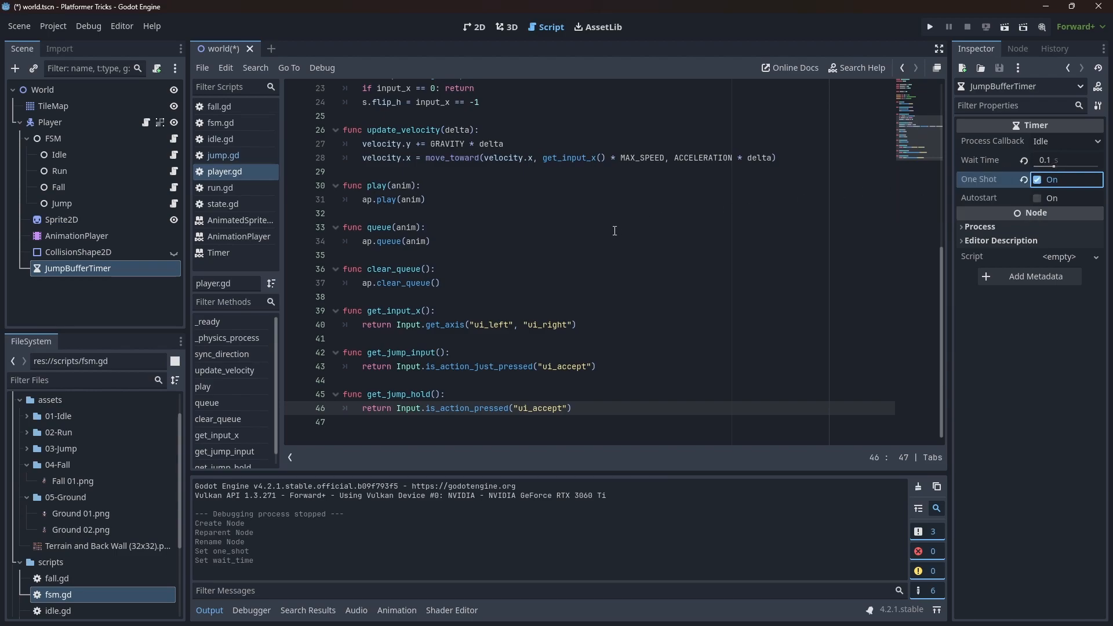
scroll(up, 3)
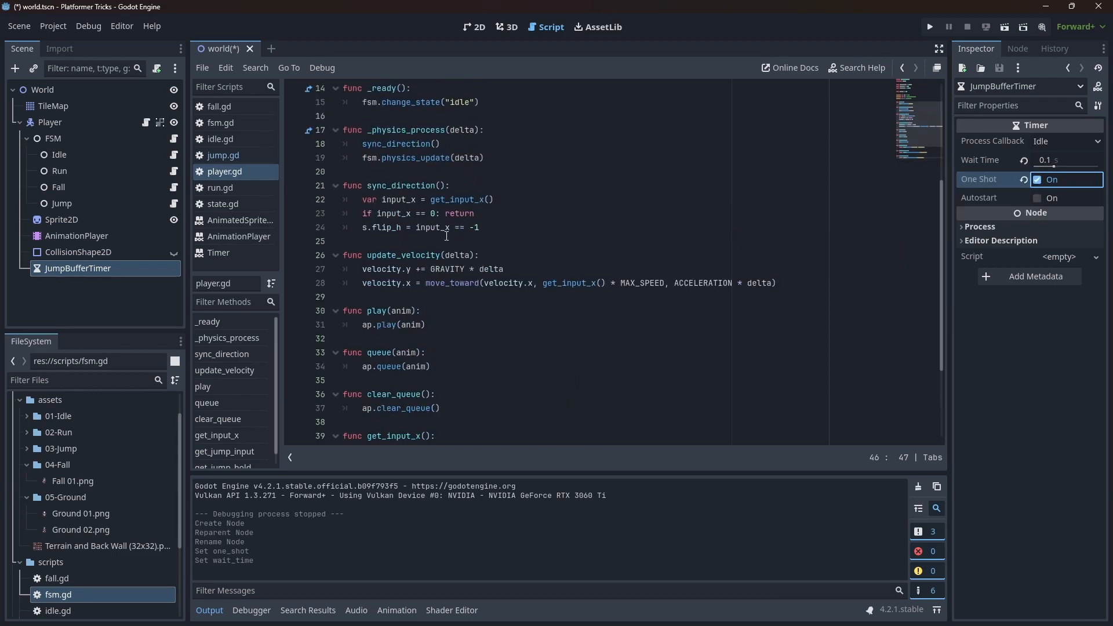
key(ctrl+s)
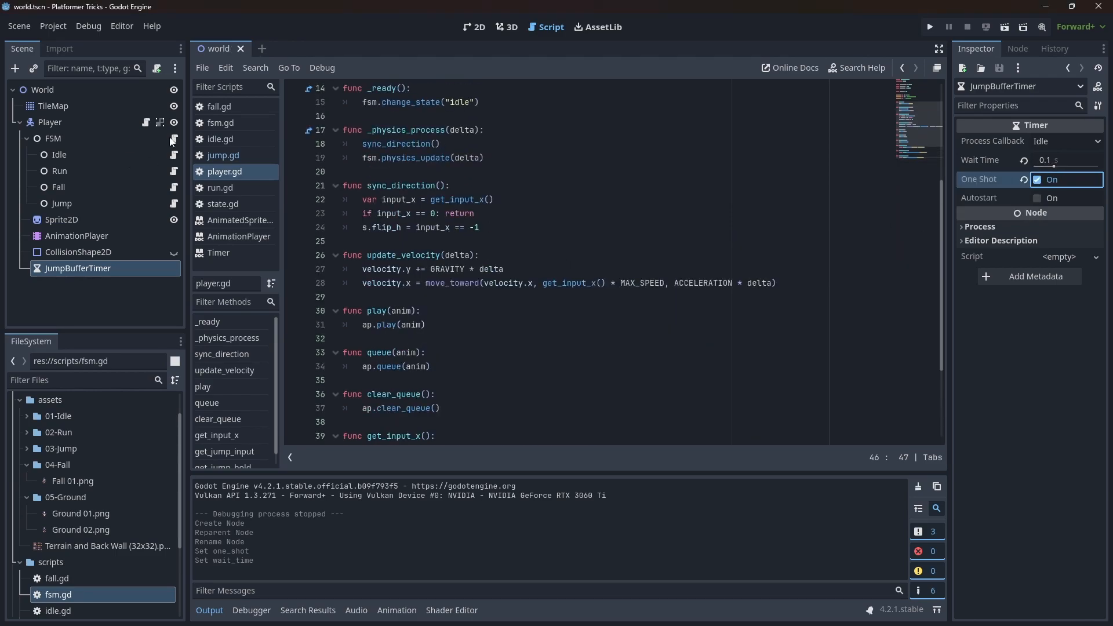
click(50, 122)
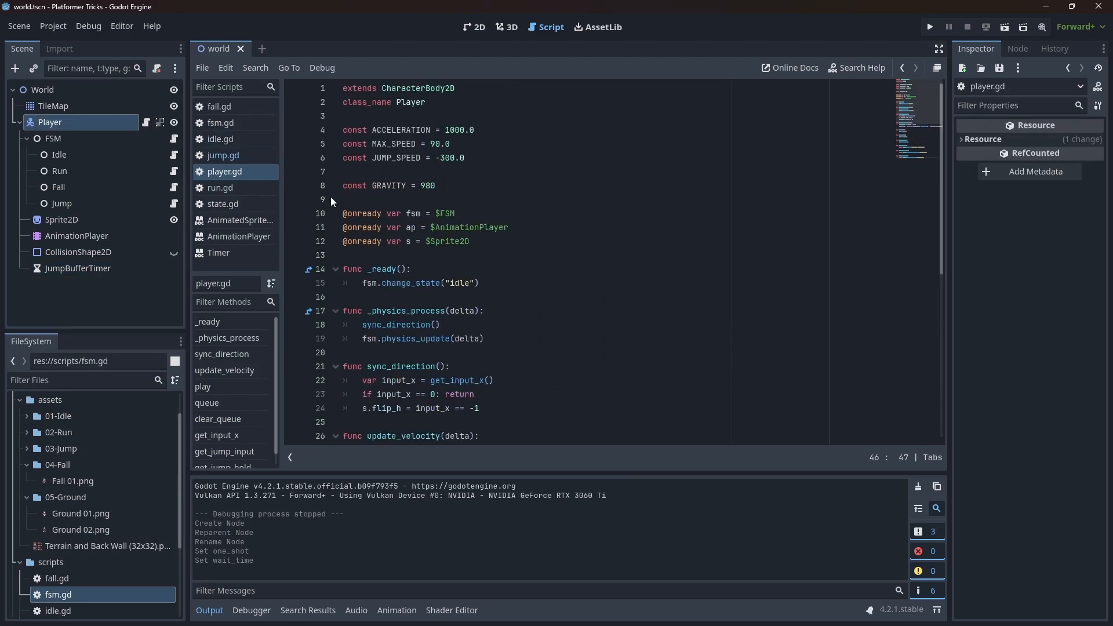
click(581, 255)
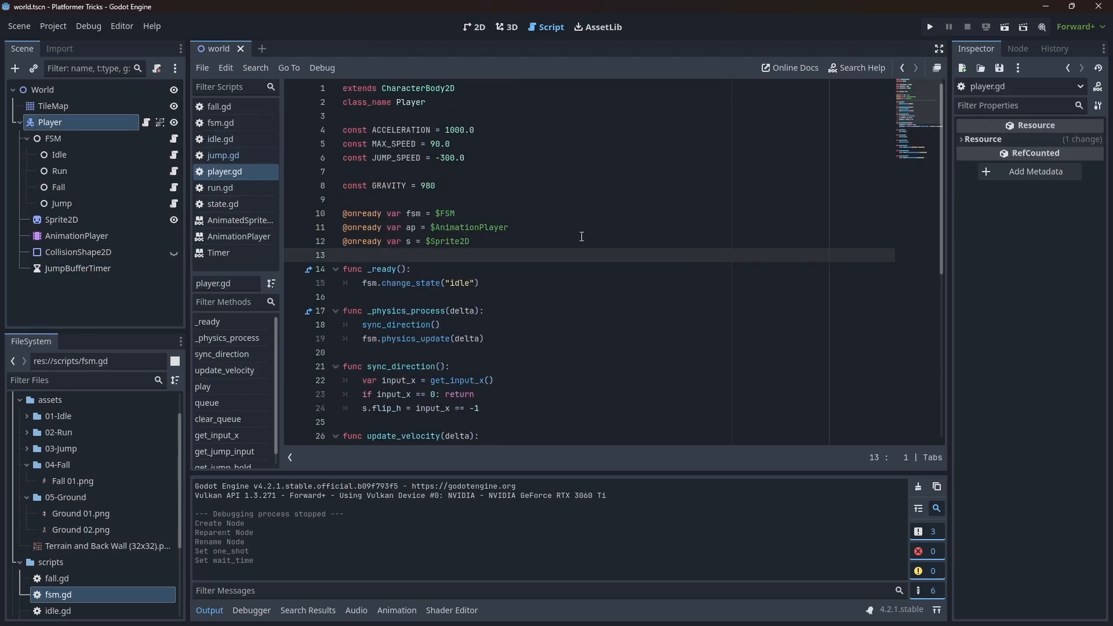
text(@onready var $)
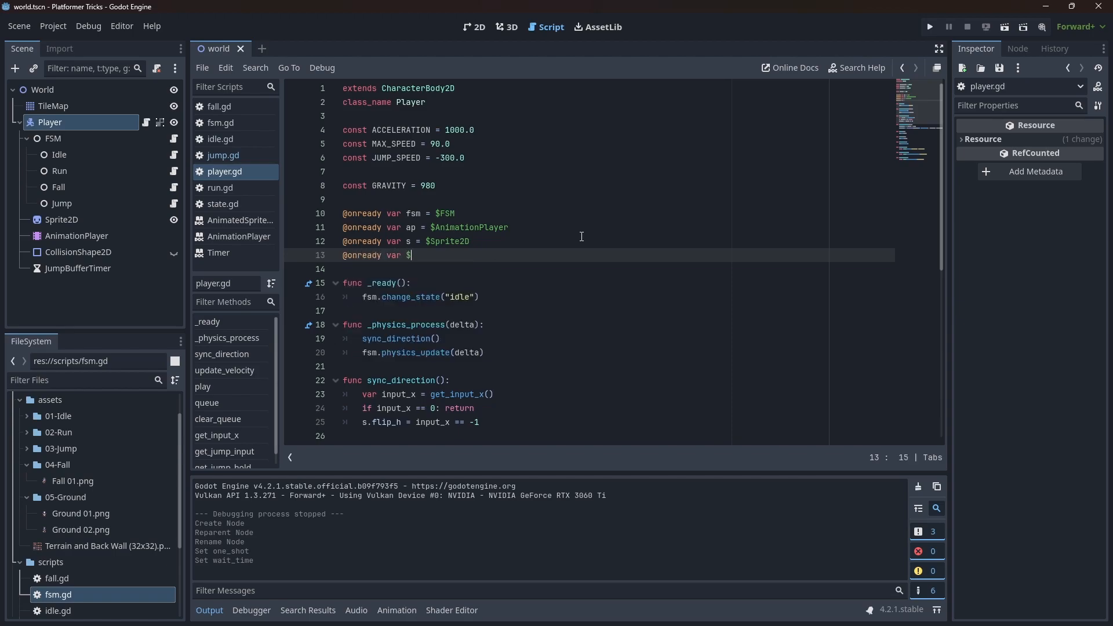
text(ju)
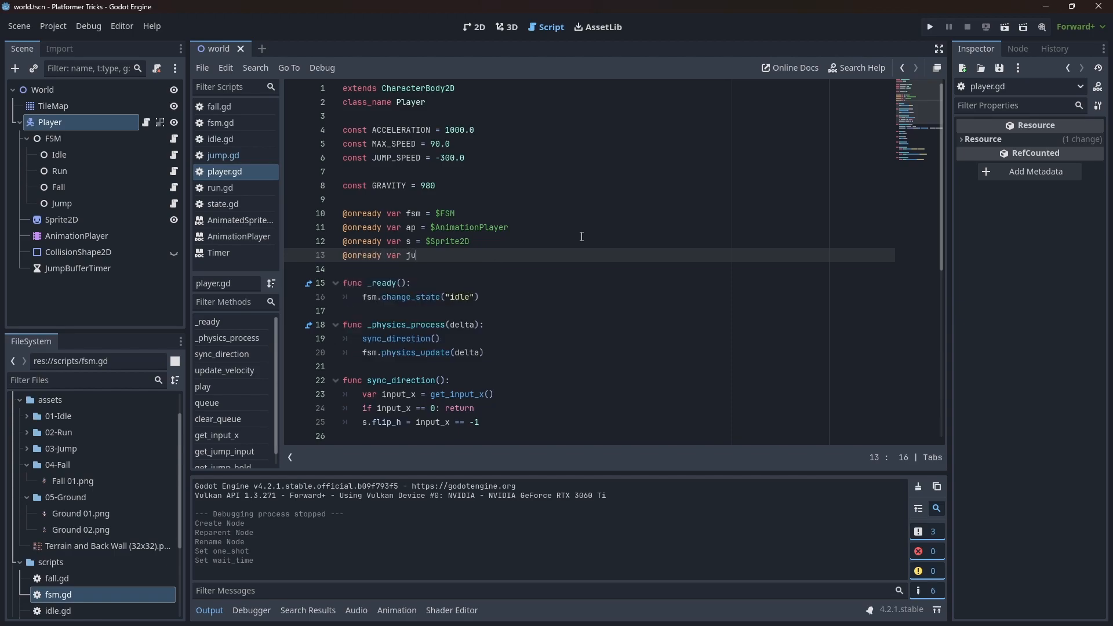
text(mp_buffer_timer =)
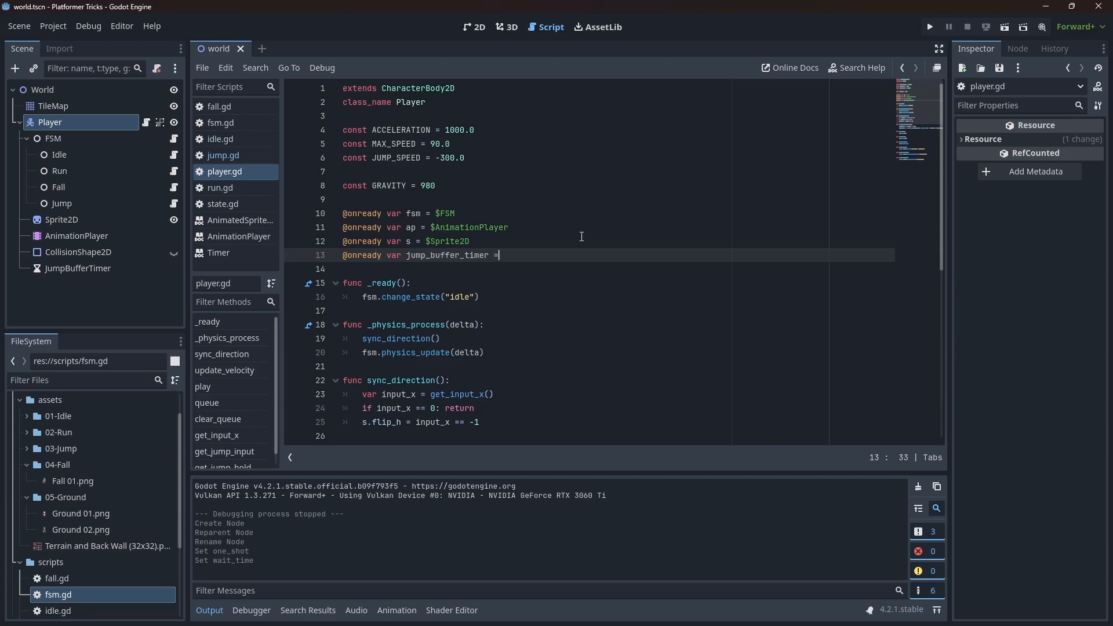
text($JumpBufferTimer)
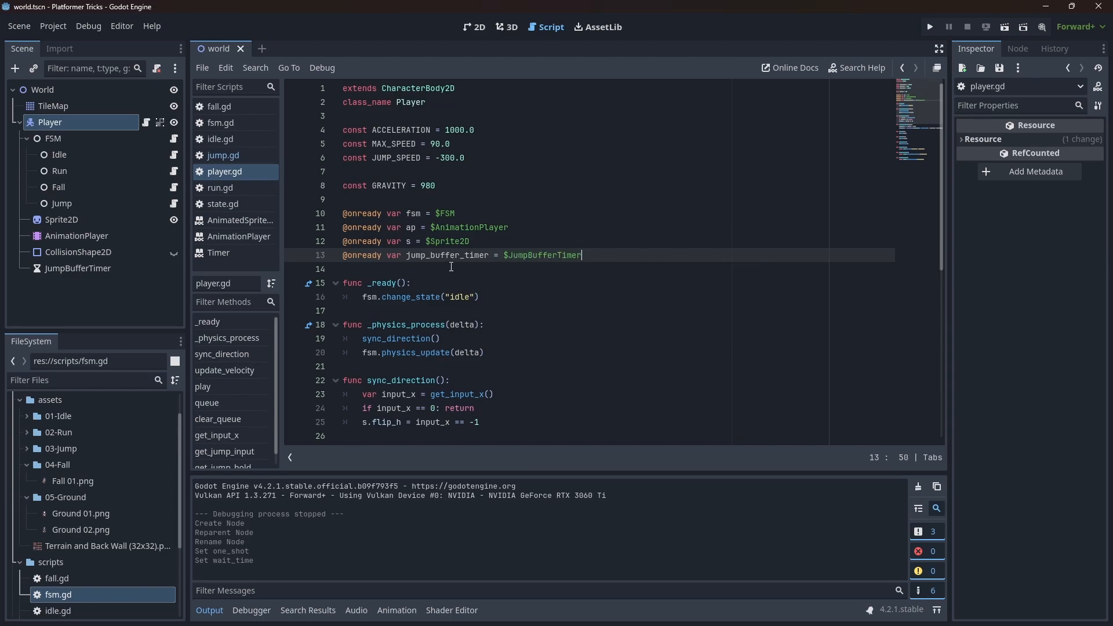
scroll(down, 3)
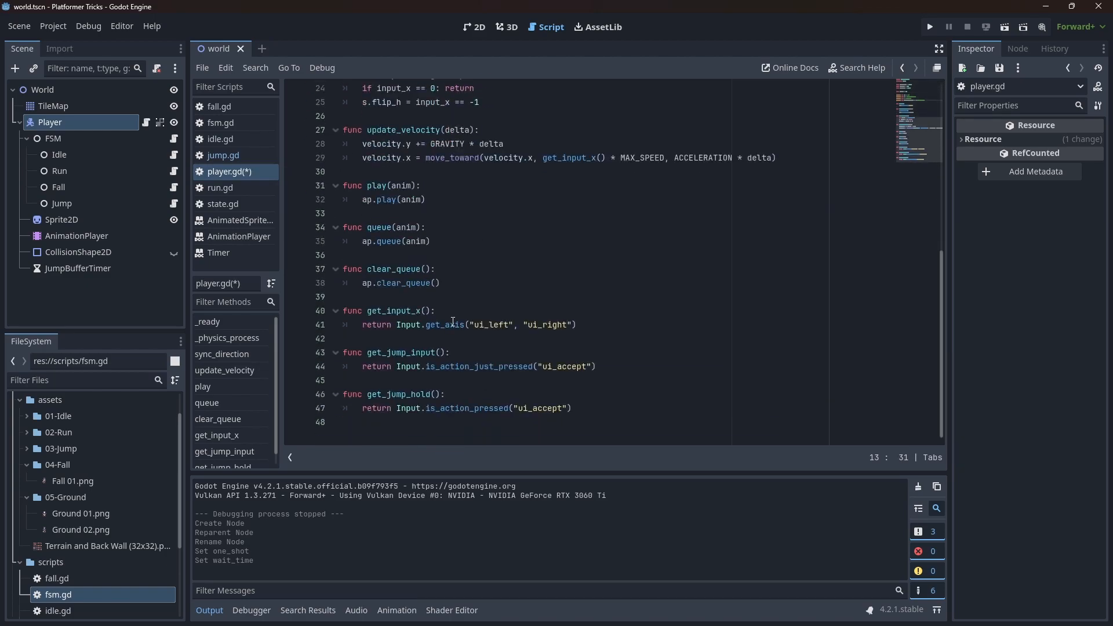
Step: Add 'if get_jump_input(): jump_buffer_timer.start()' above sync_direction() in player.gd's _physics_process
scroll(up, 3)
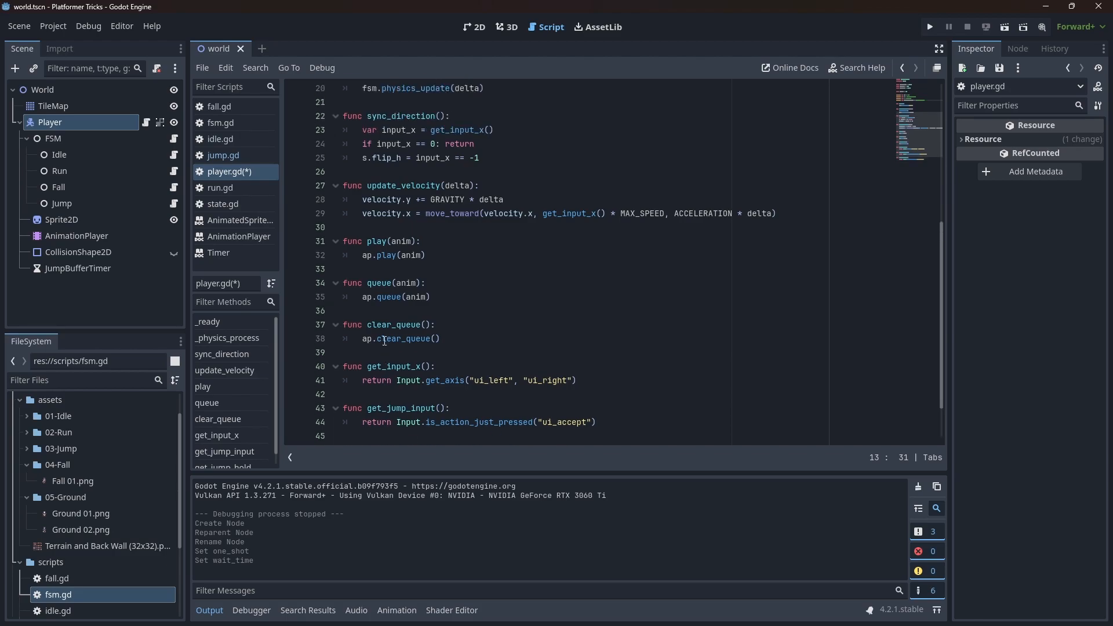
scroll(up, 3)
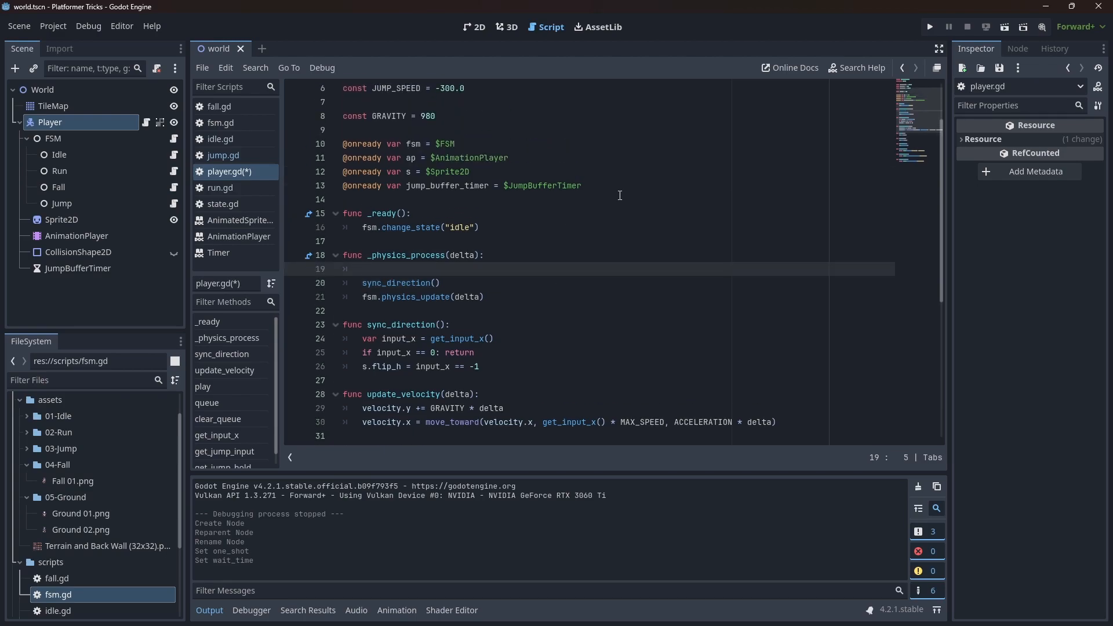
text(if)
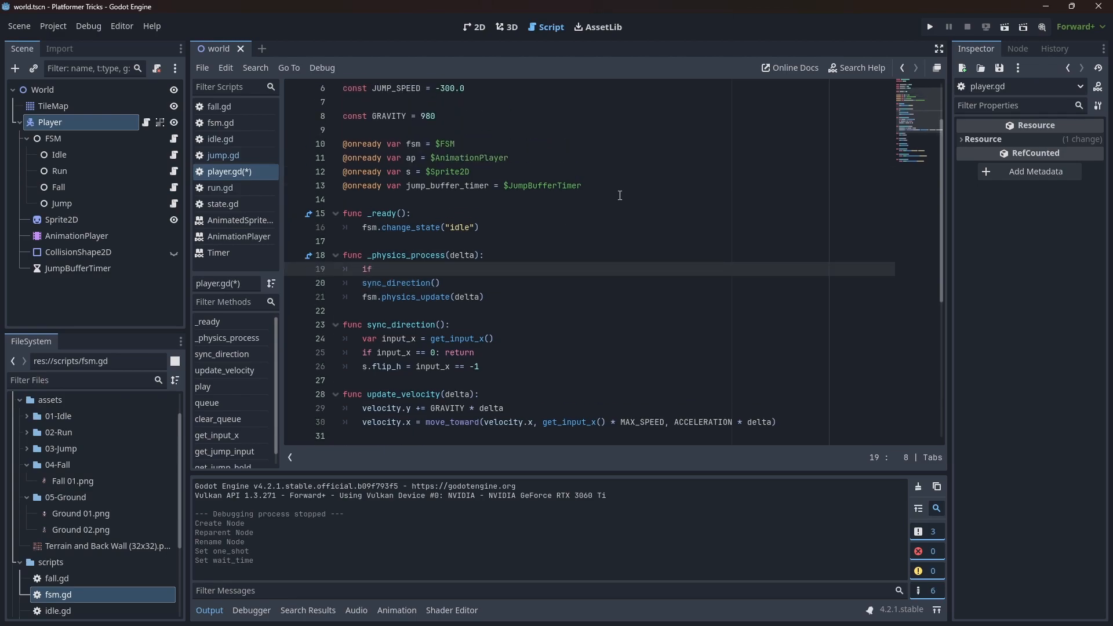
scroll(down, 3)
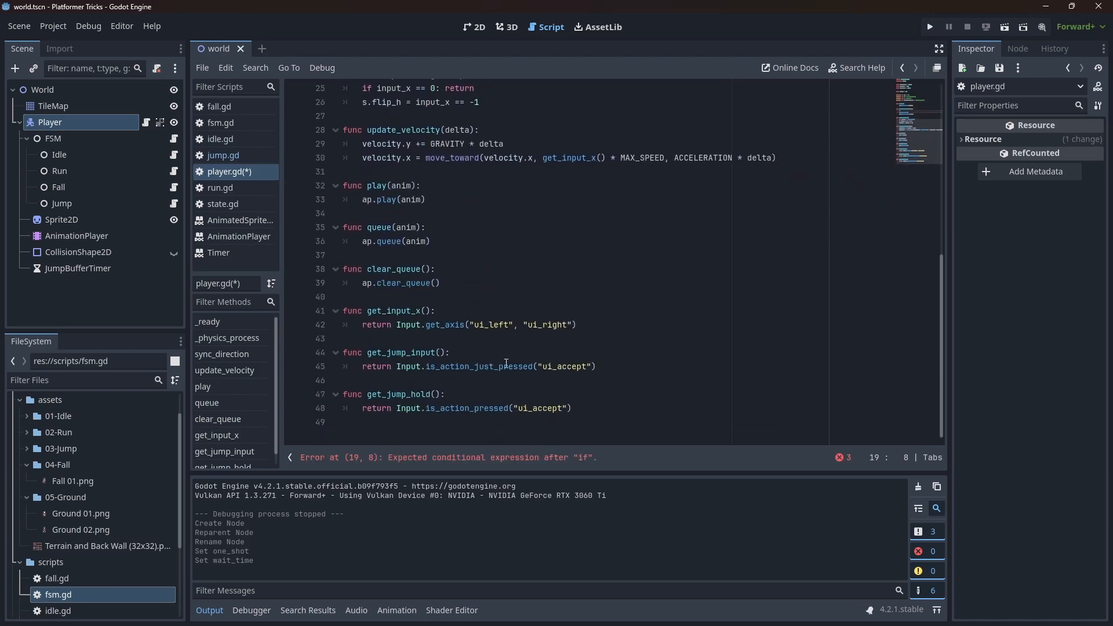
text(get_jump_input():)
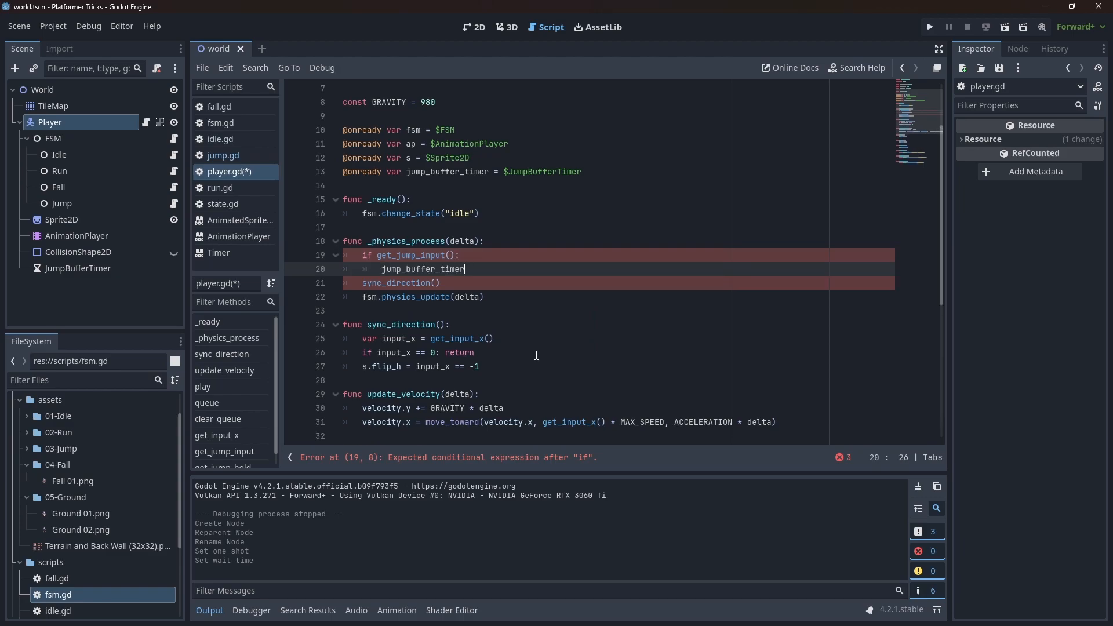
text(.start())
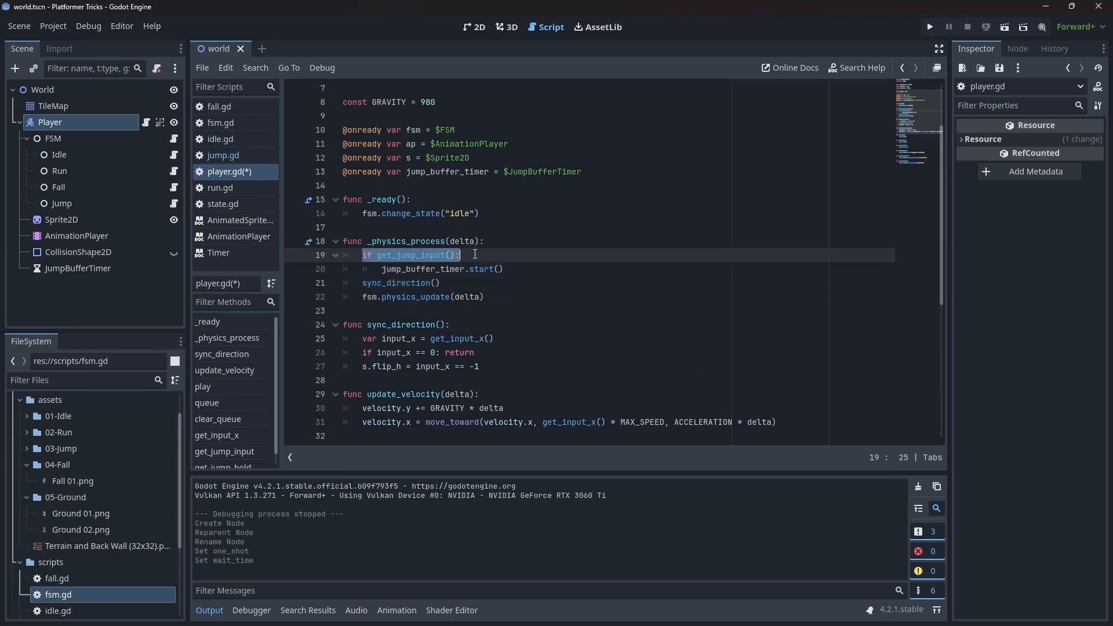
click(361, 255)
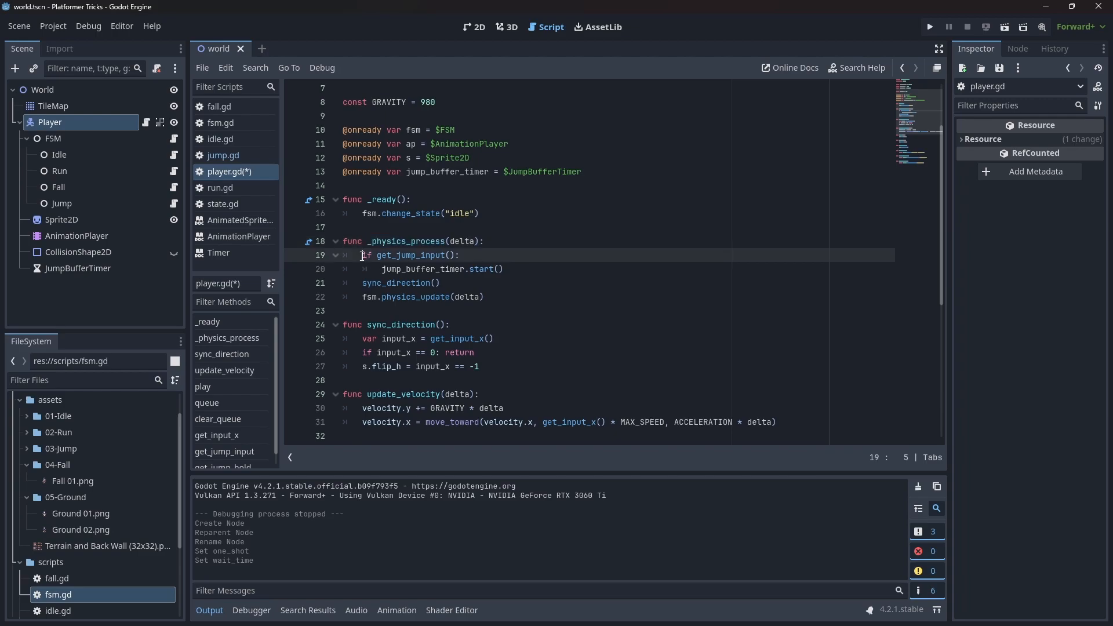
double_click(411, 255)
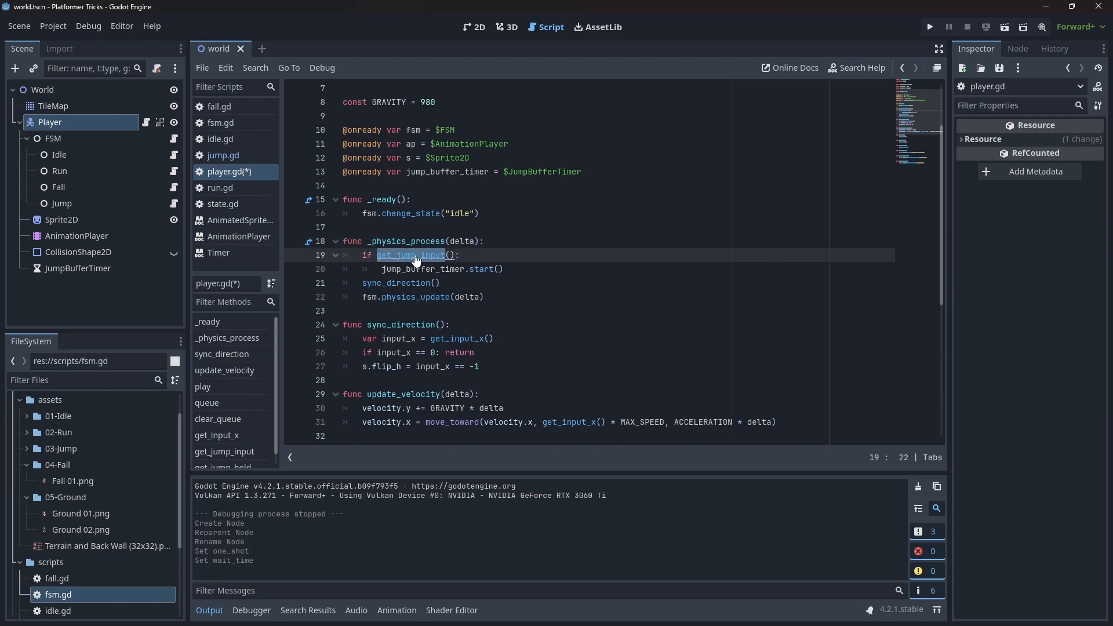
scroll(down, 3)
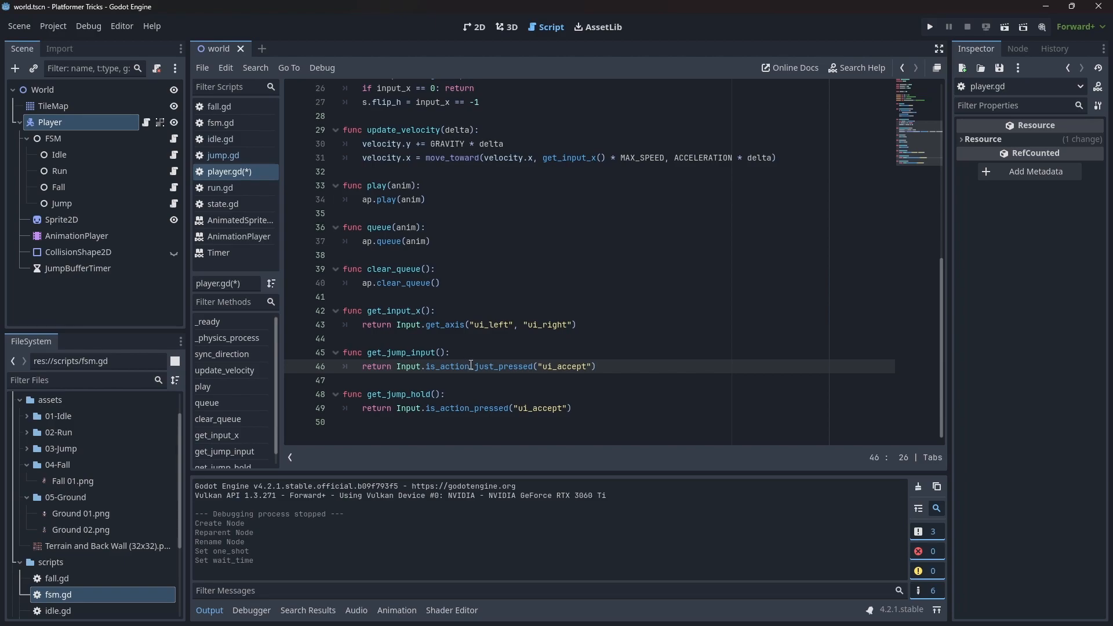
scroll(up, 3)
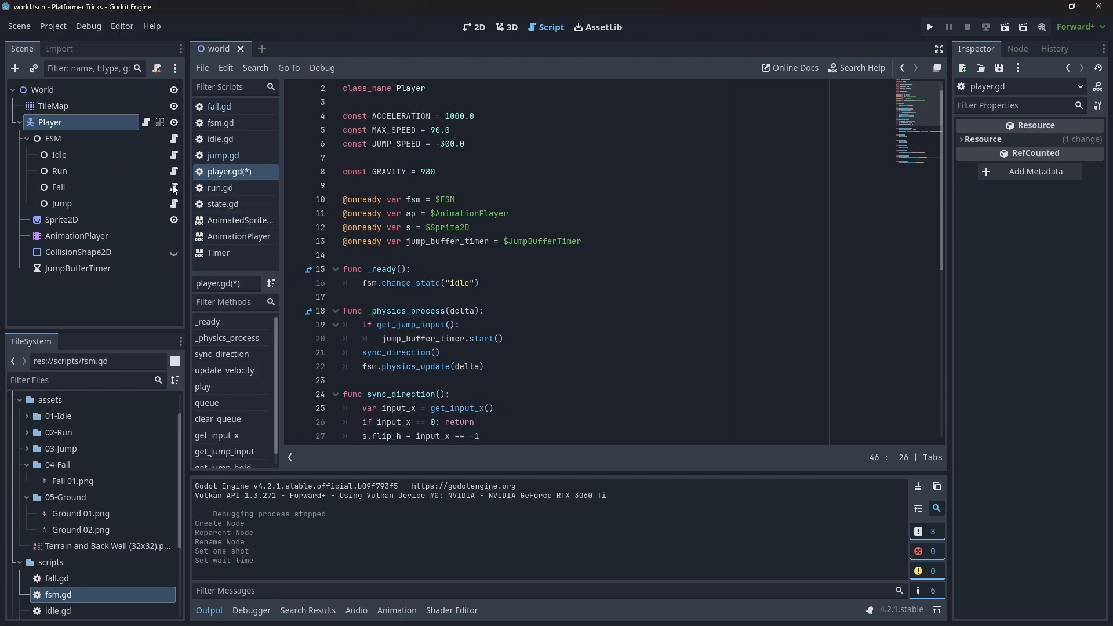
Step: In fall.gd's is_on_floor check, add 'if not obj.jump_buffer_timer.is_stopped(): change_state("jump")' with else for run/idle
click(220, 107)
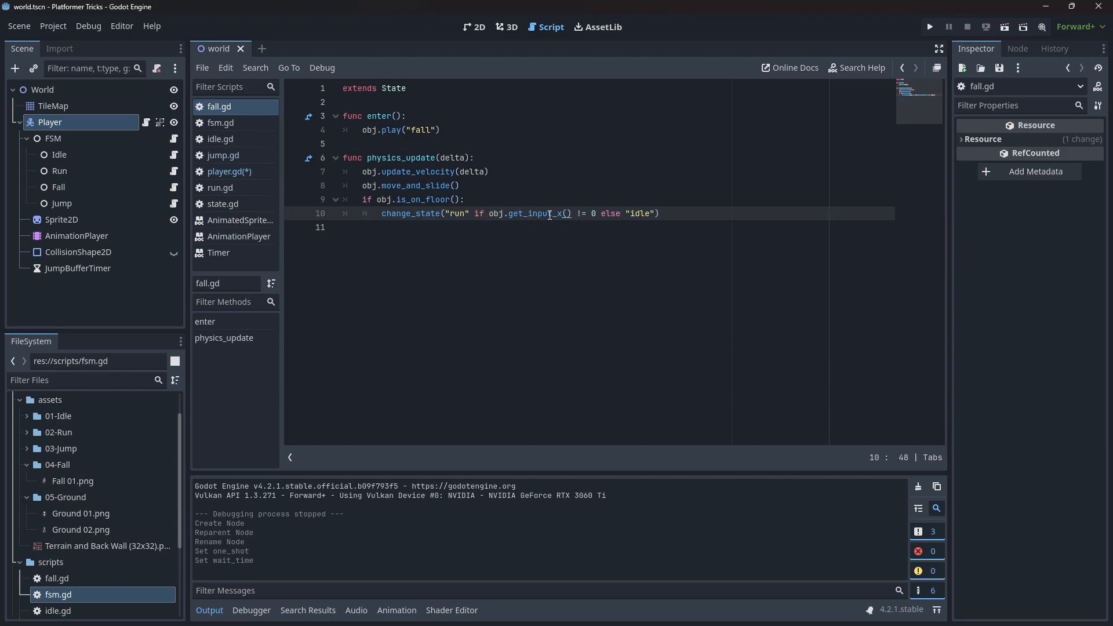
click(578, 199)
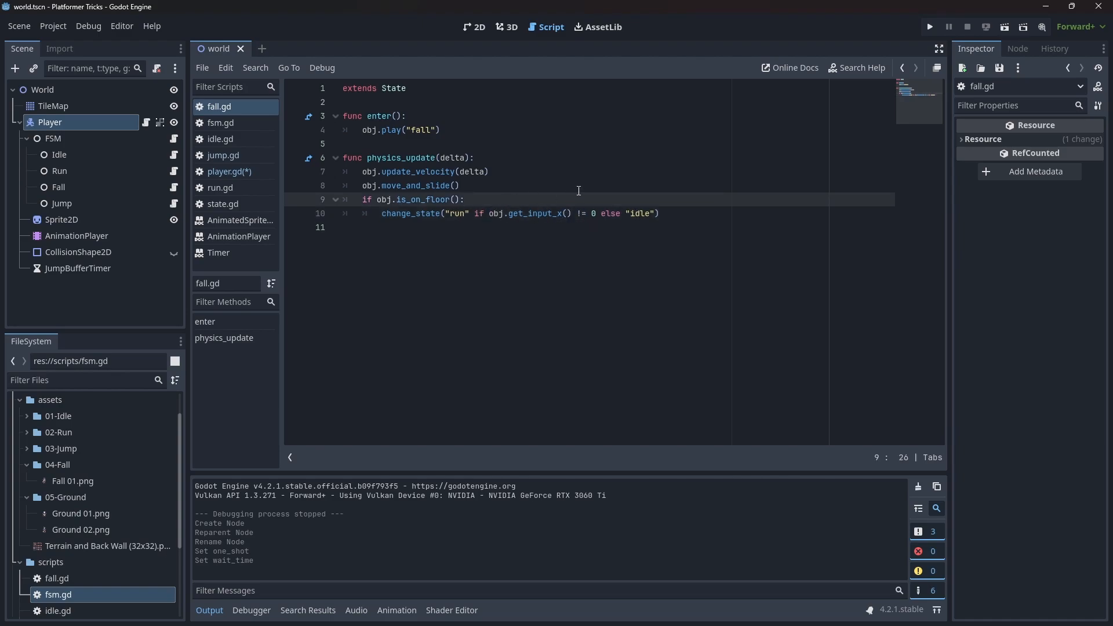
text(if)
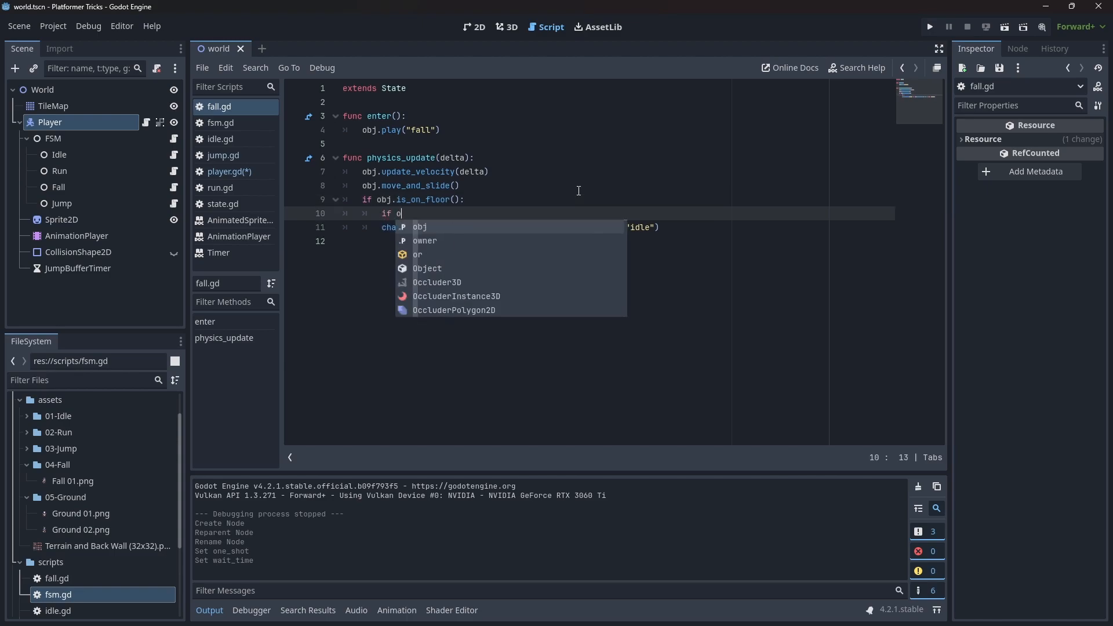
text(obj.jump_buffer_timer)
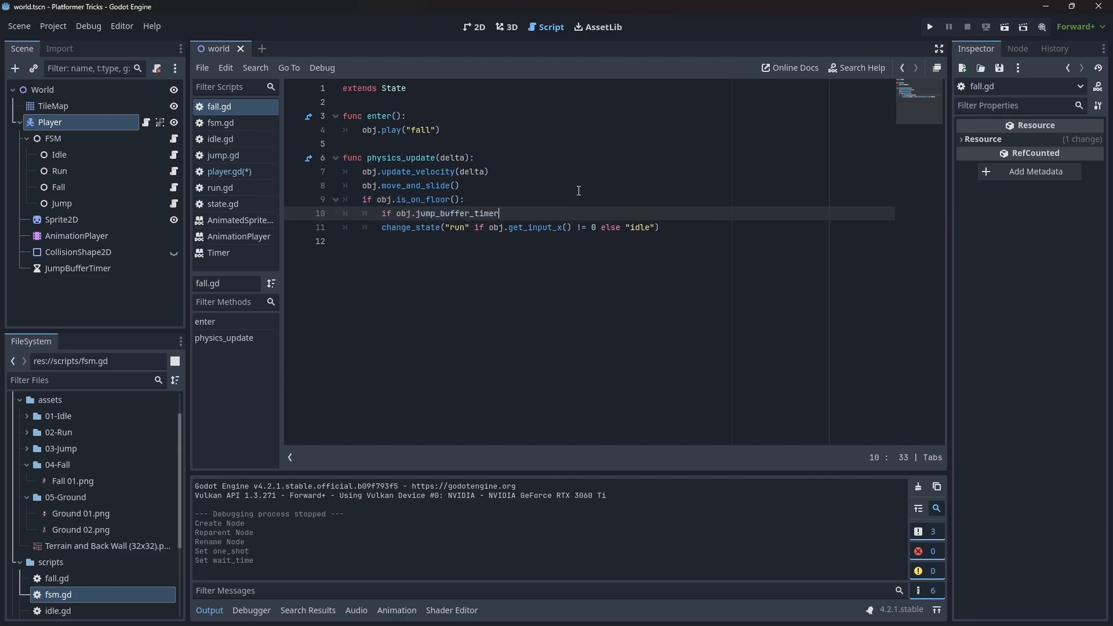
text(.)
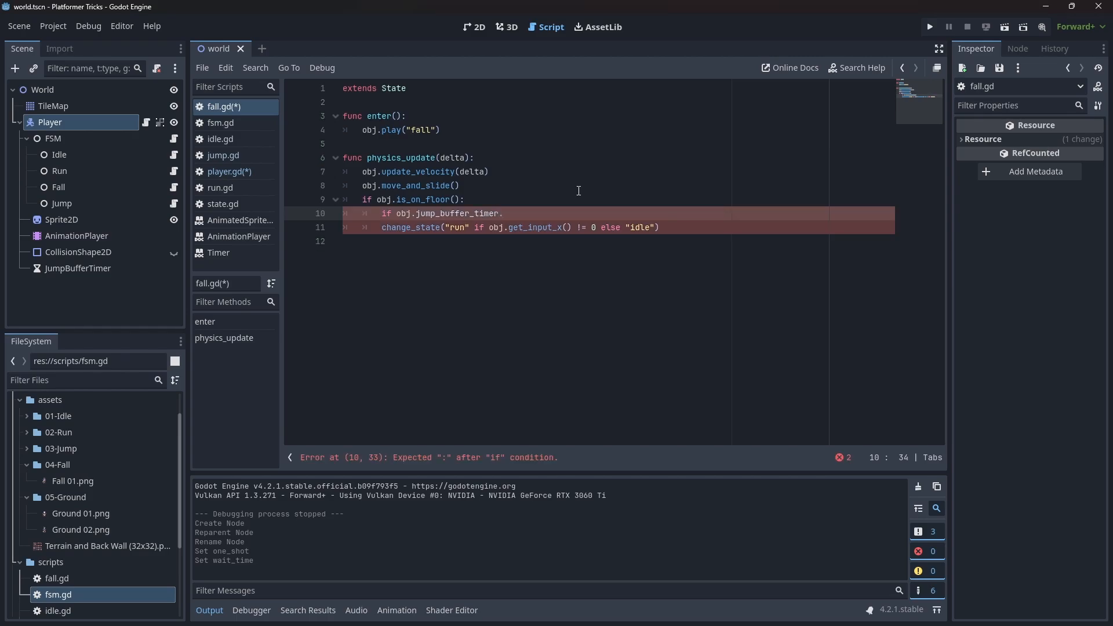
text(is_sto)
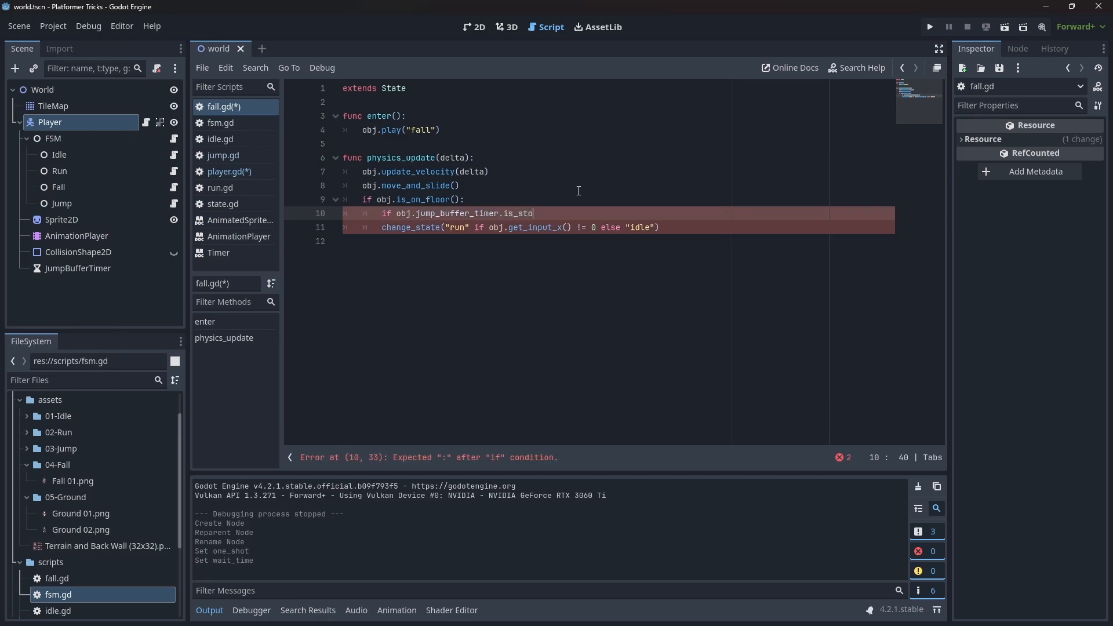
text(pped())
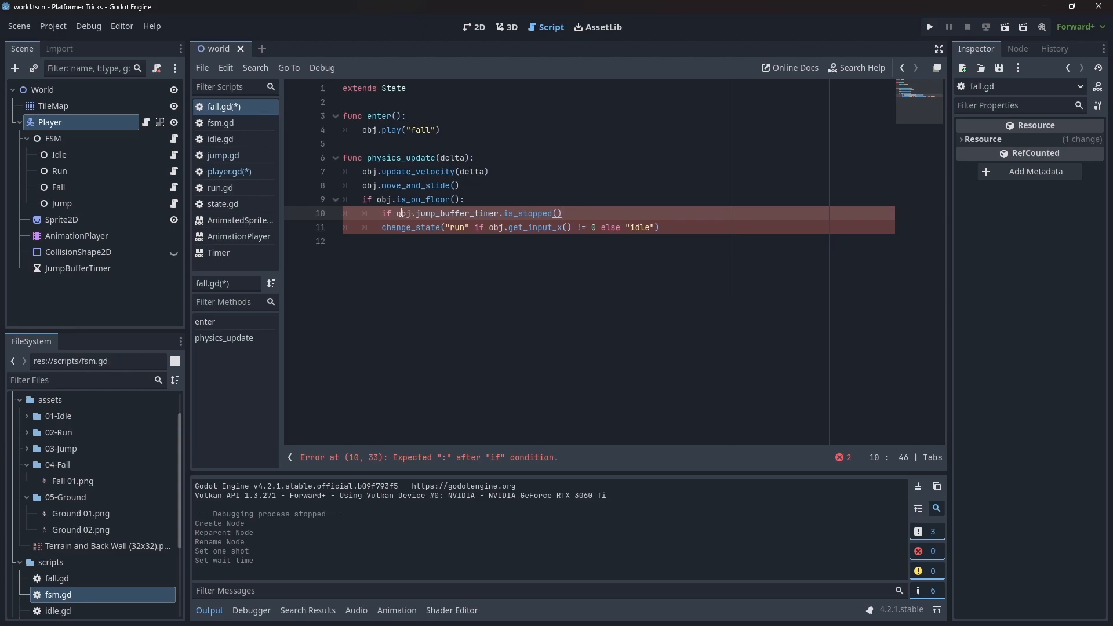
text(not)
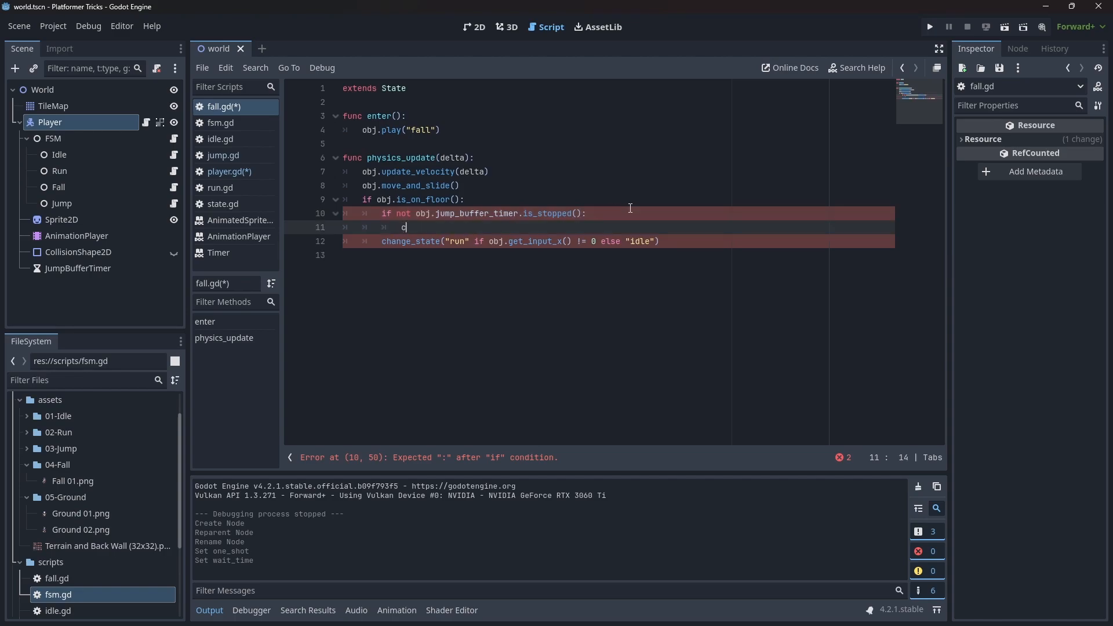
text(hange_state(")
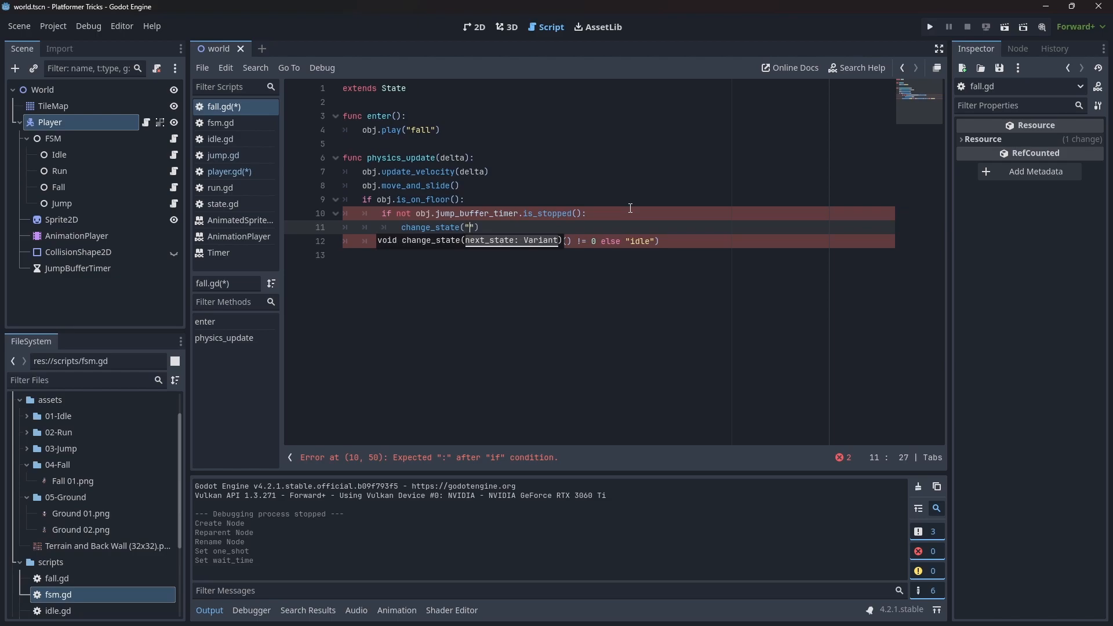
text(jump)
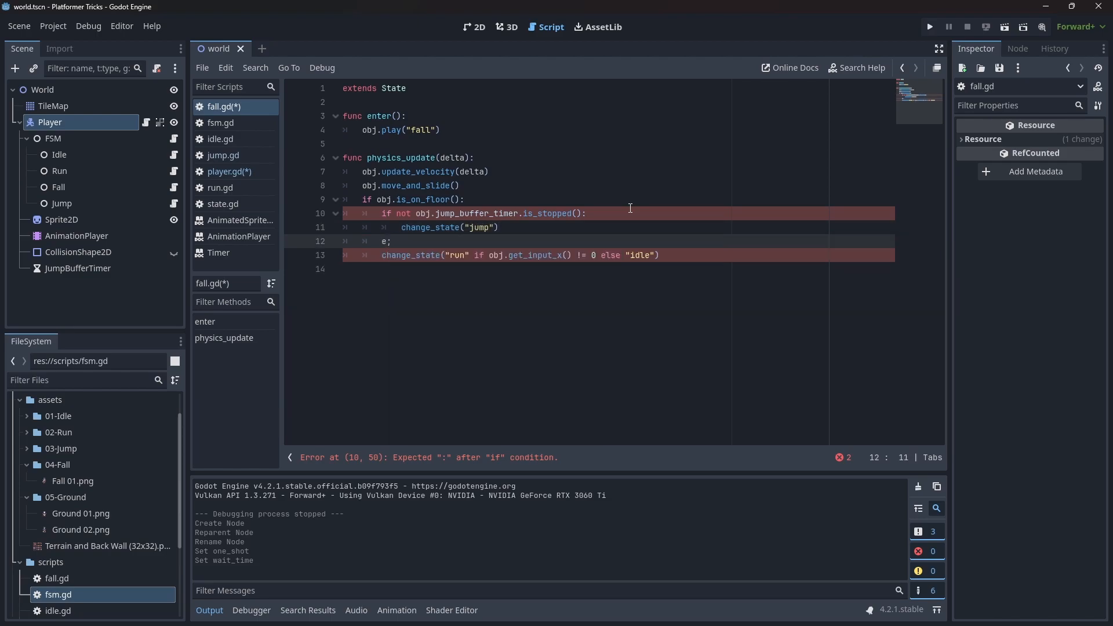
text(lse:)
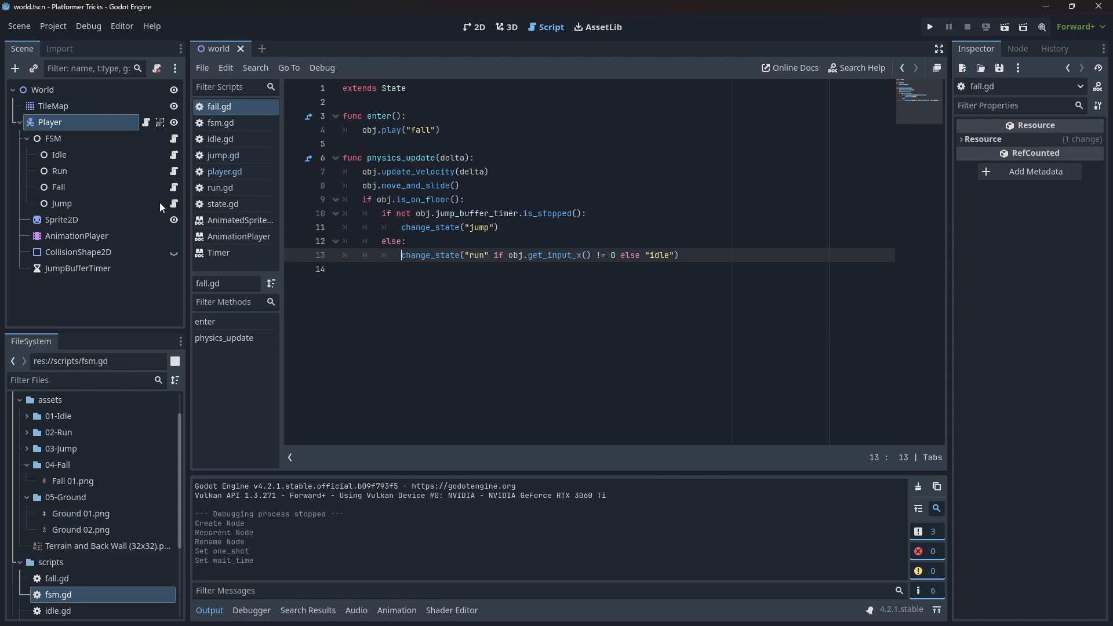
Step: Append 'obj.jump_buffer_timer.stop()' to enter() in jump.gd and save the scripts
click(223, 155)
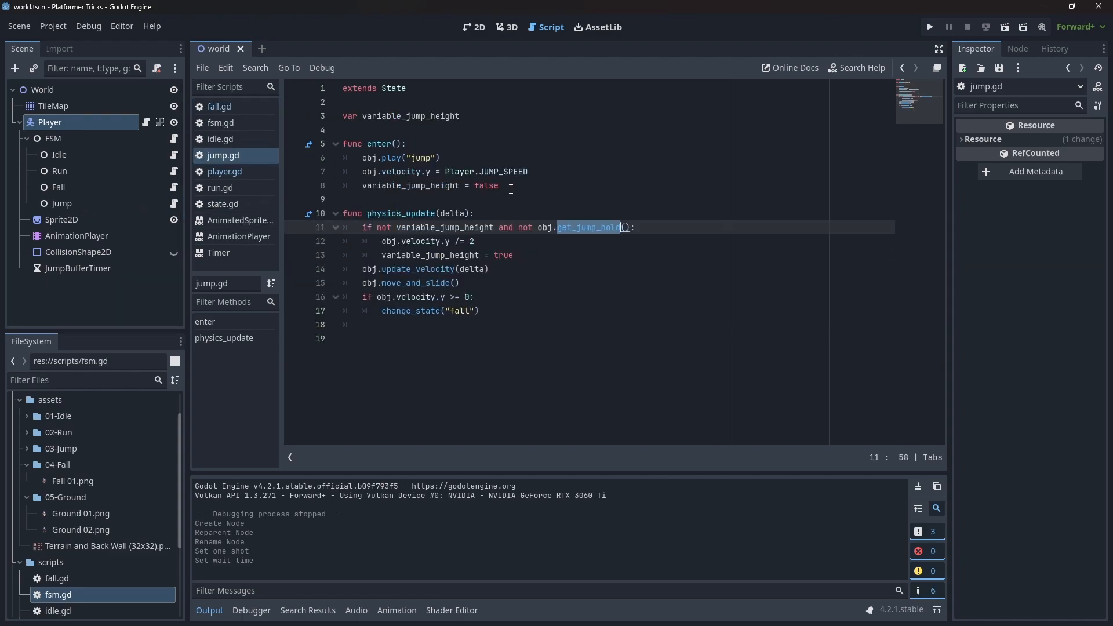
text(o)
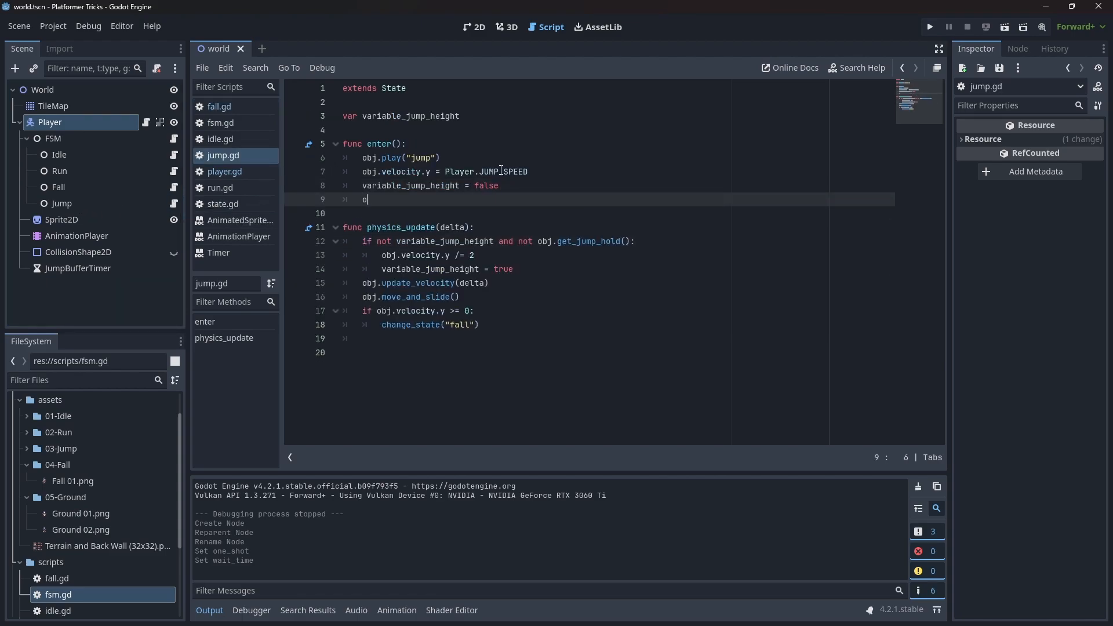
text(bj.jump_buffer_timer)
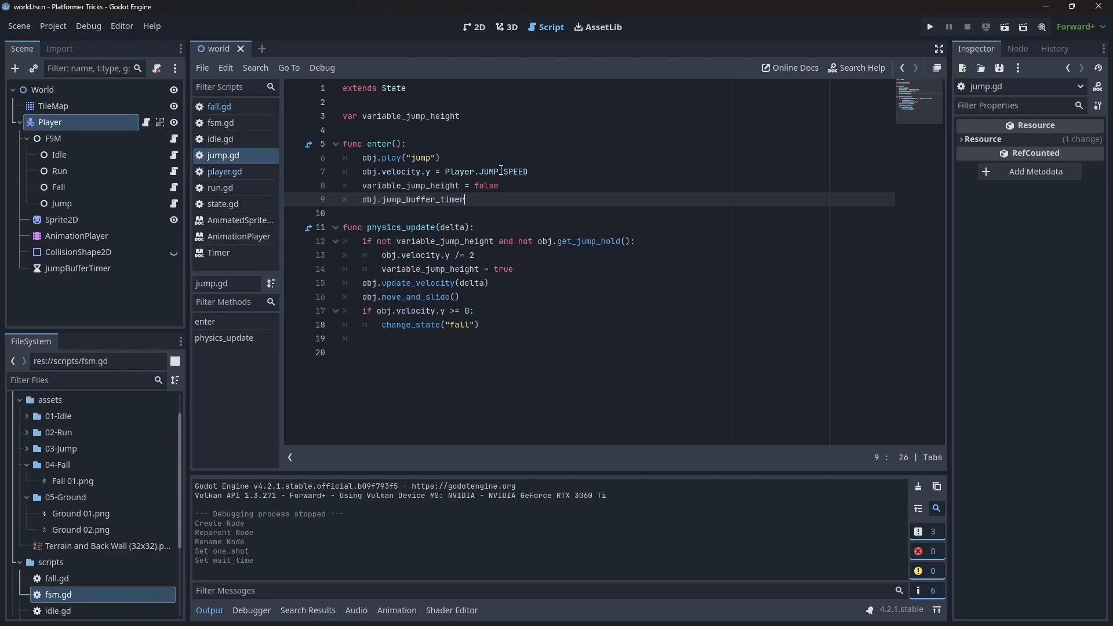
text(.s)
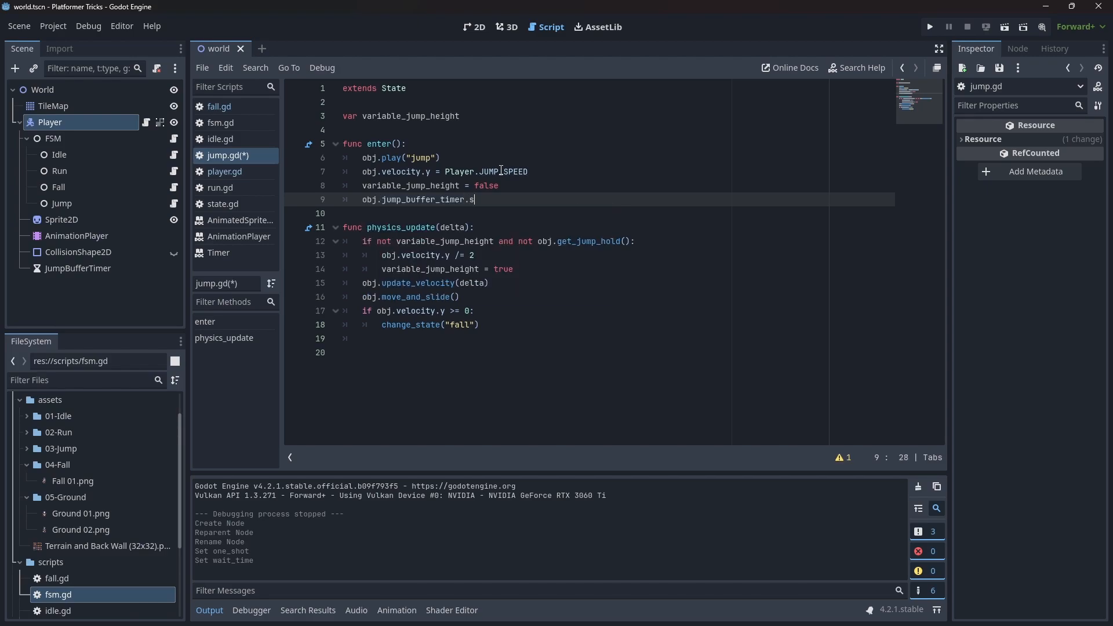
text(top())
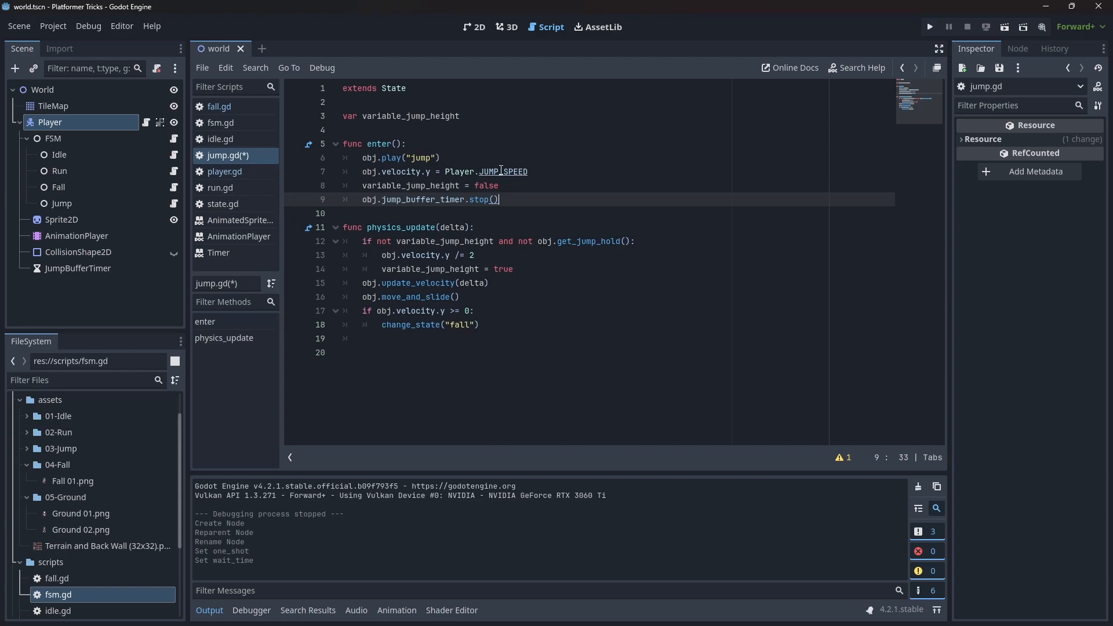
key(ctrl+s)
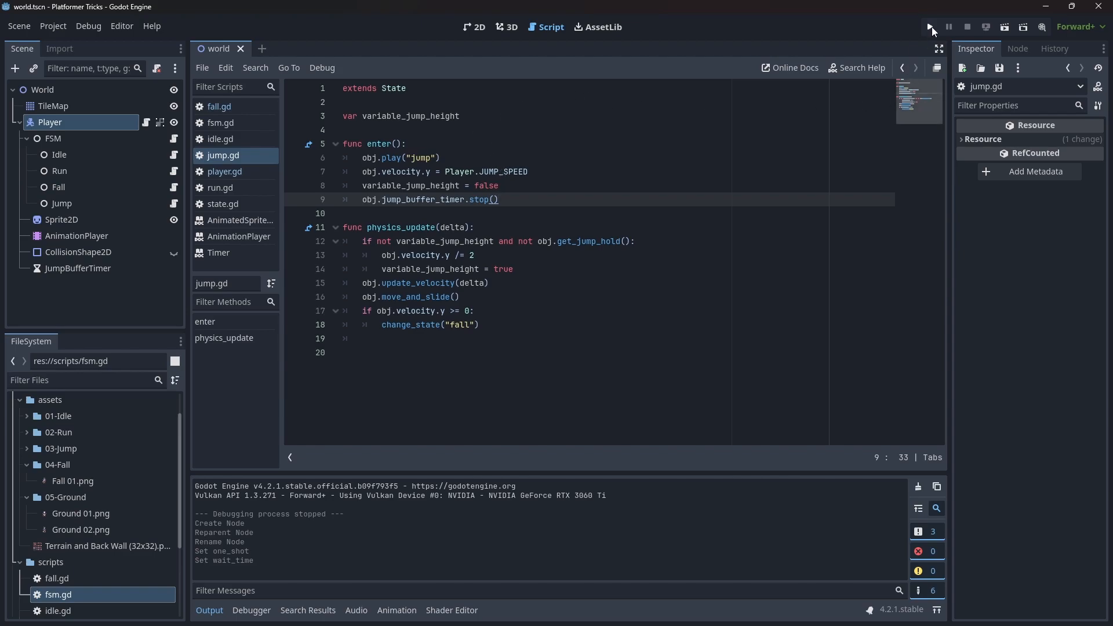
click(929, 27)
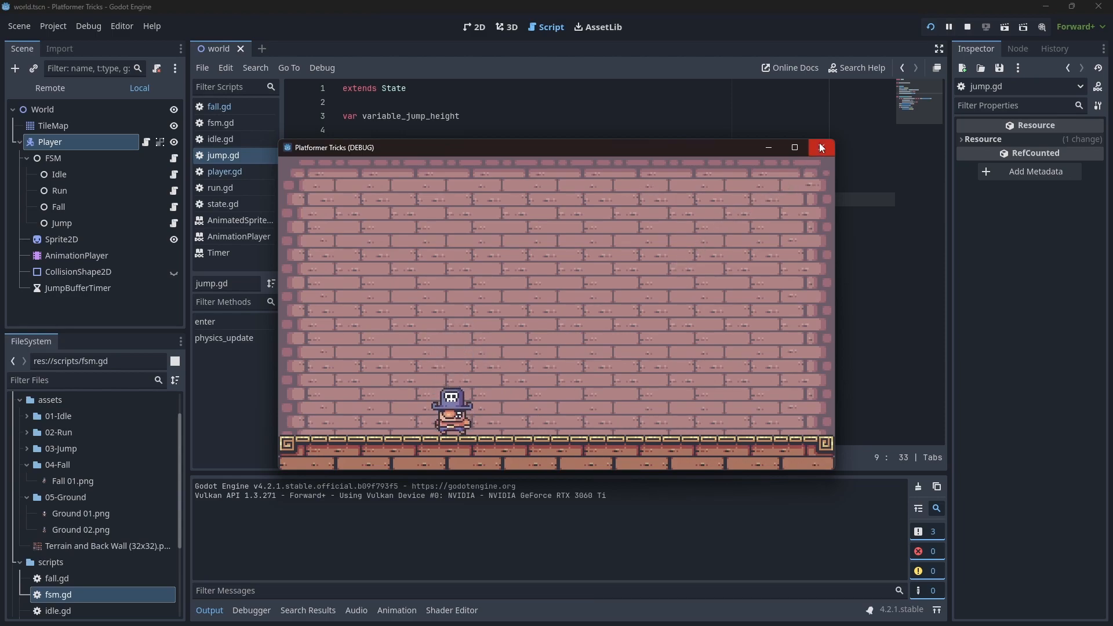
click(821, 148)
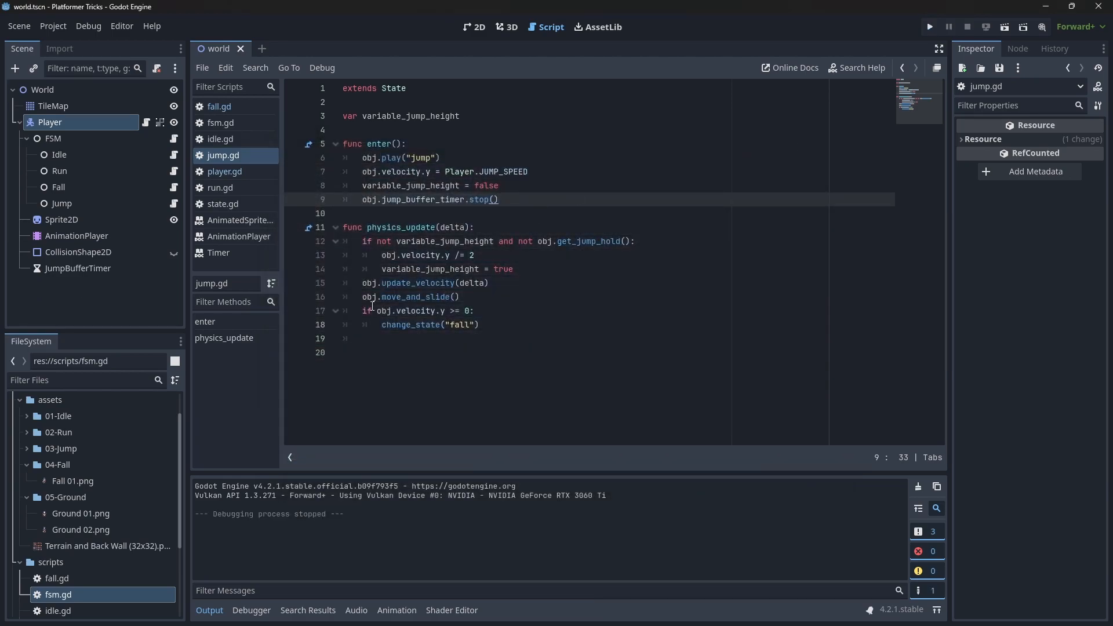
mouse_move(572, 288)
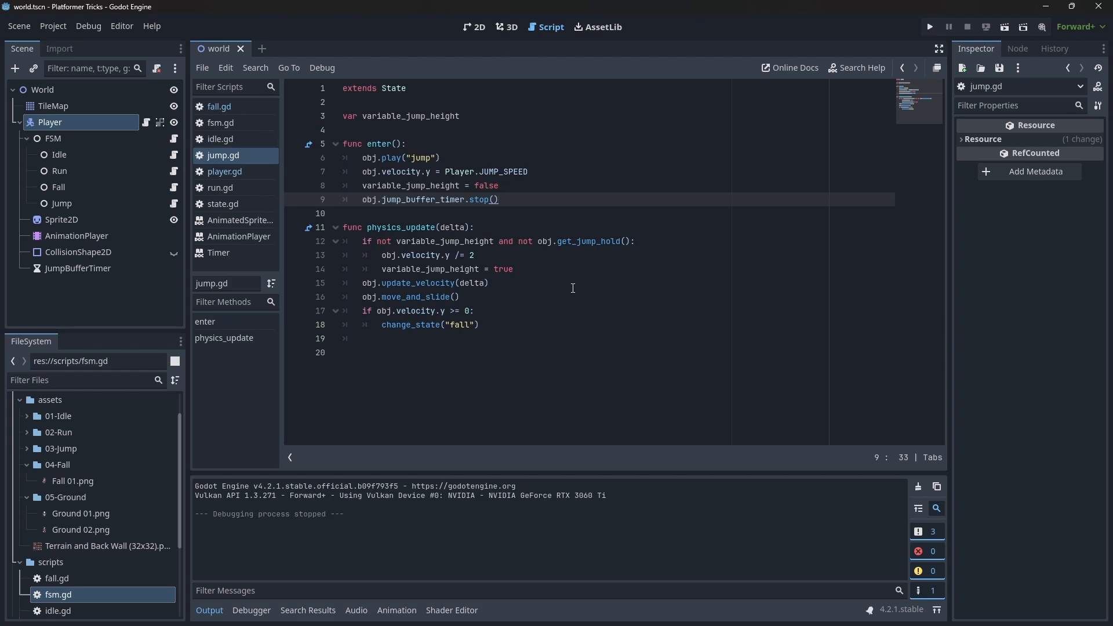